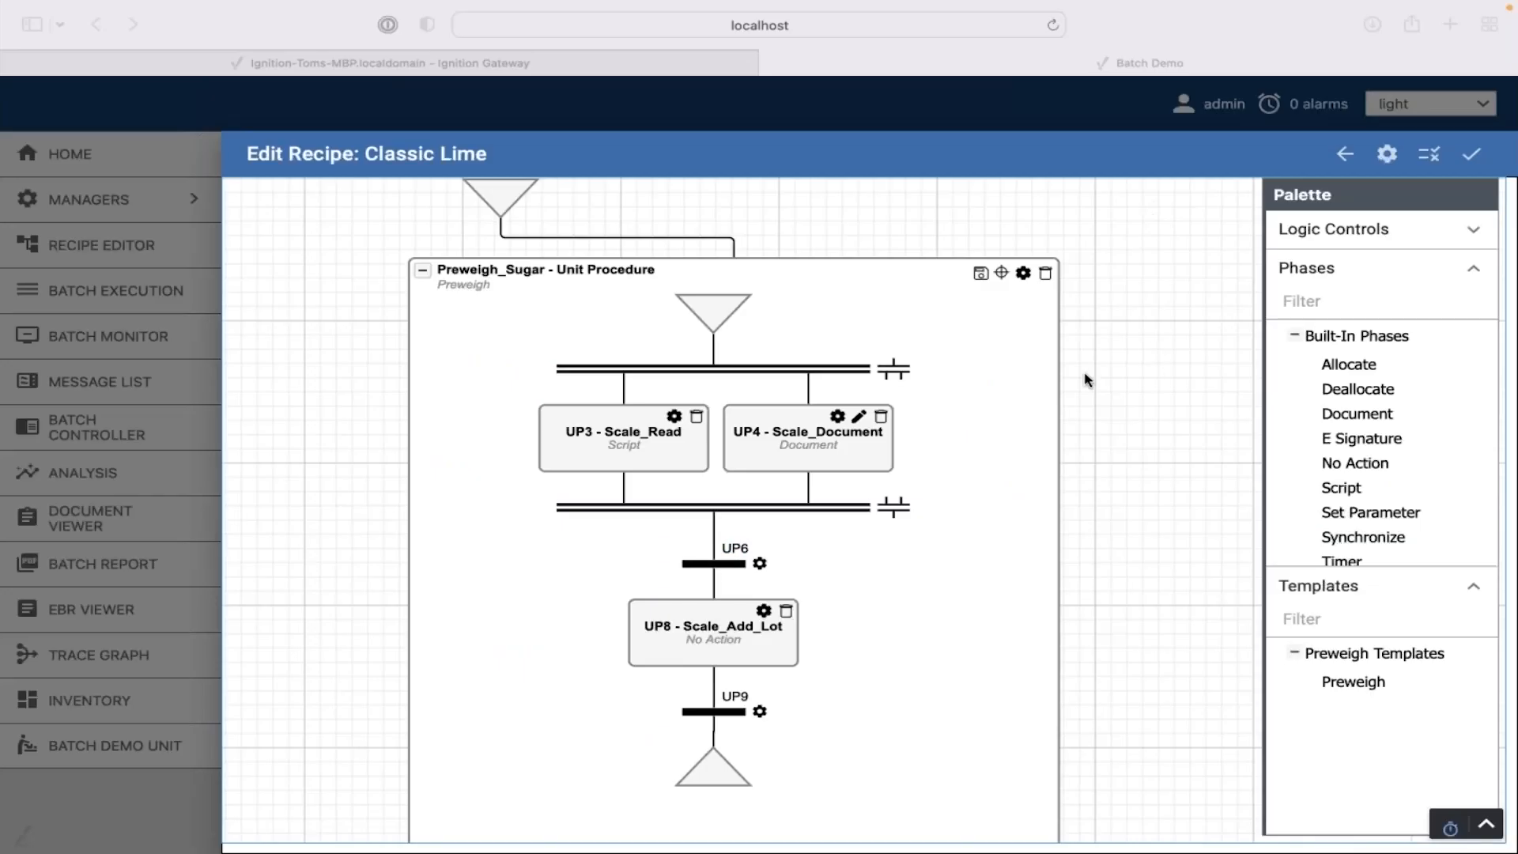
mouse_move(973, 520)
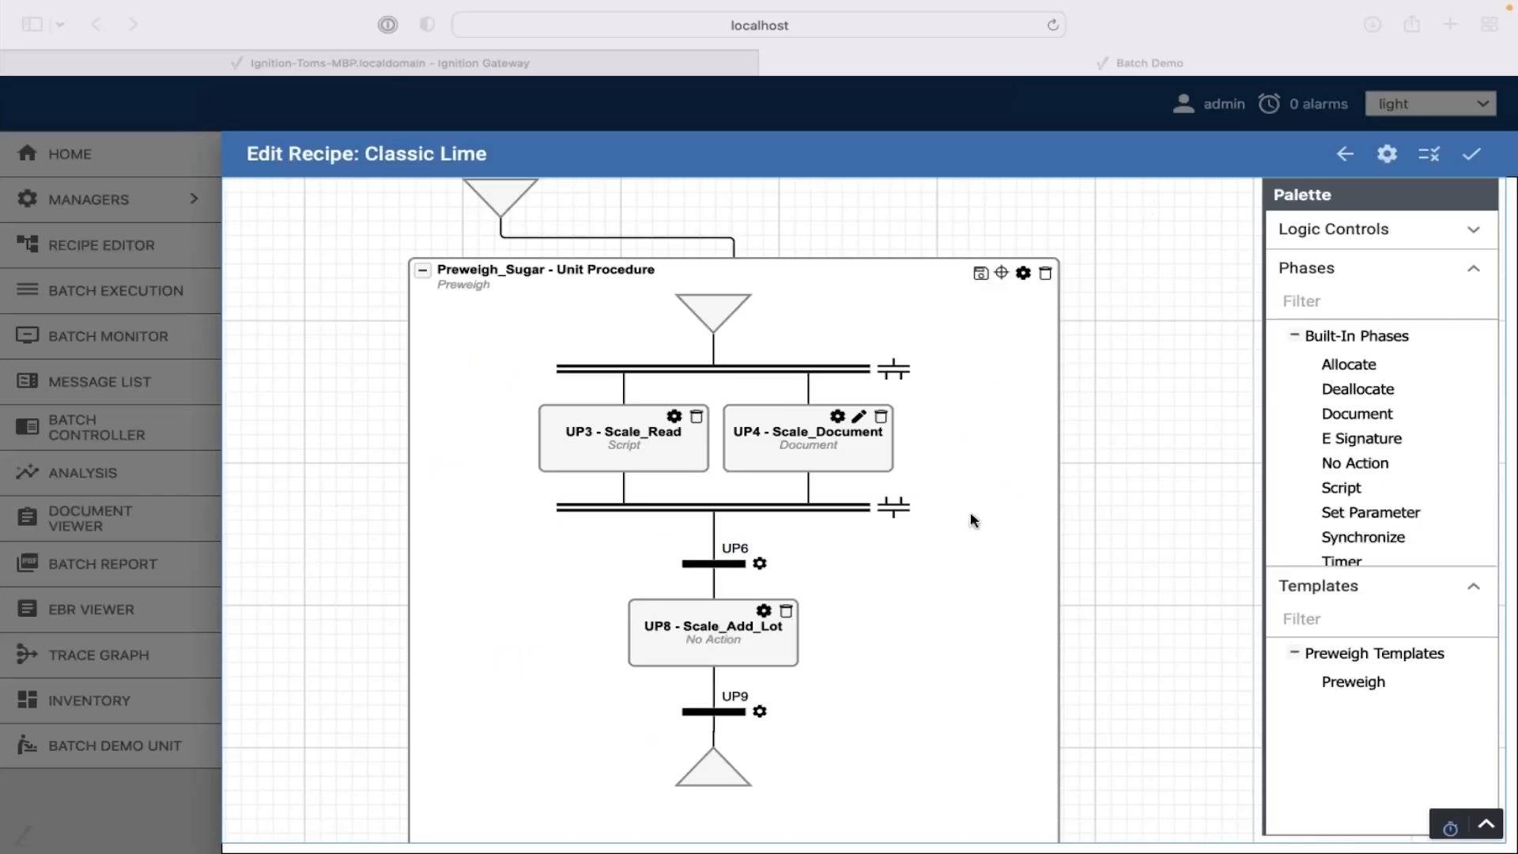
mouse_move(857, 360)
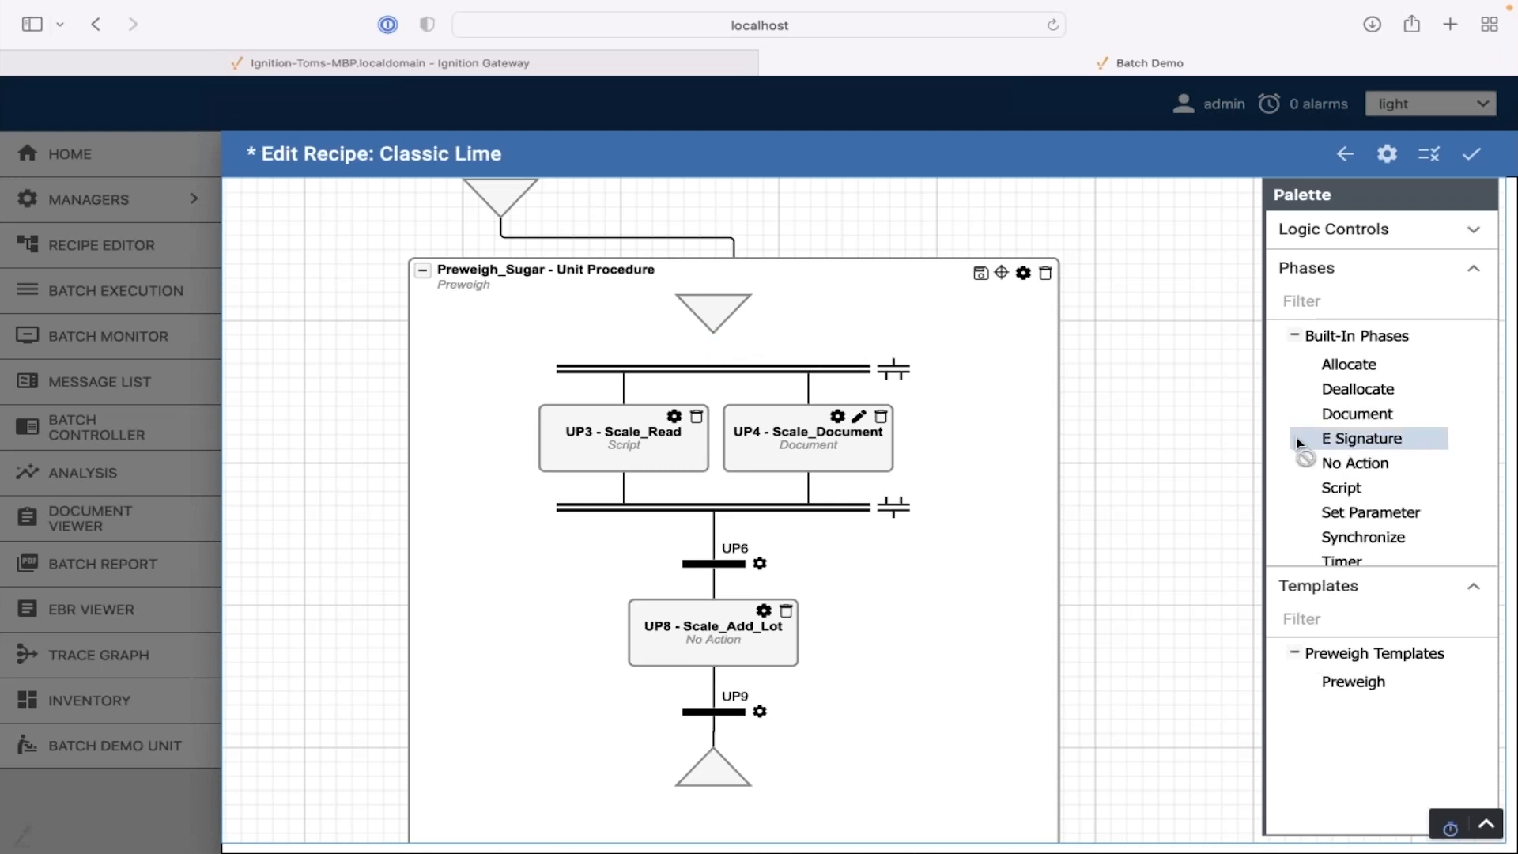
Drop an E Signature phase from Built-In Phases into Preweigh_Sugar above the parallel branch
left_click_drag(1364, 437, 963, 351)
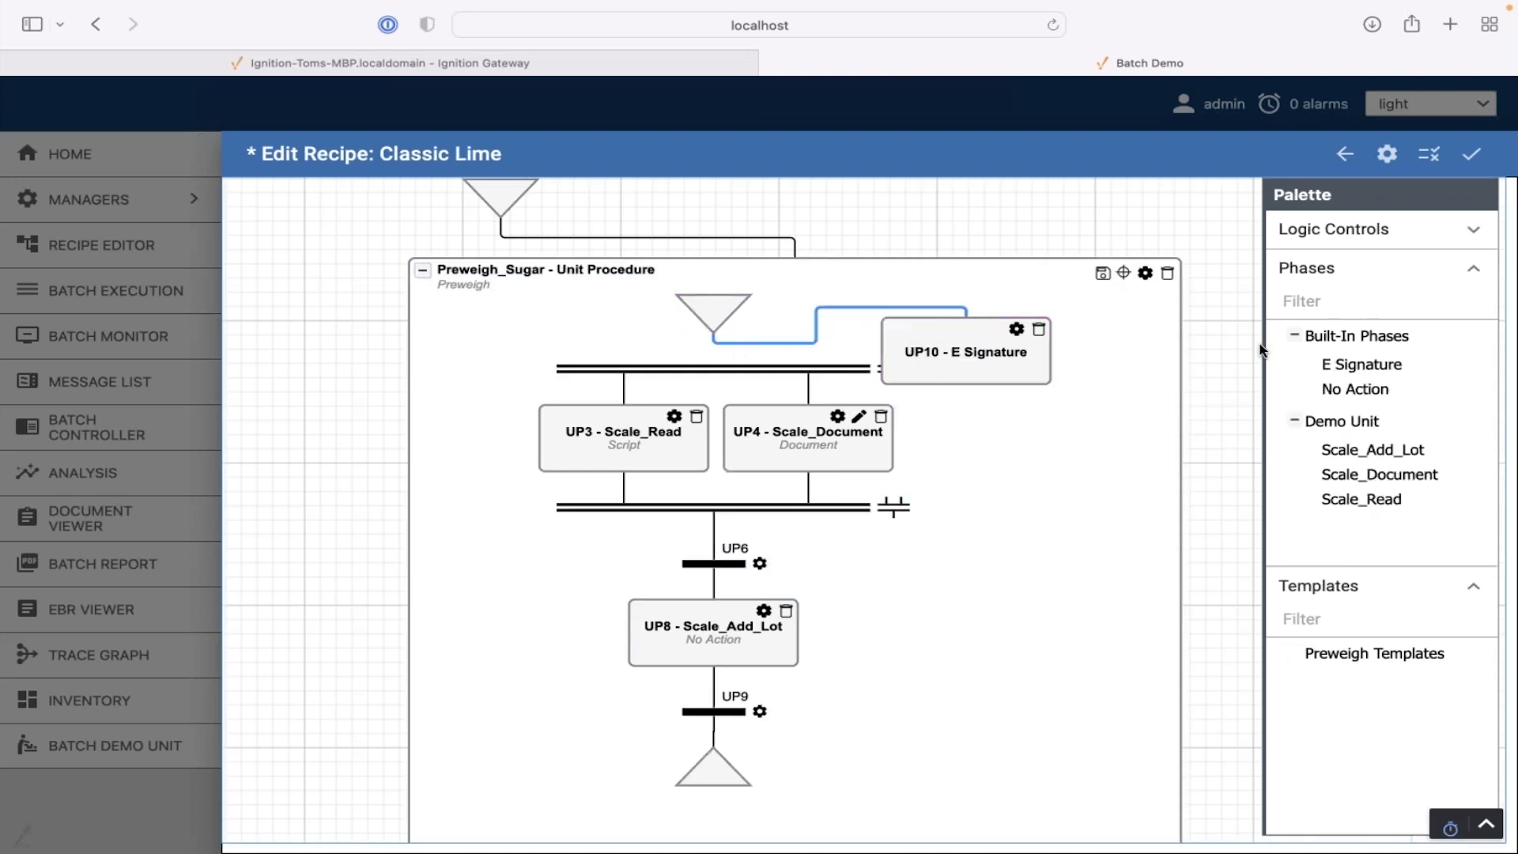
mouse_move(1363, 239)
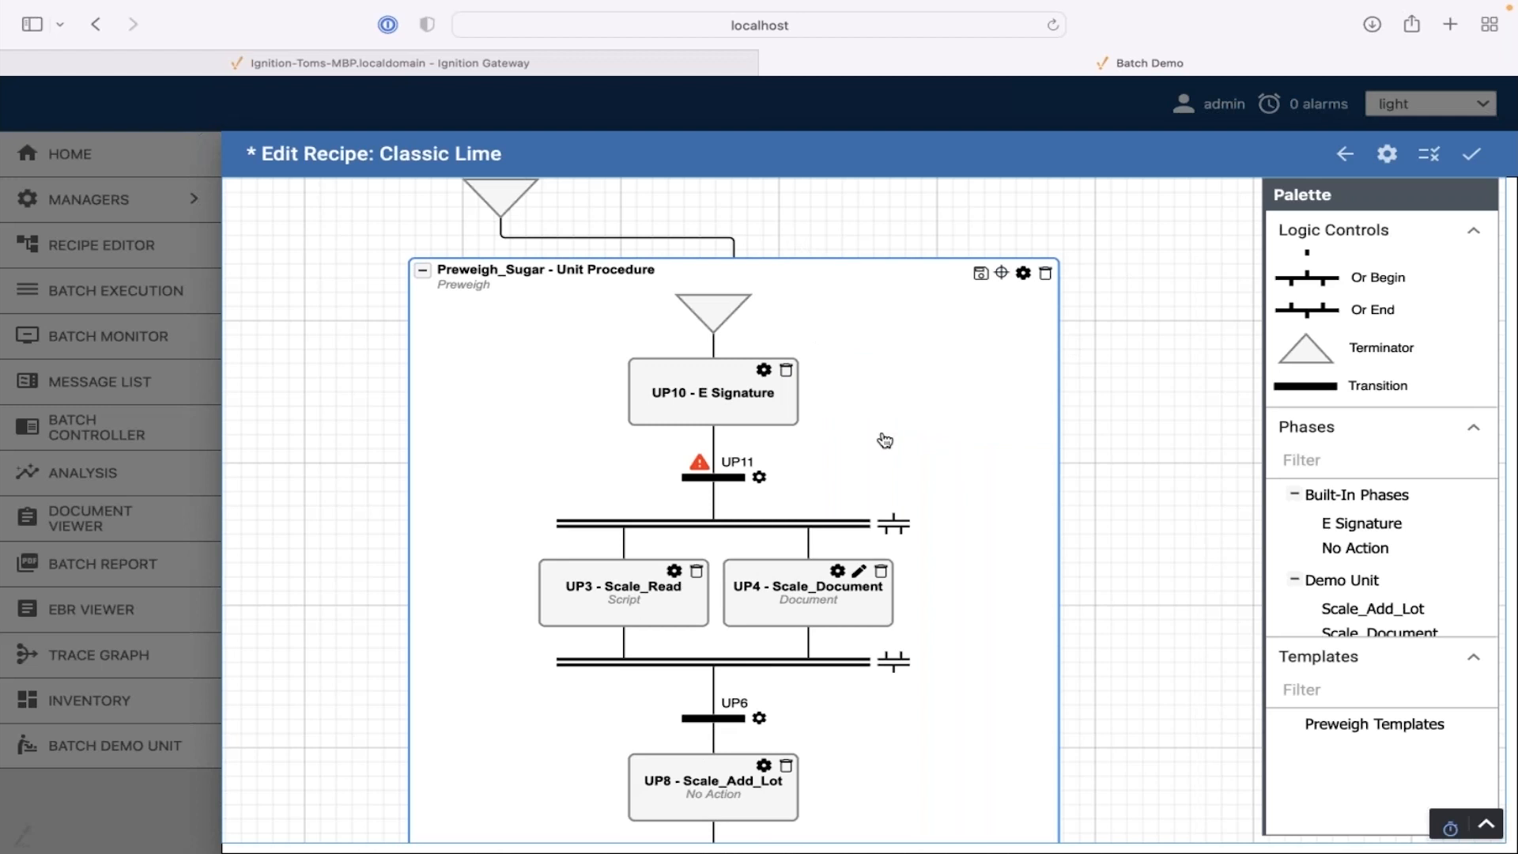
mouse_move(764, 371)
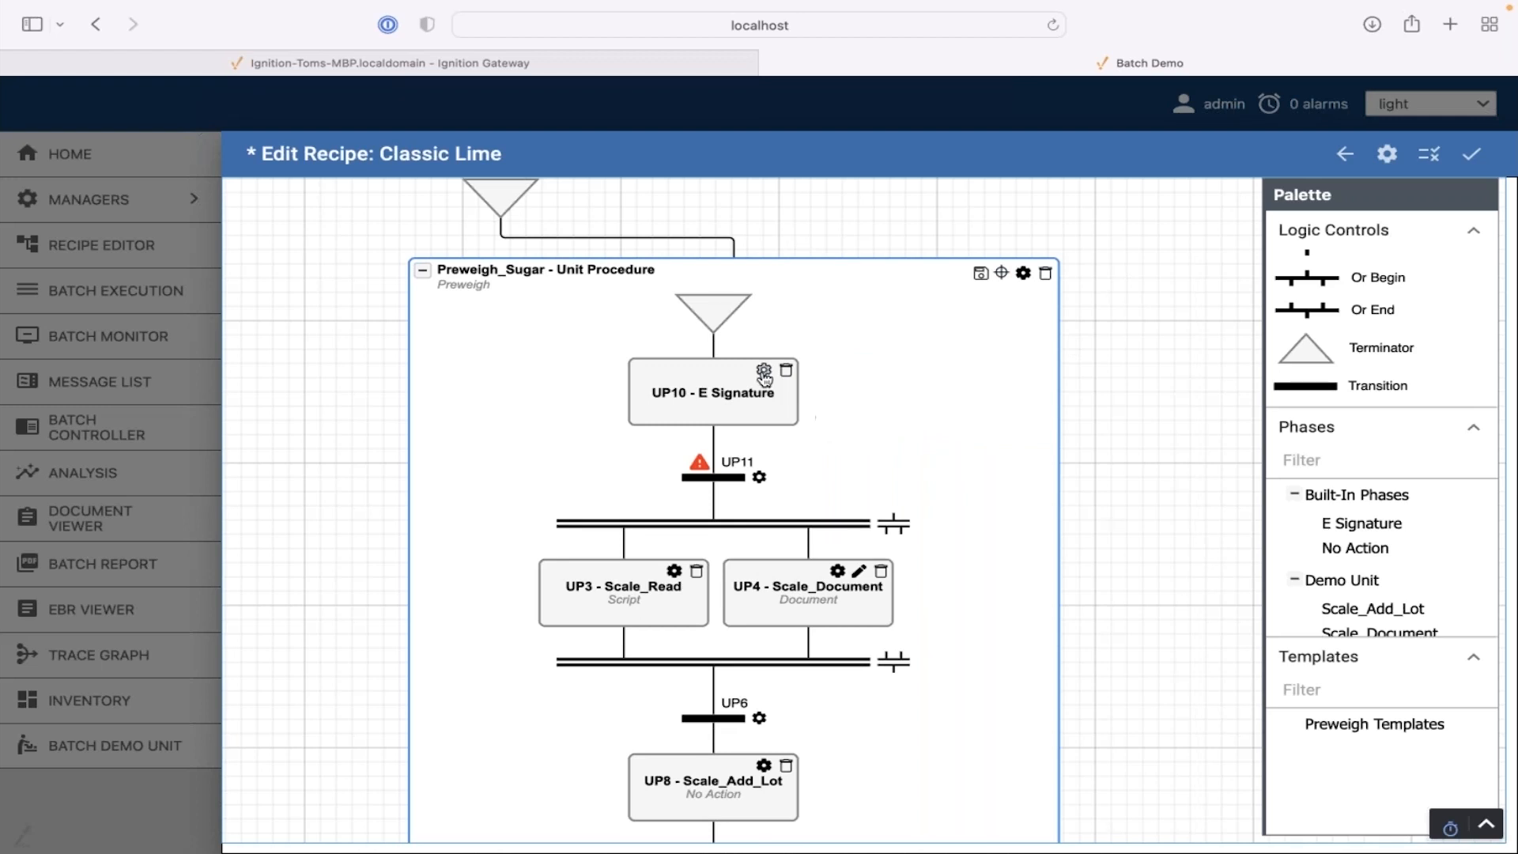
Set UP10's Signature_Template to Validate Operator
left_click(761, 372)
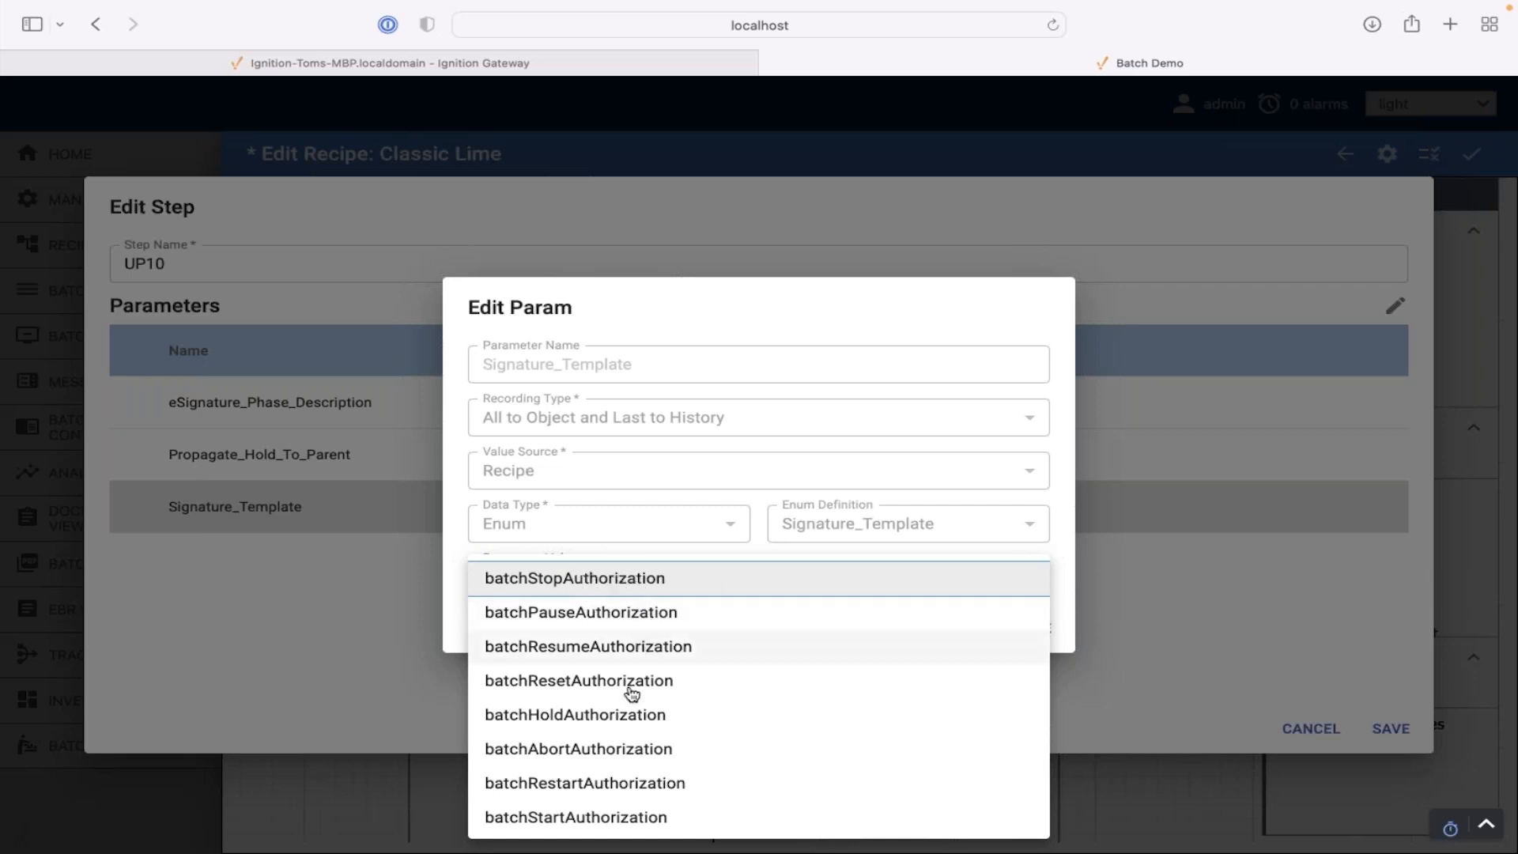
mouse_move(595, 821)
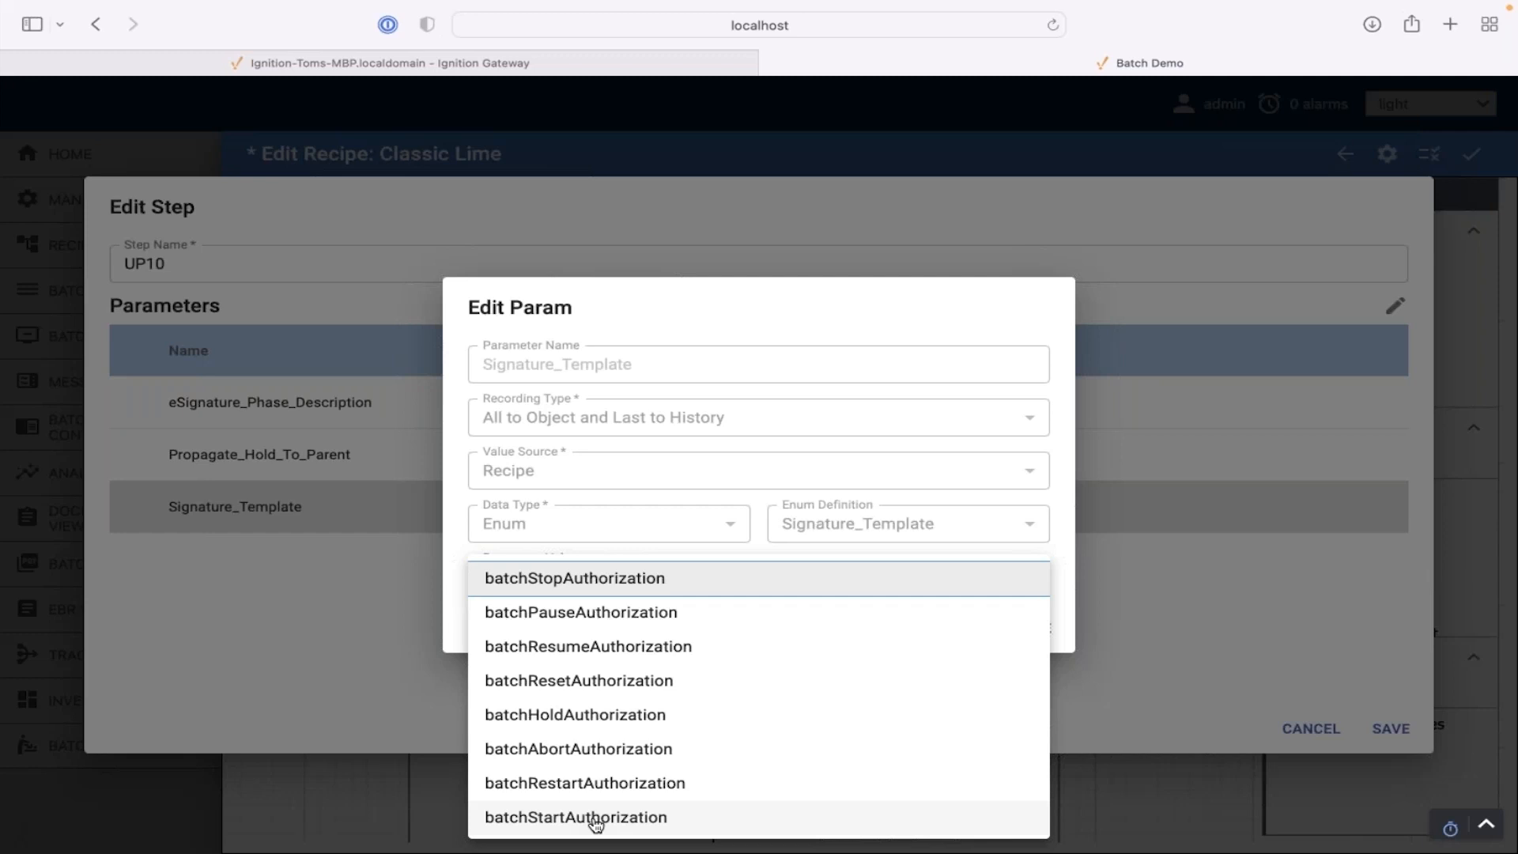
scroll("down", 3)
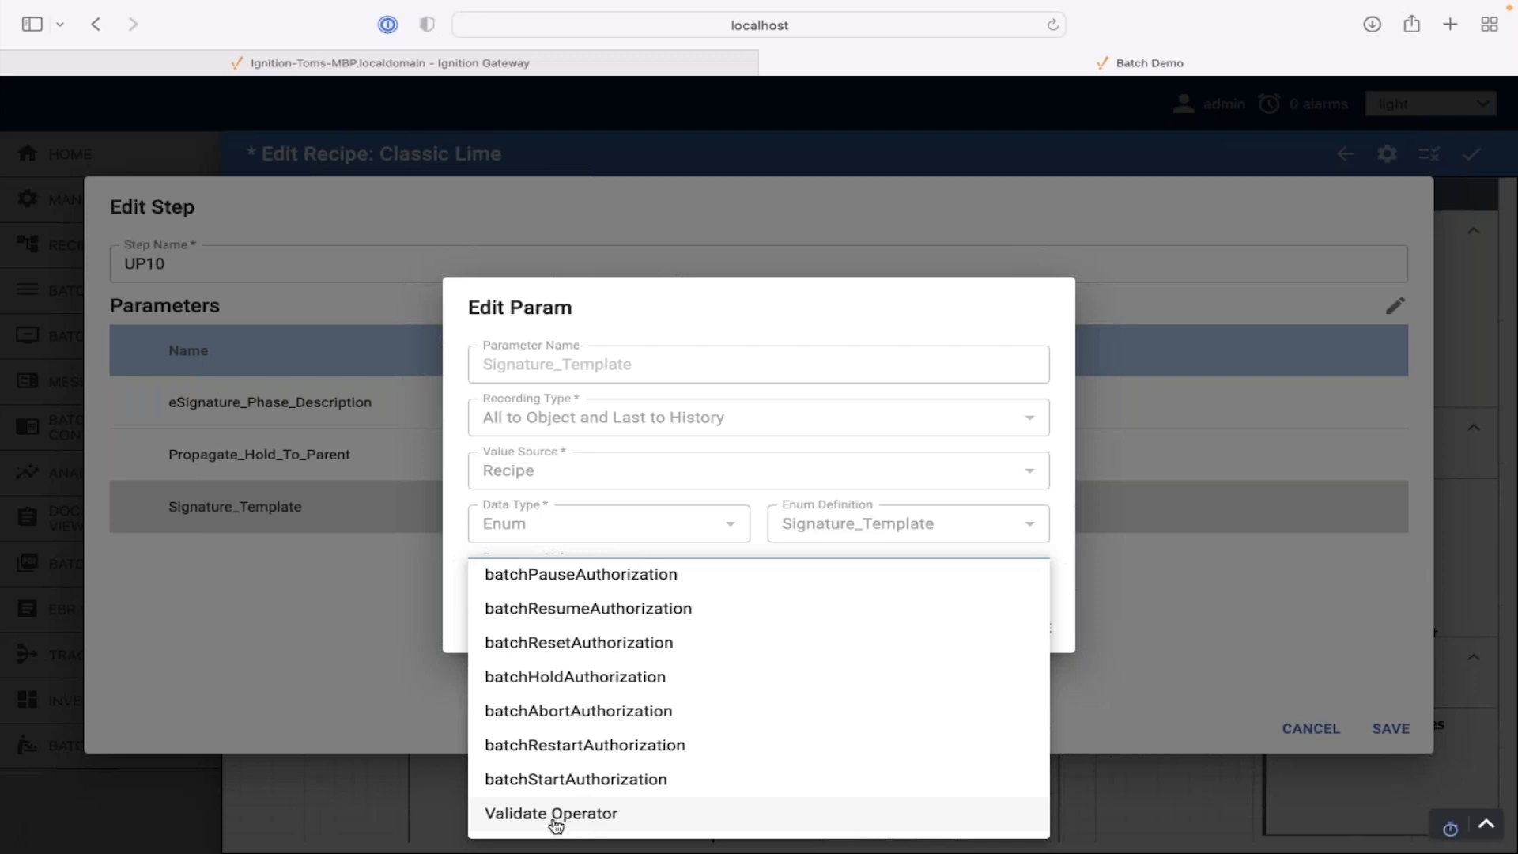
mouse_move(534, 822)
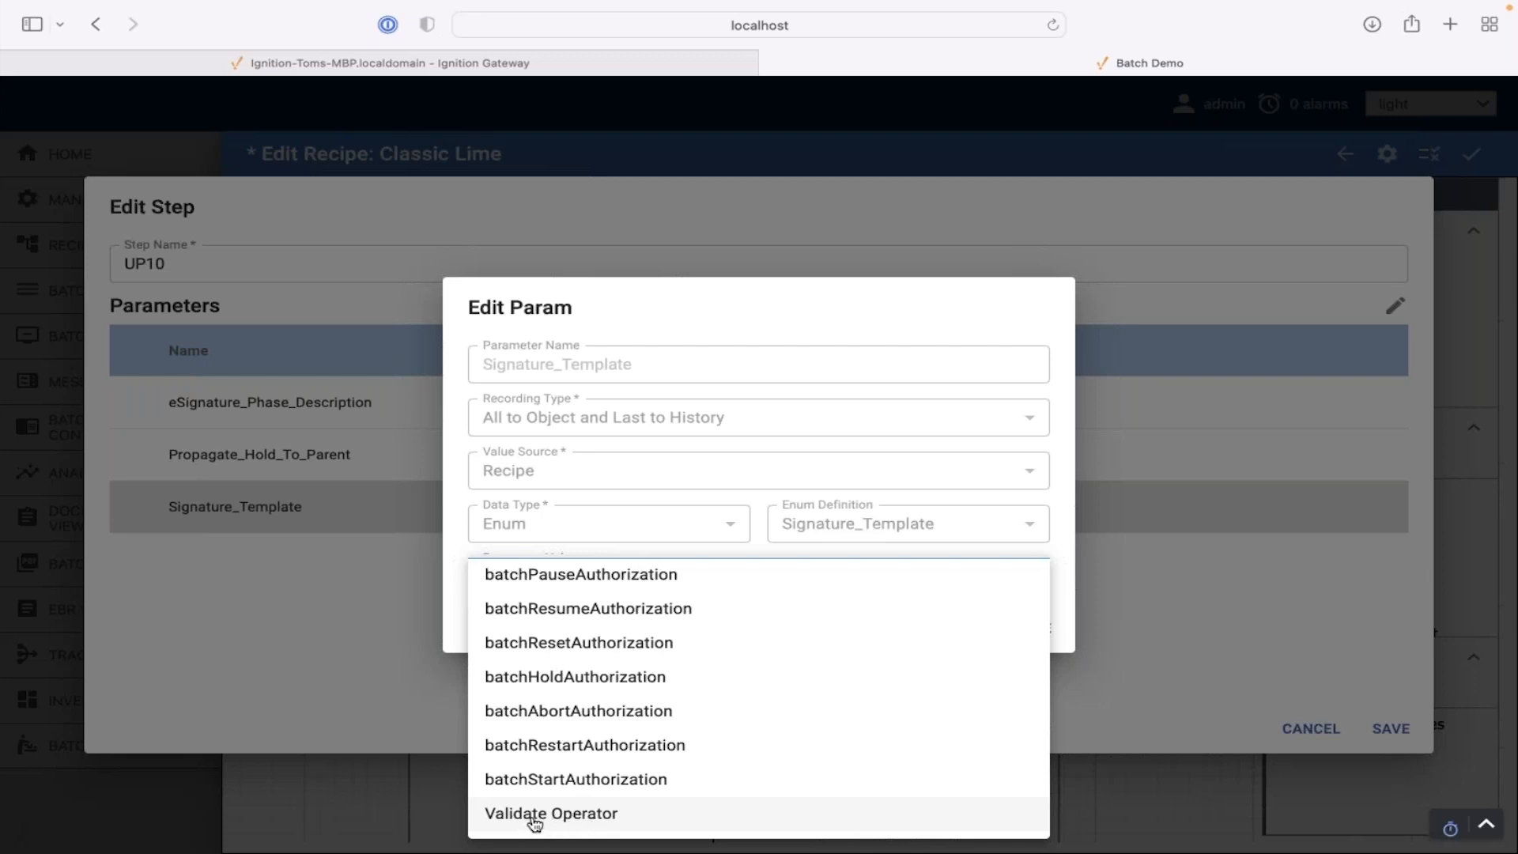
left_click(551, 813)
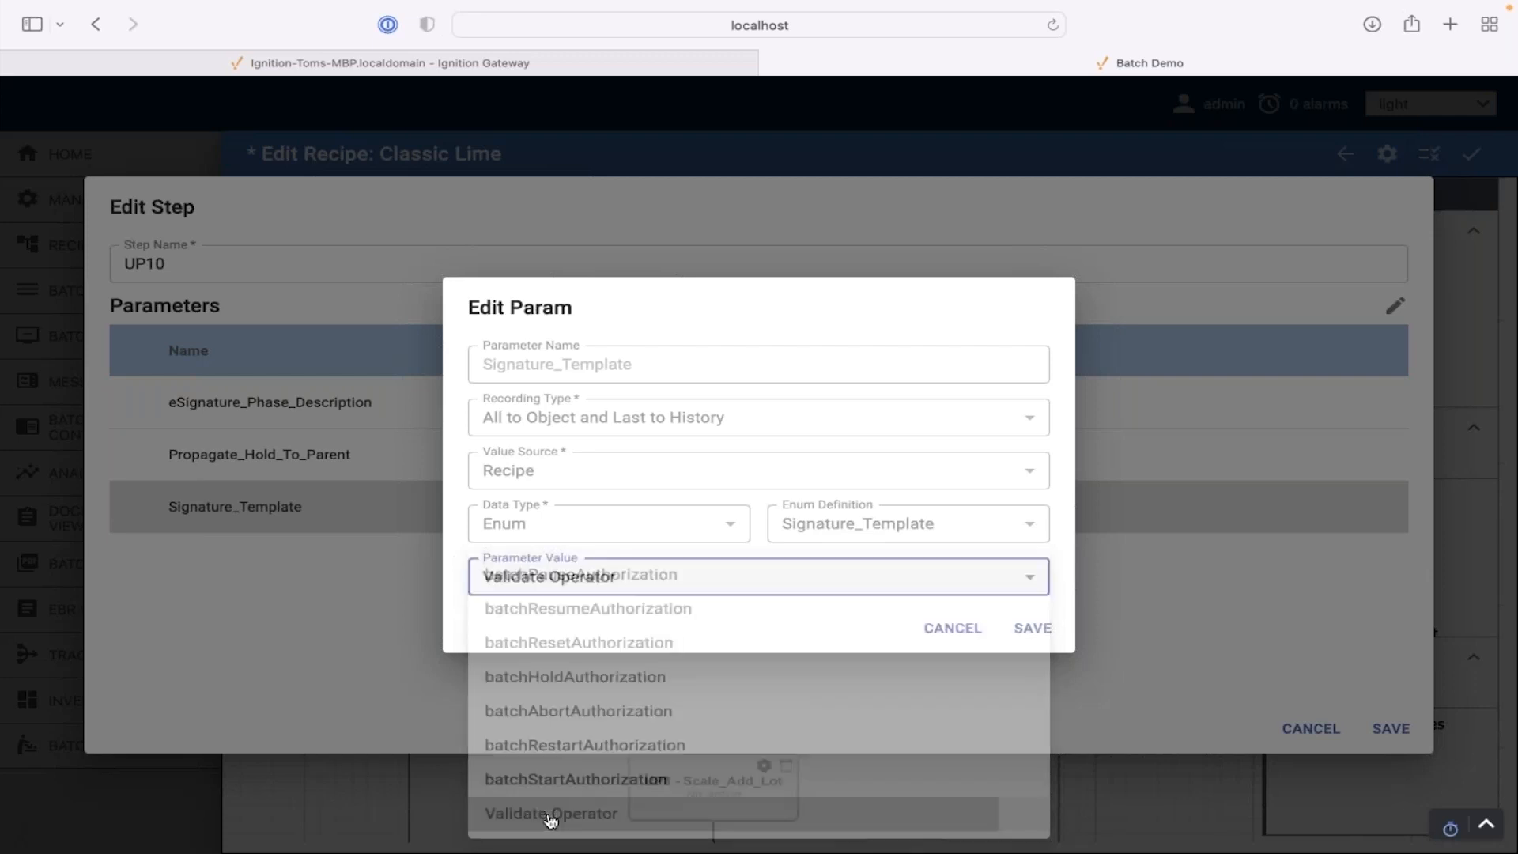
left_click(551, 814)
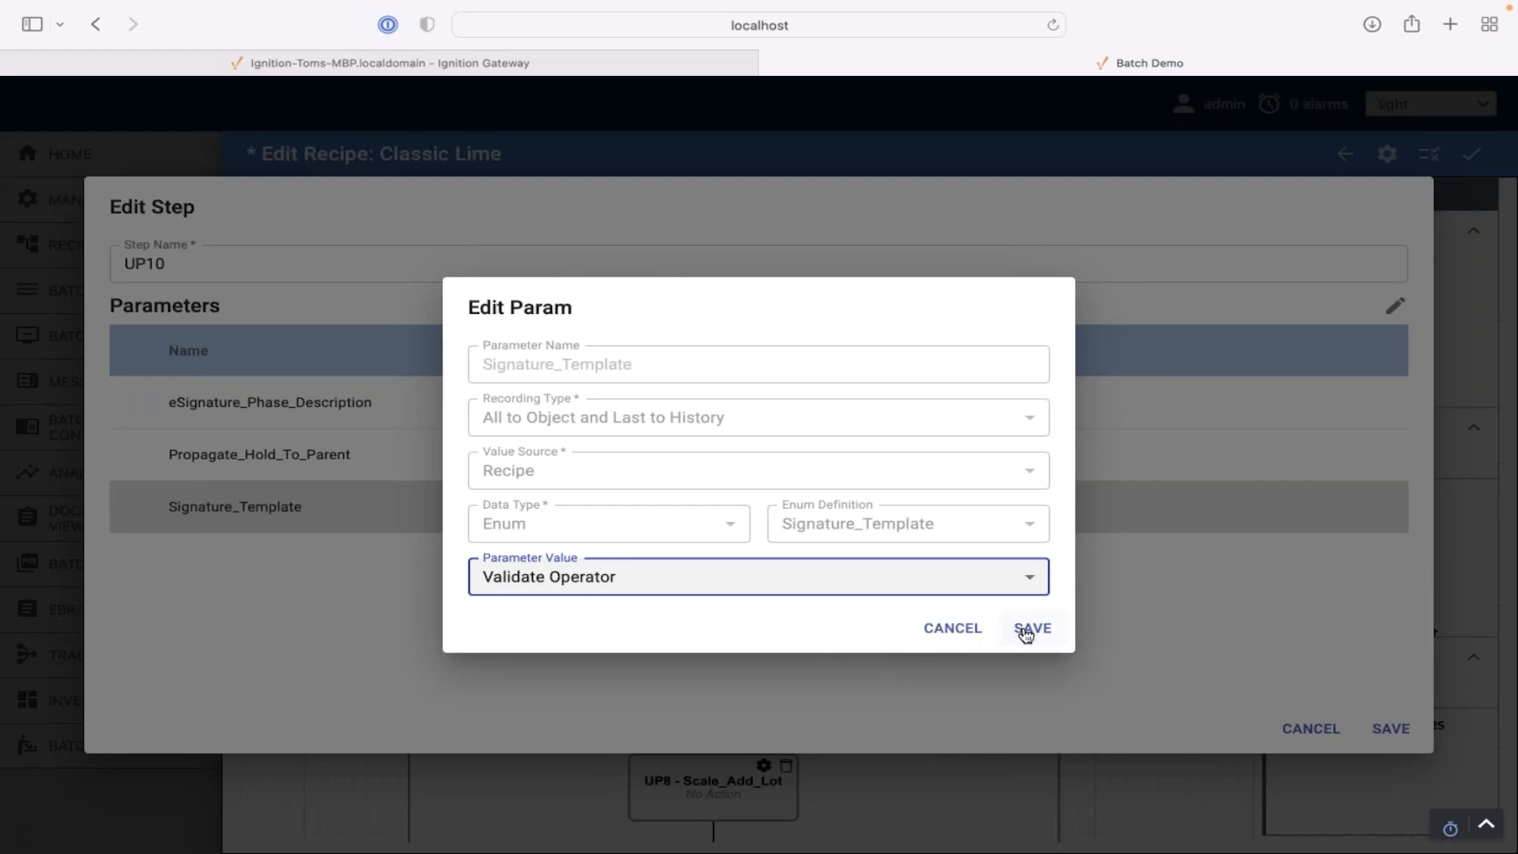
left_click(1031, 628)
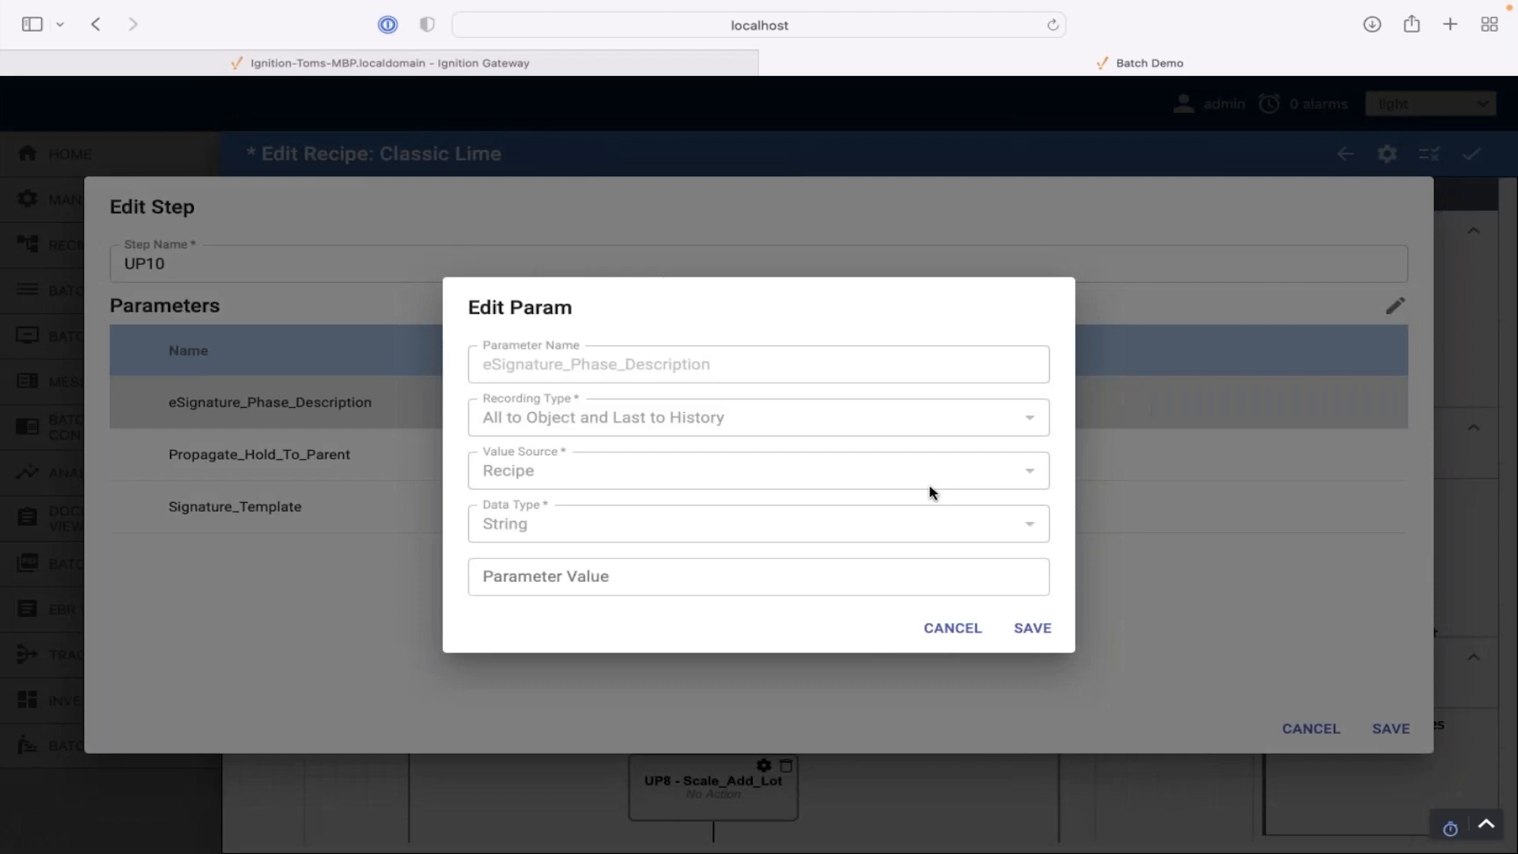
Set UP10's eSignature_Phase_Description to 'Validate Preweigh Operation' and save the step
left_click(759, 576)
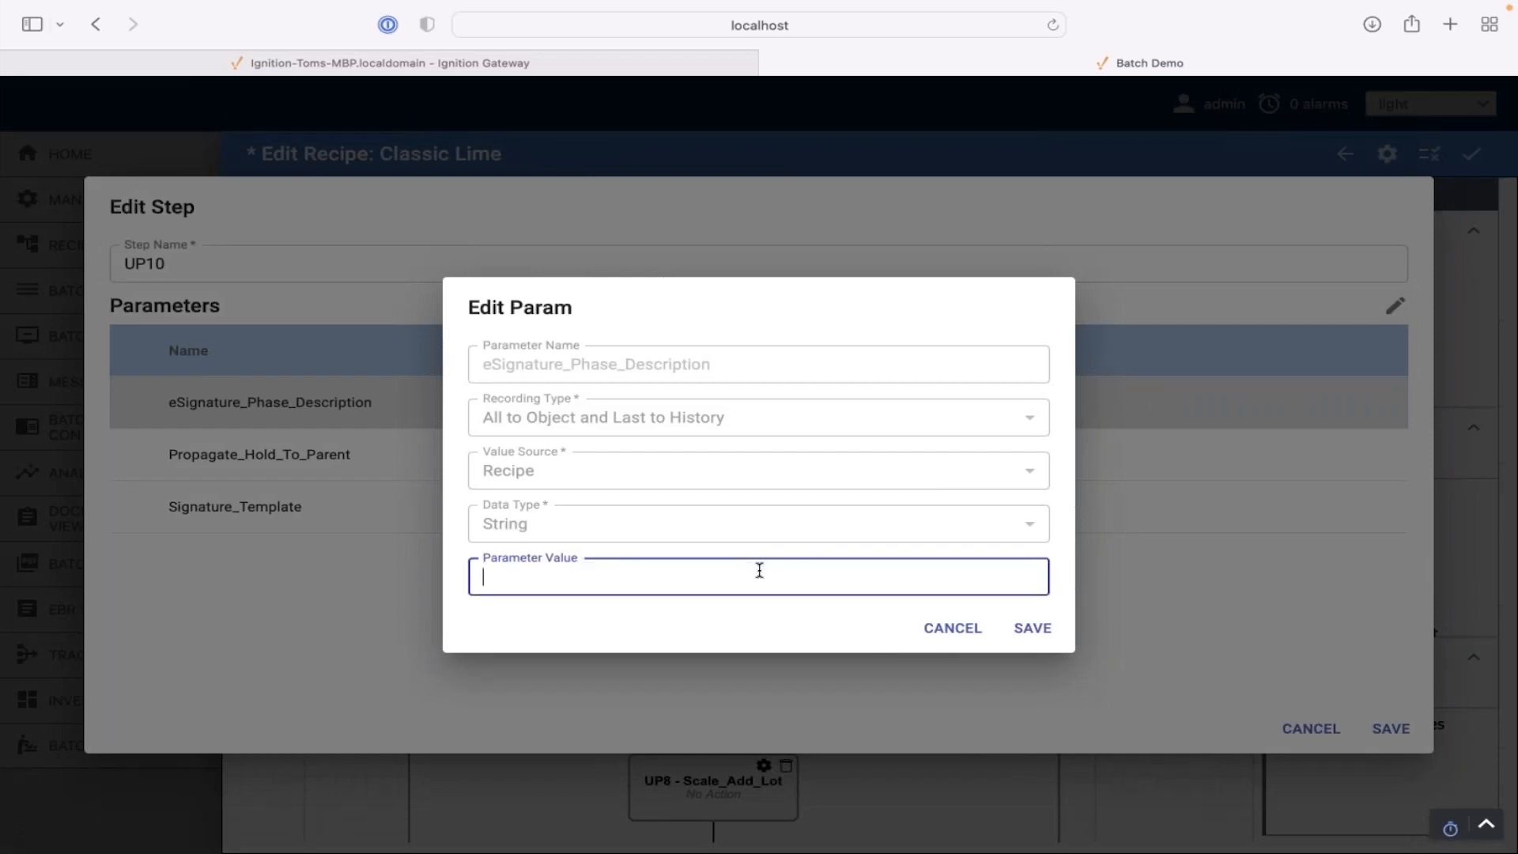
type("Validate")
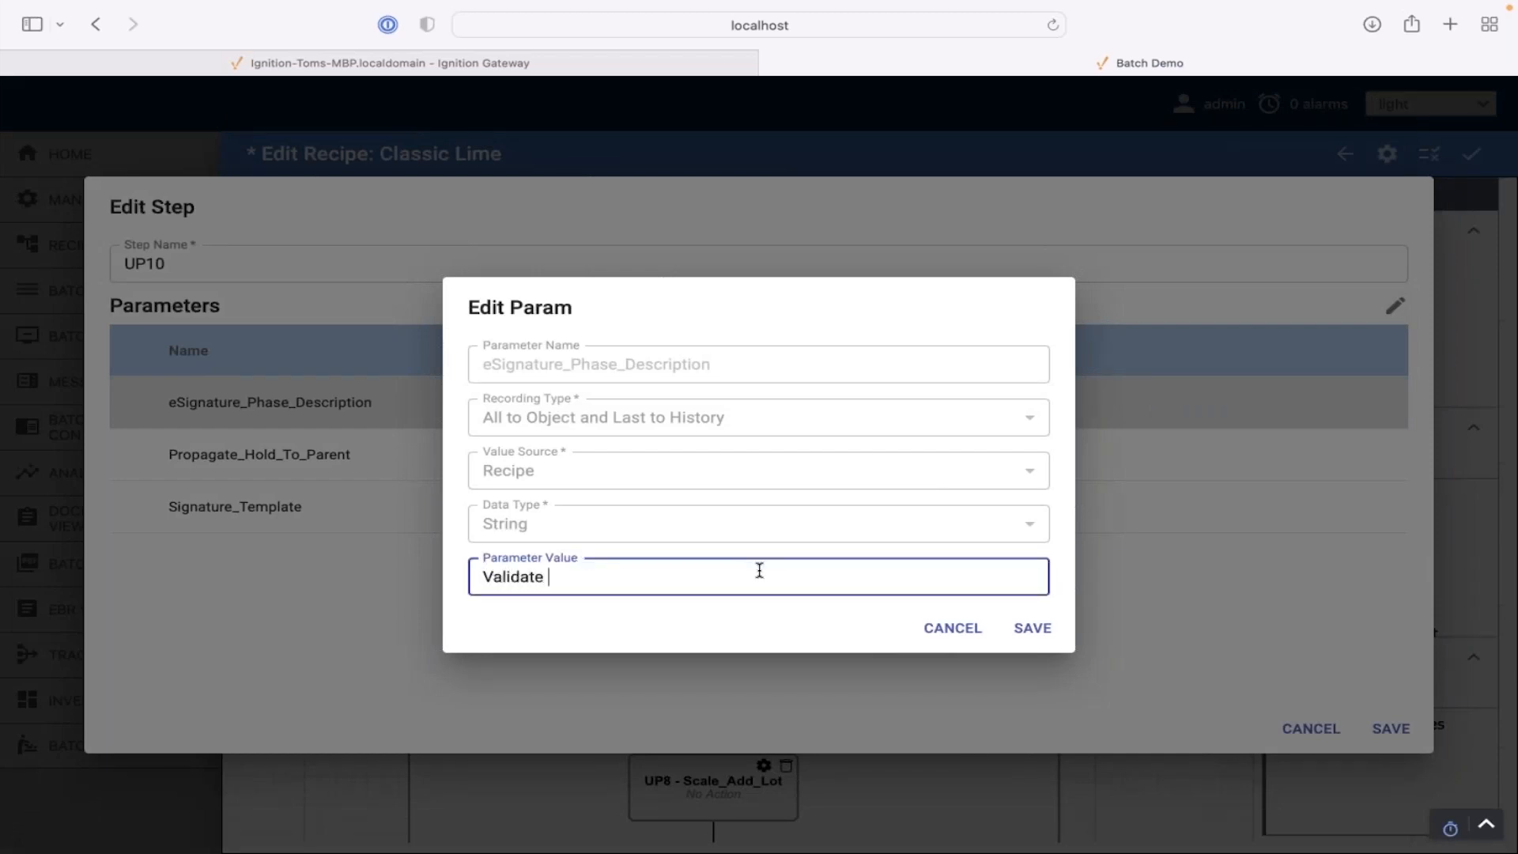
type("Prewei")
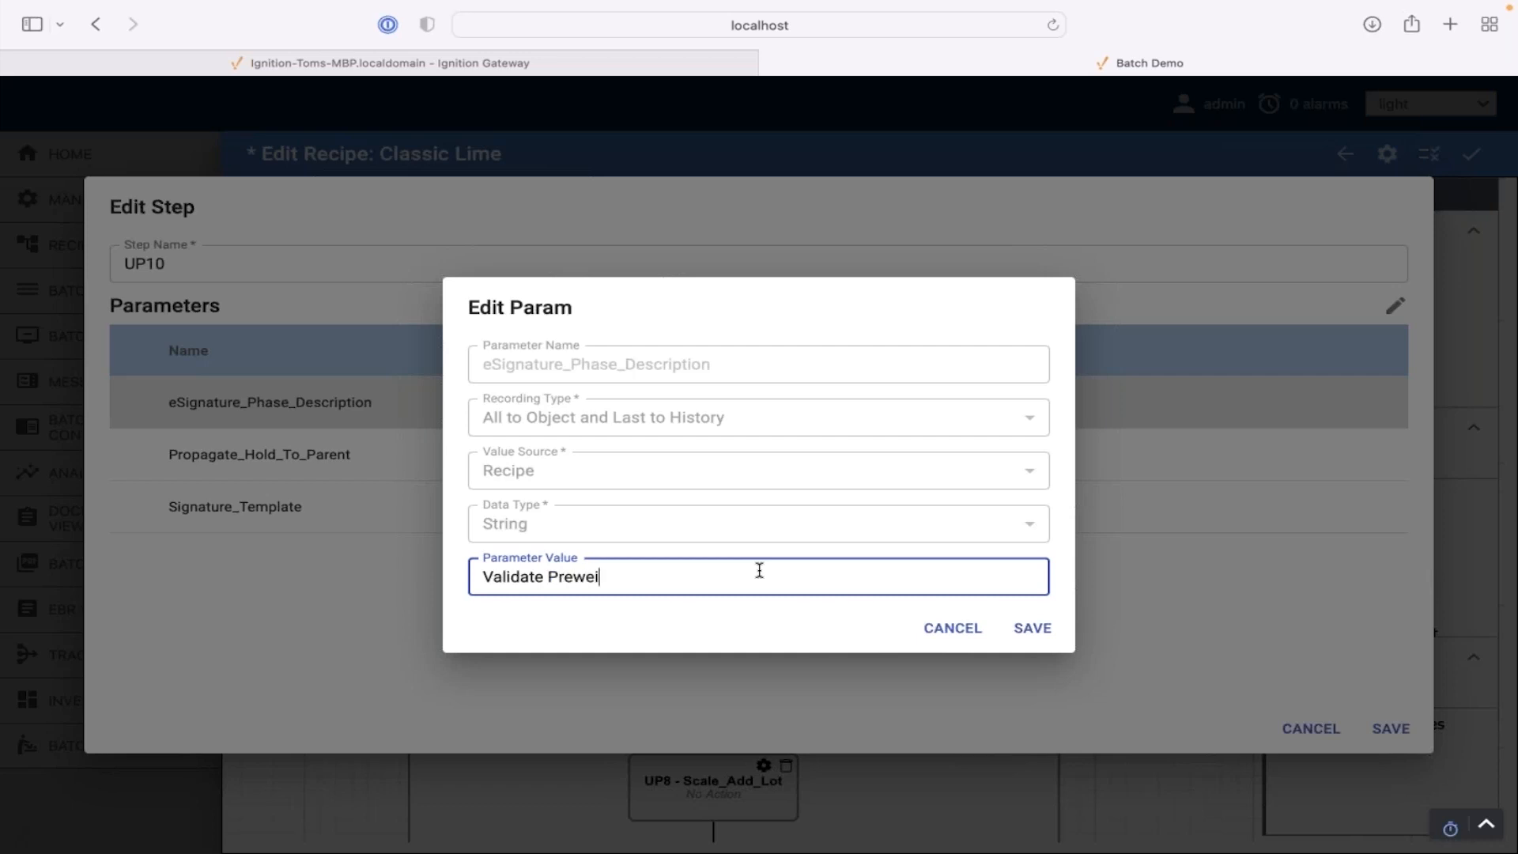
type("gh Operatio")
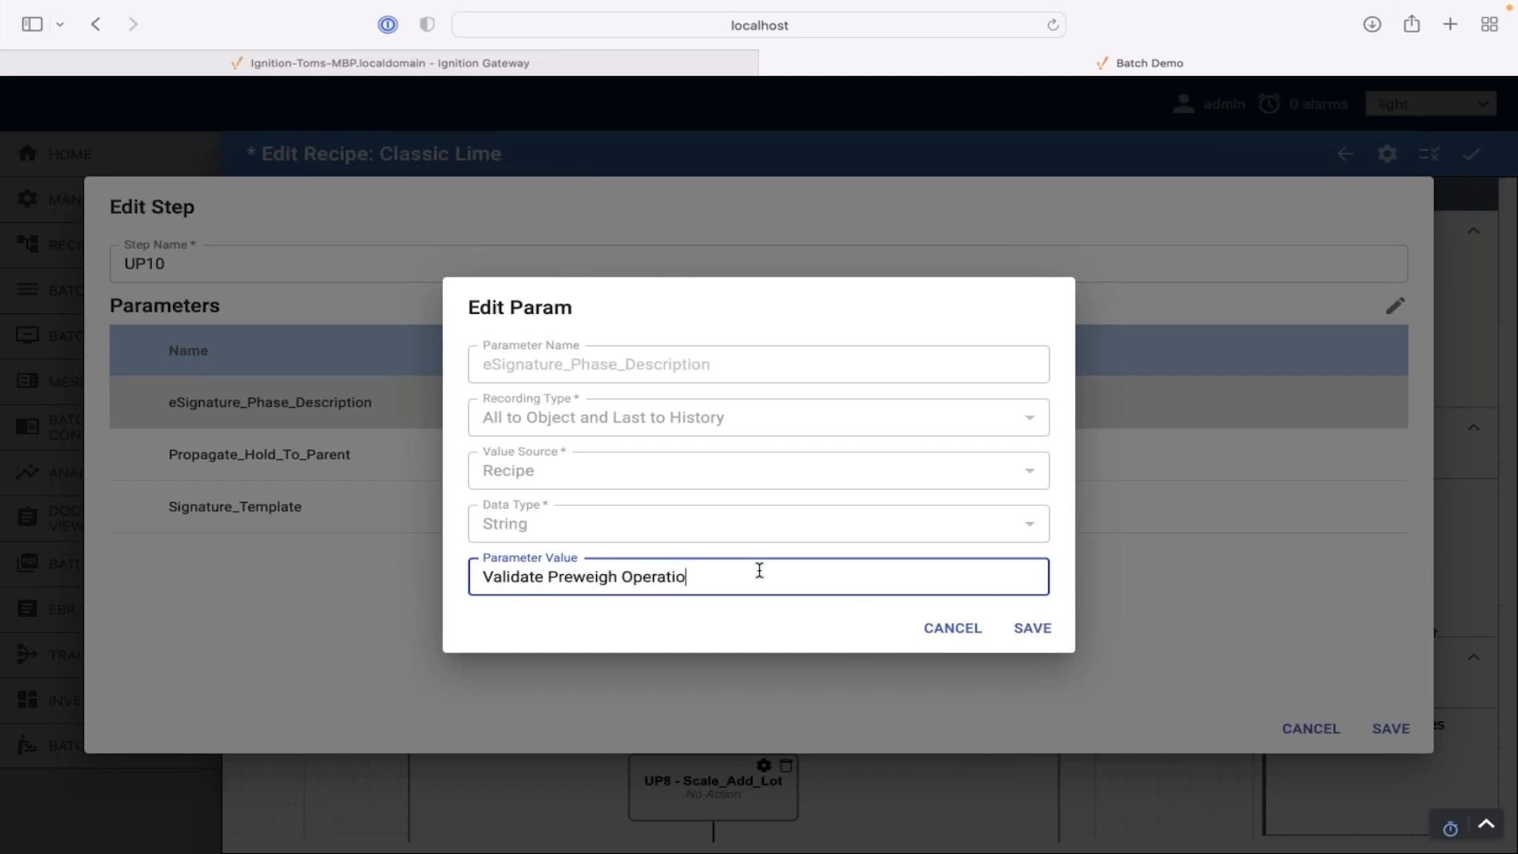
left_click(1032, 628)
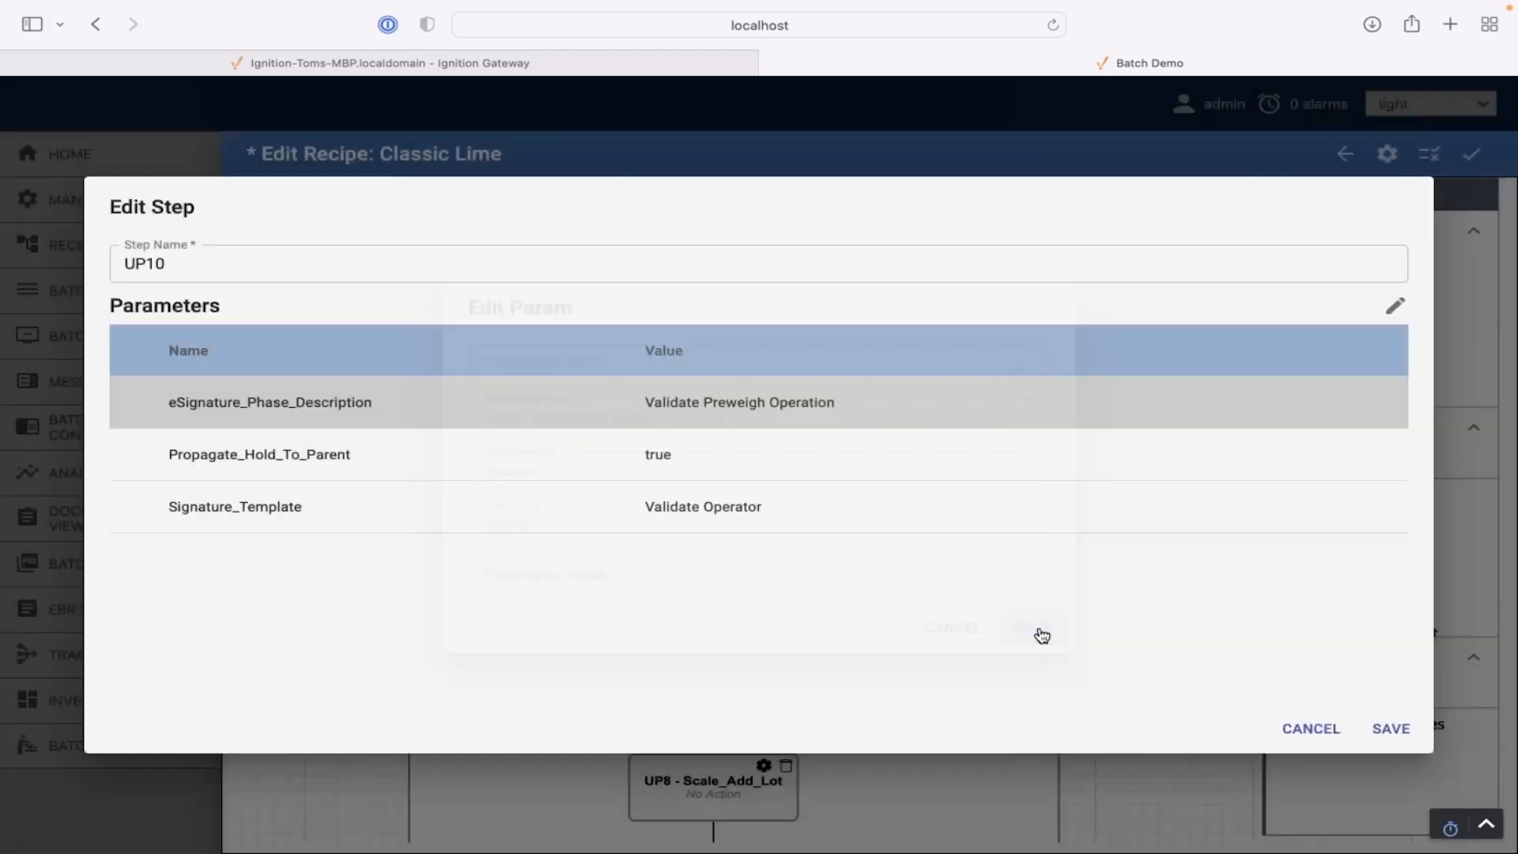
left_click(1038, 633)
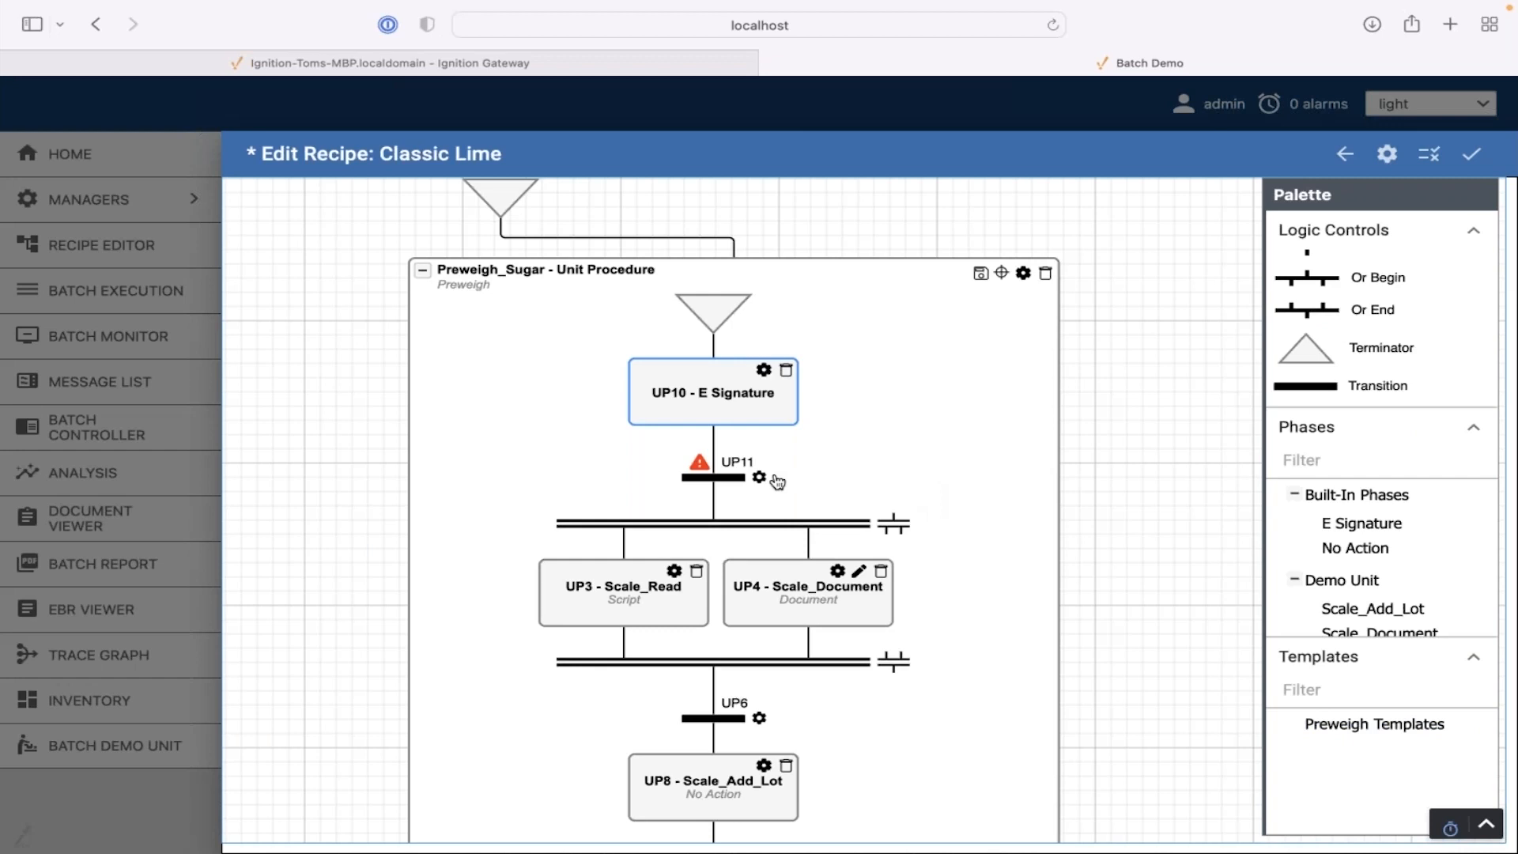
Set transition UP11's expression to UP10.Complete and save the Classic Lime recipe
left_click(758, 478)
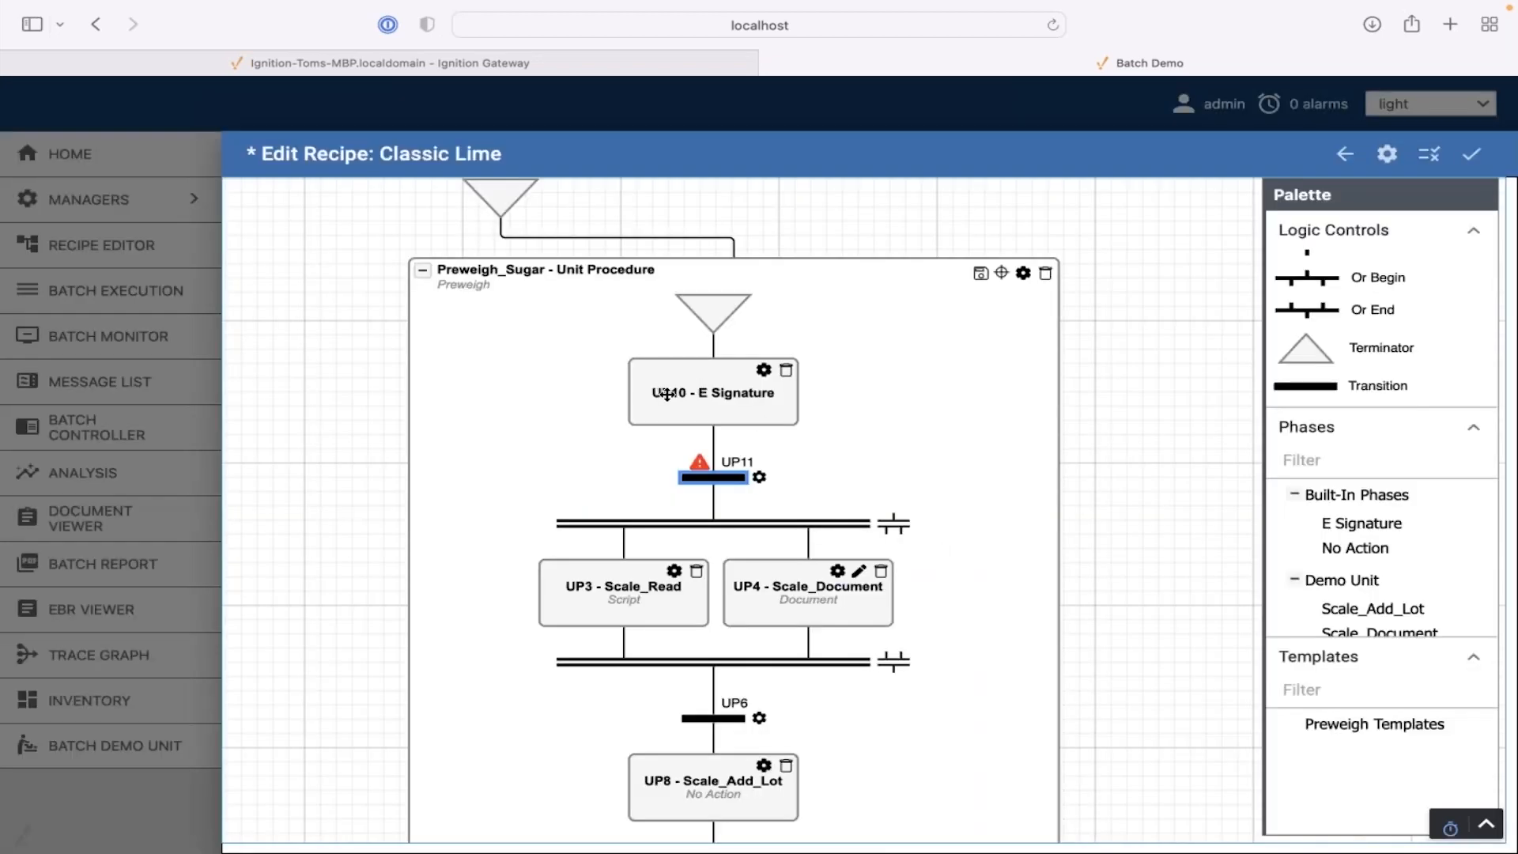
left_click(711, 477)
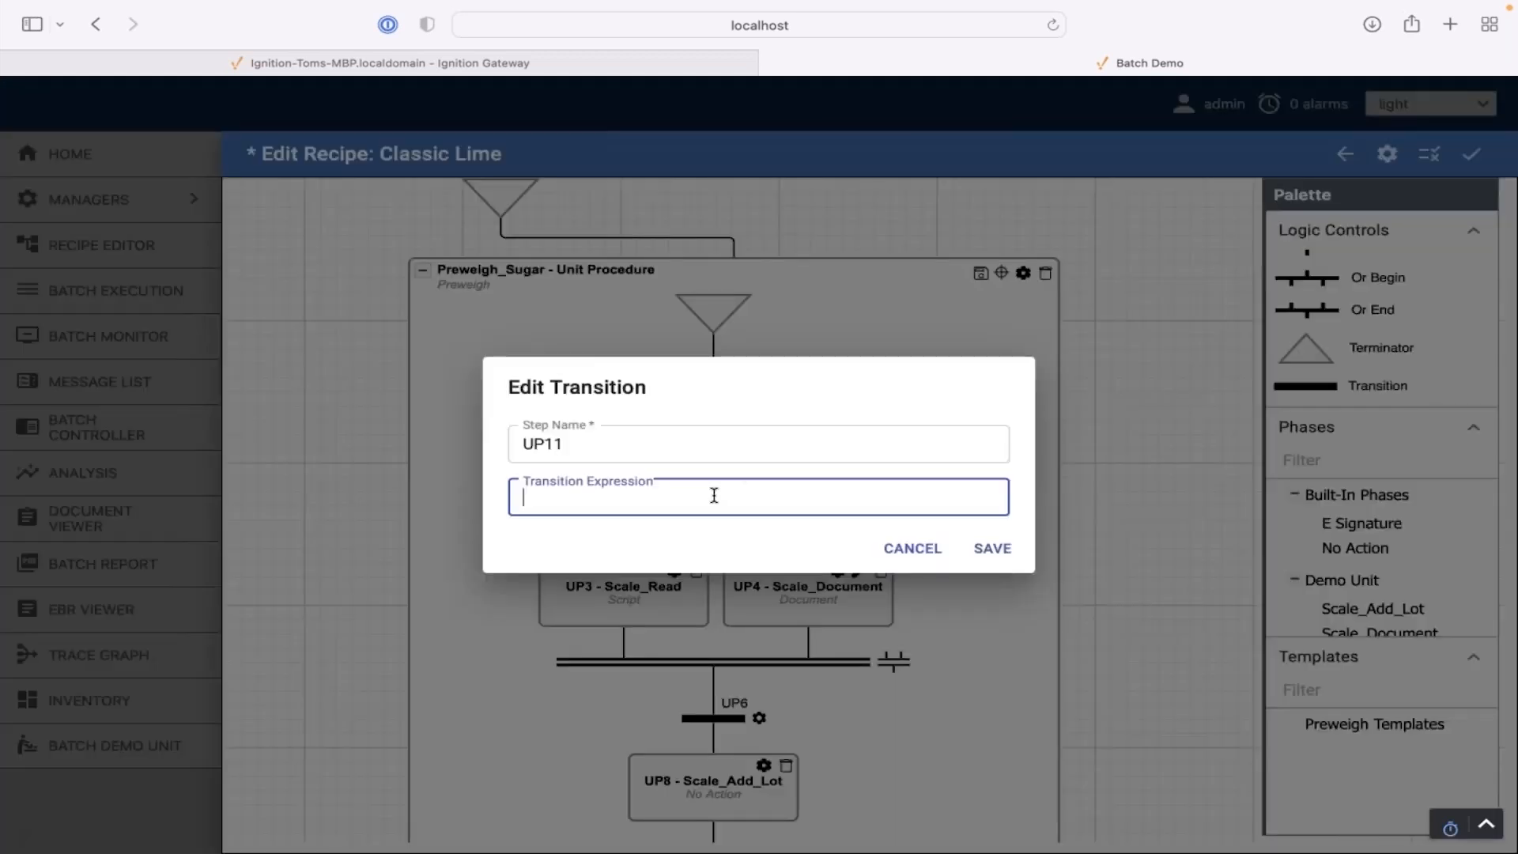
type("UP10.Com")
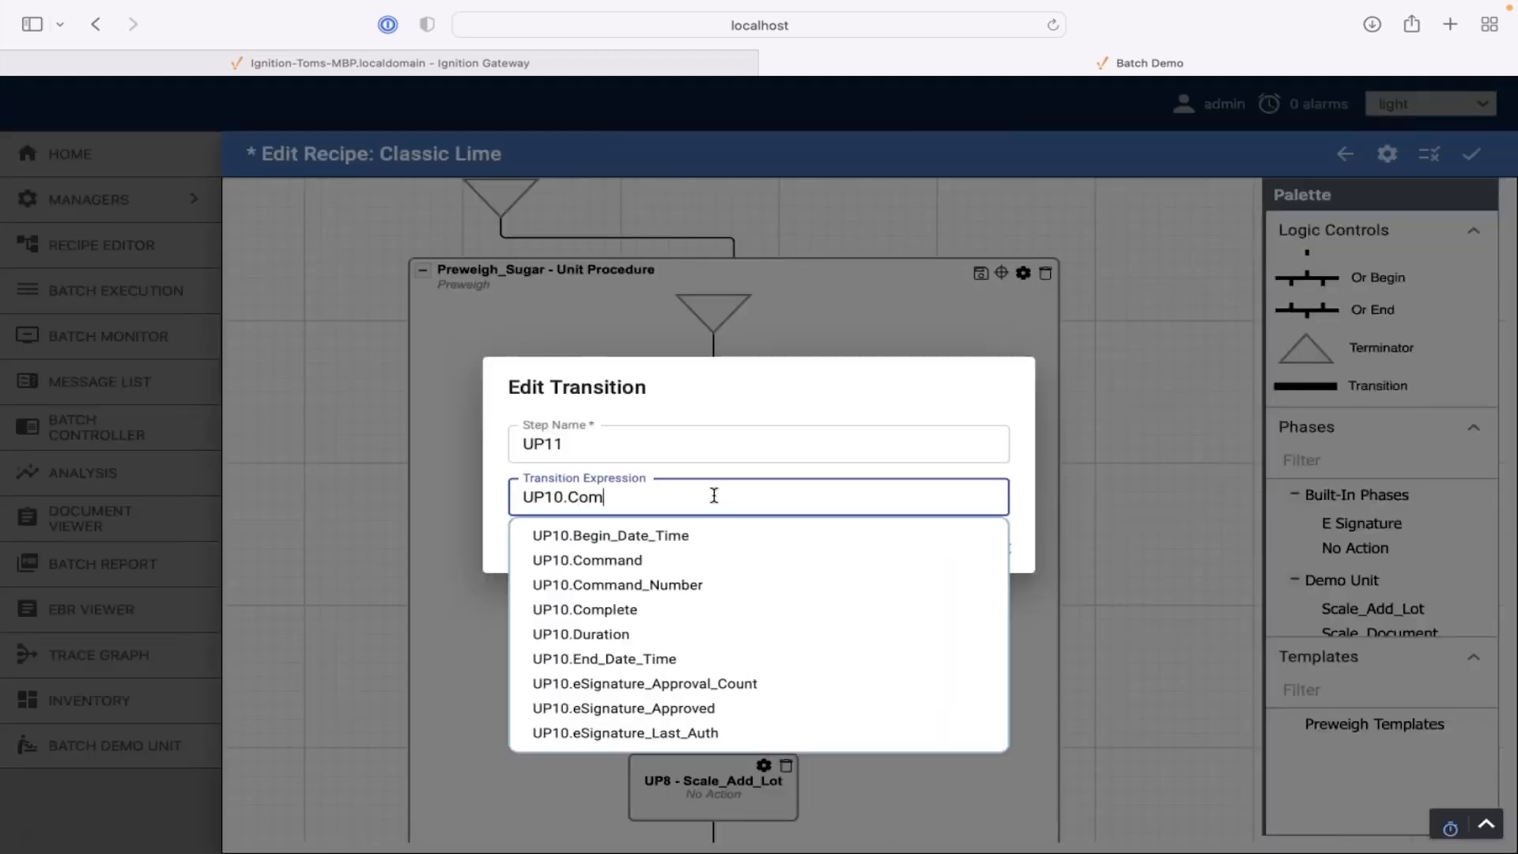
left_click(584, 609)
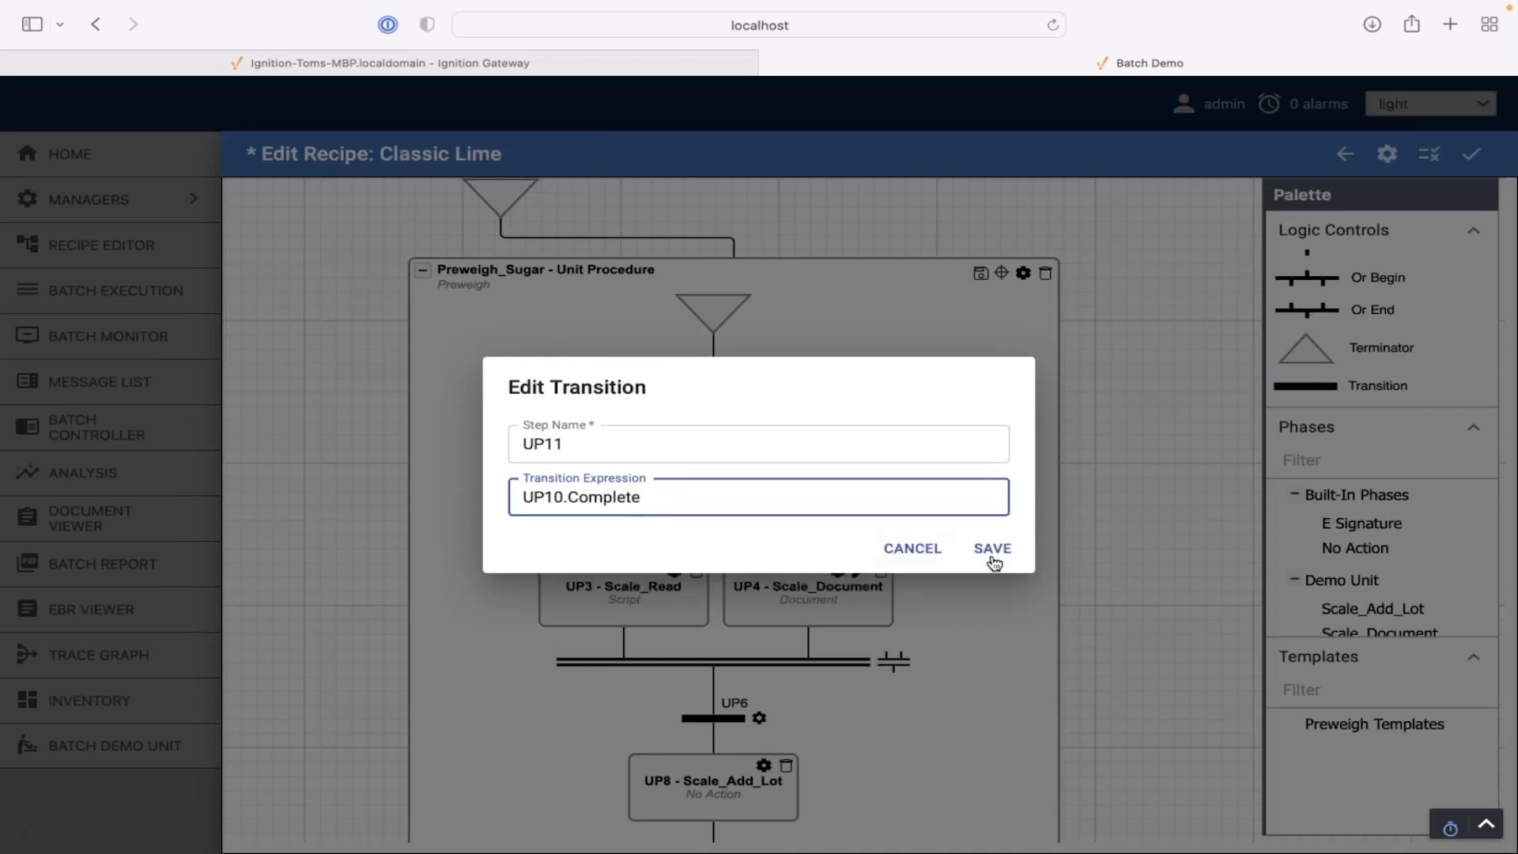
left_click(992, 549)
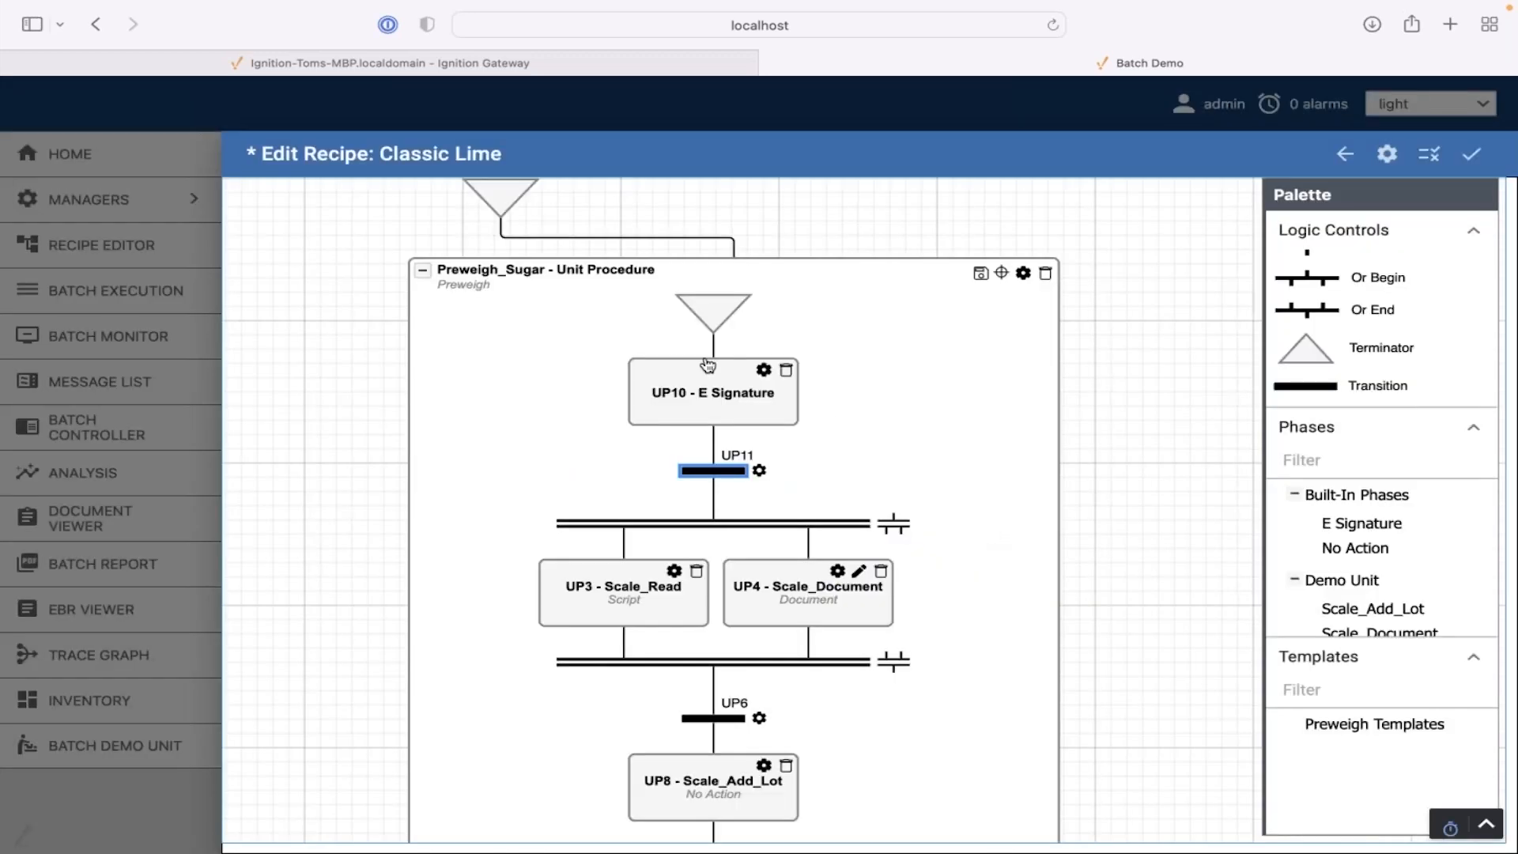
mouse_move(721, 604)
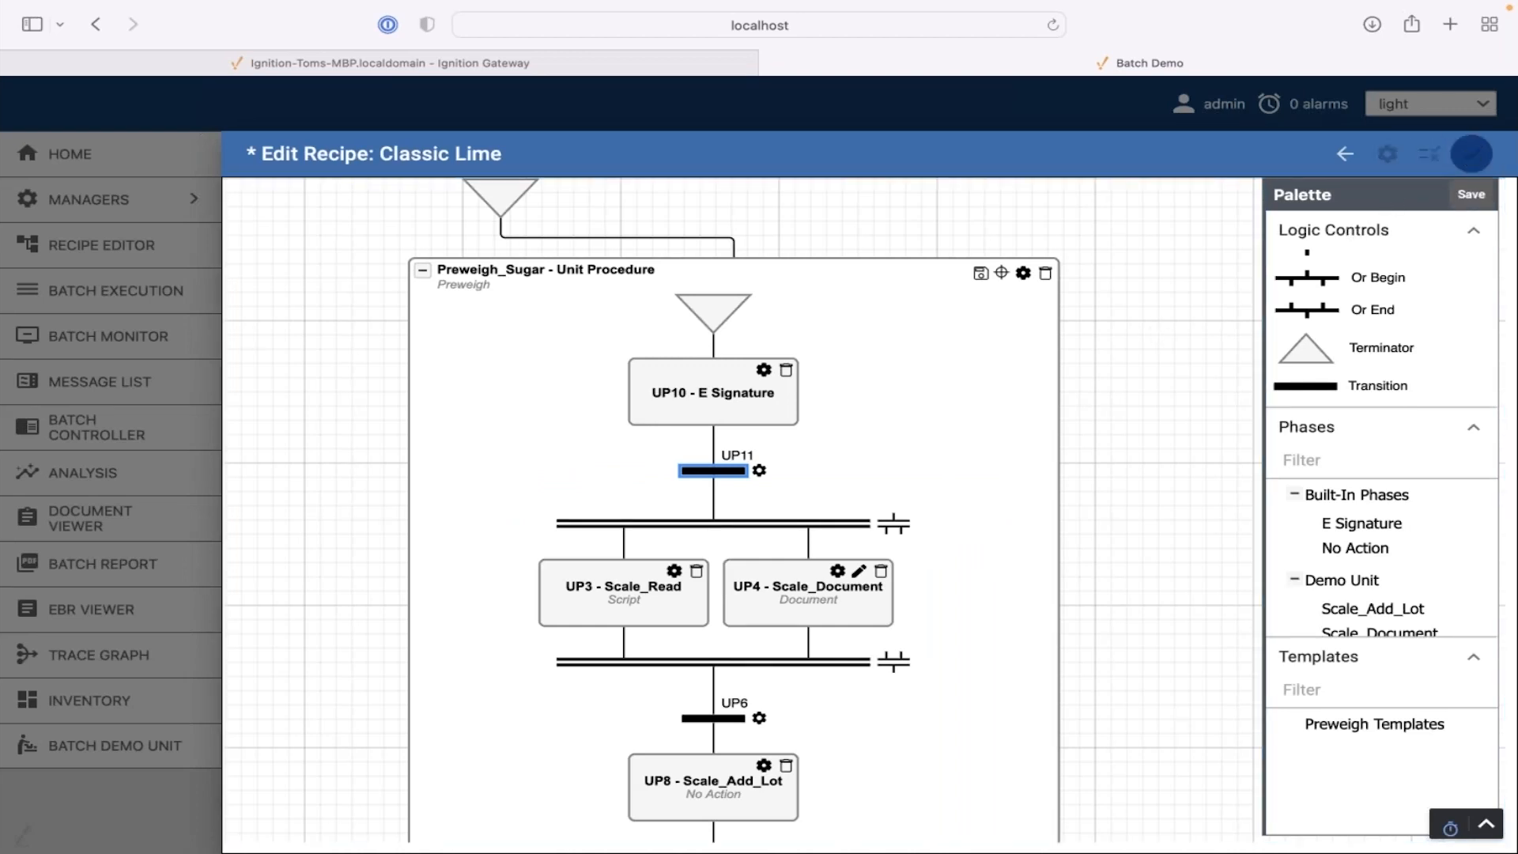
left_click(1345, 154)
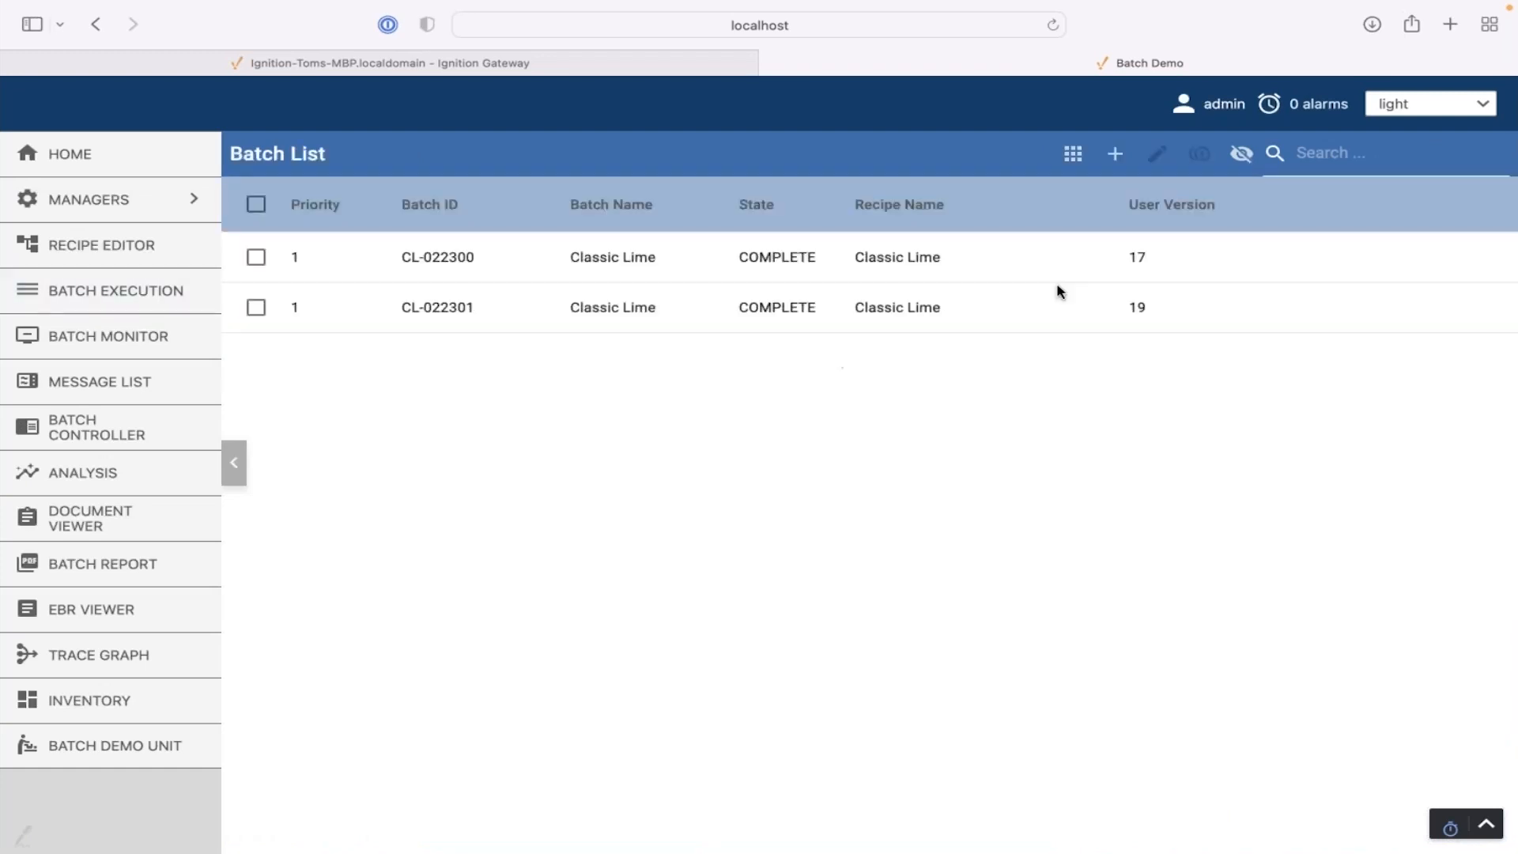
Create batch CL-022310 with FG_Lot_No A-022302 and submit it
left_click(1114, 154)
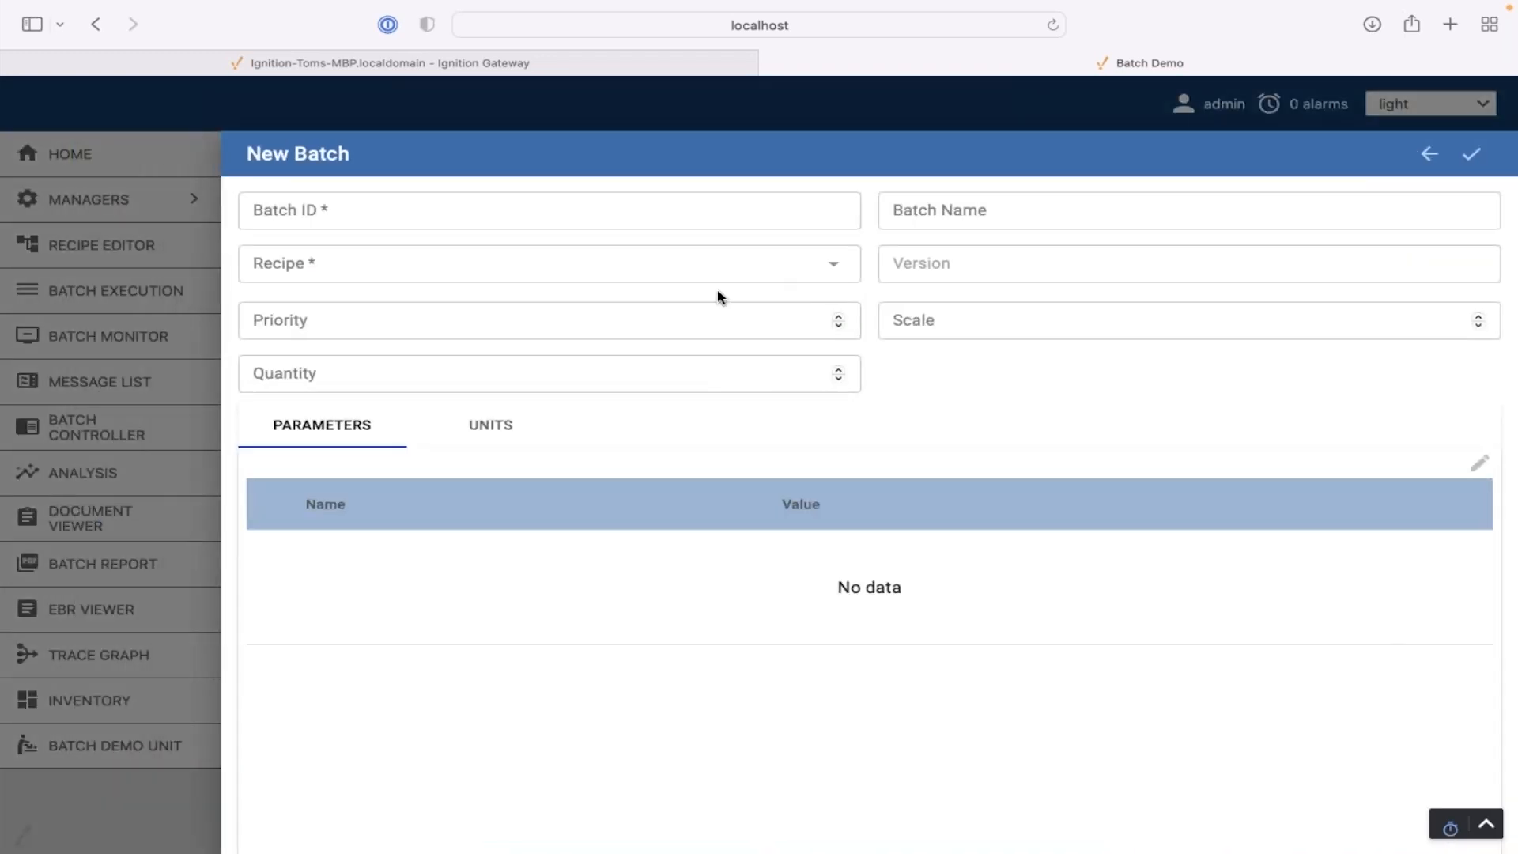
left_click(546, 264)
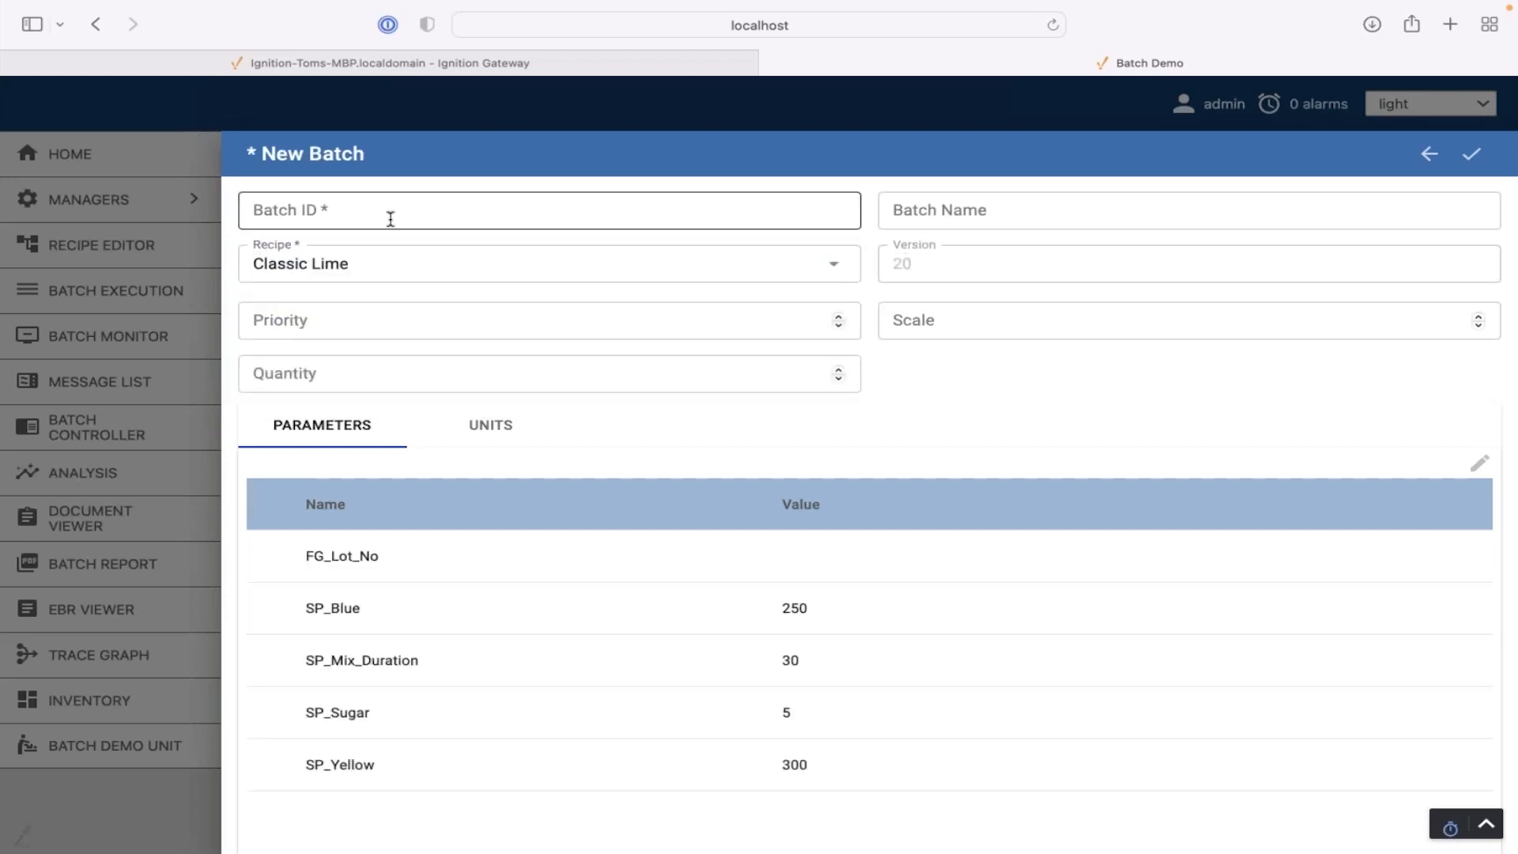
type("CL-022310")
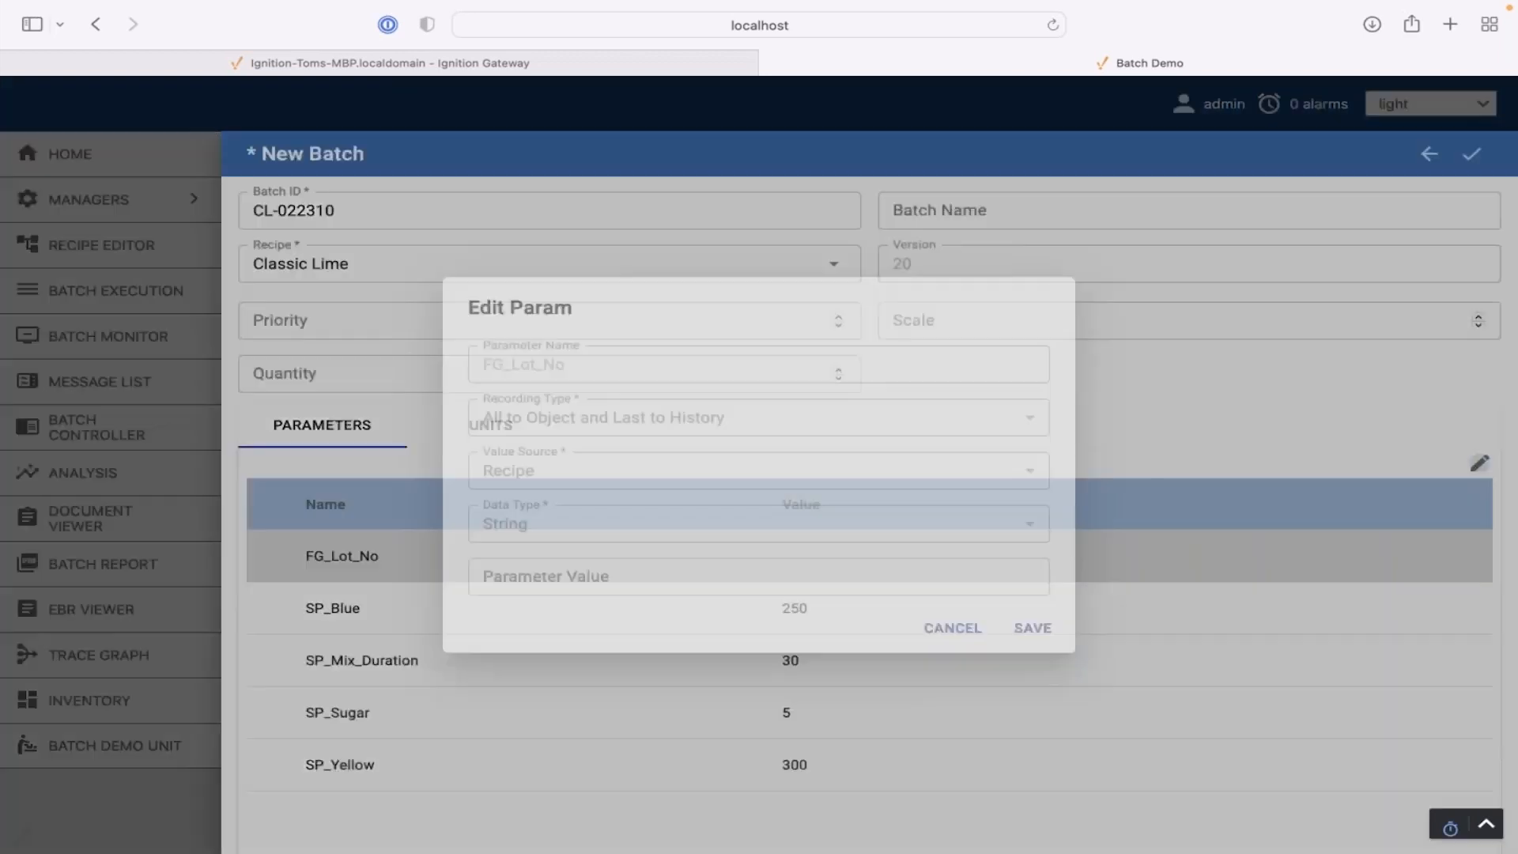
type("A")
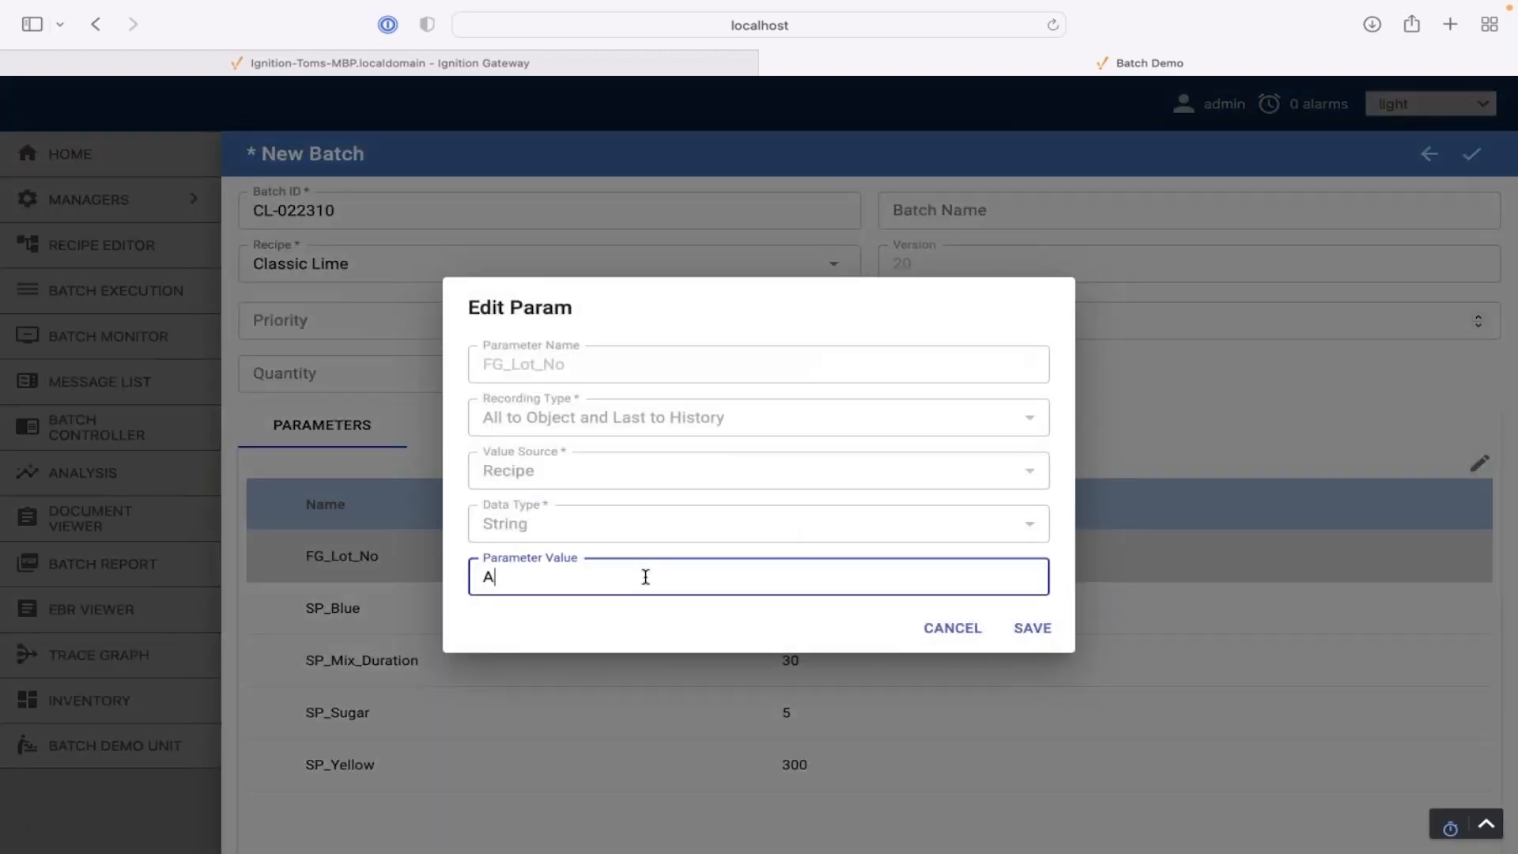
type("-0223")
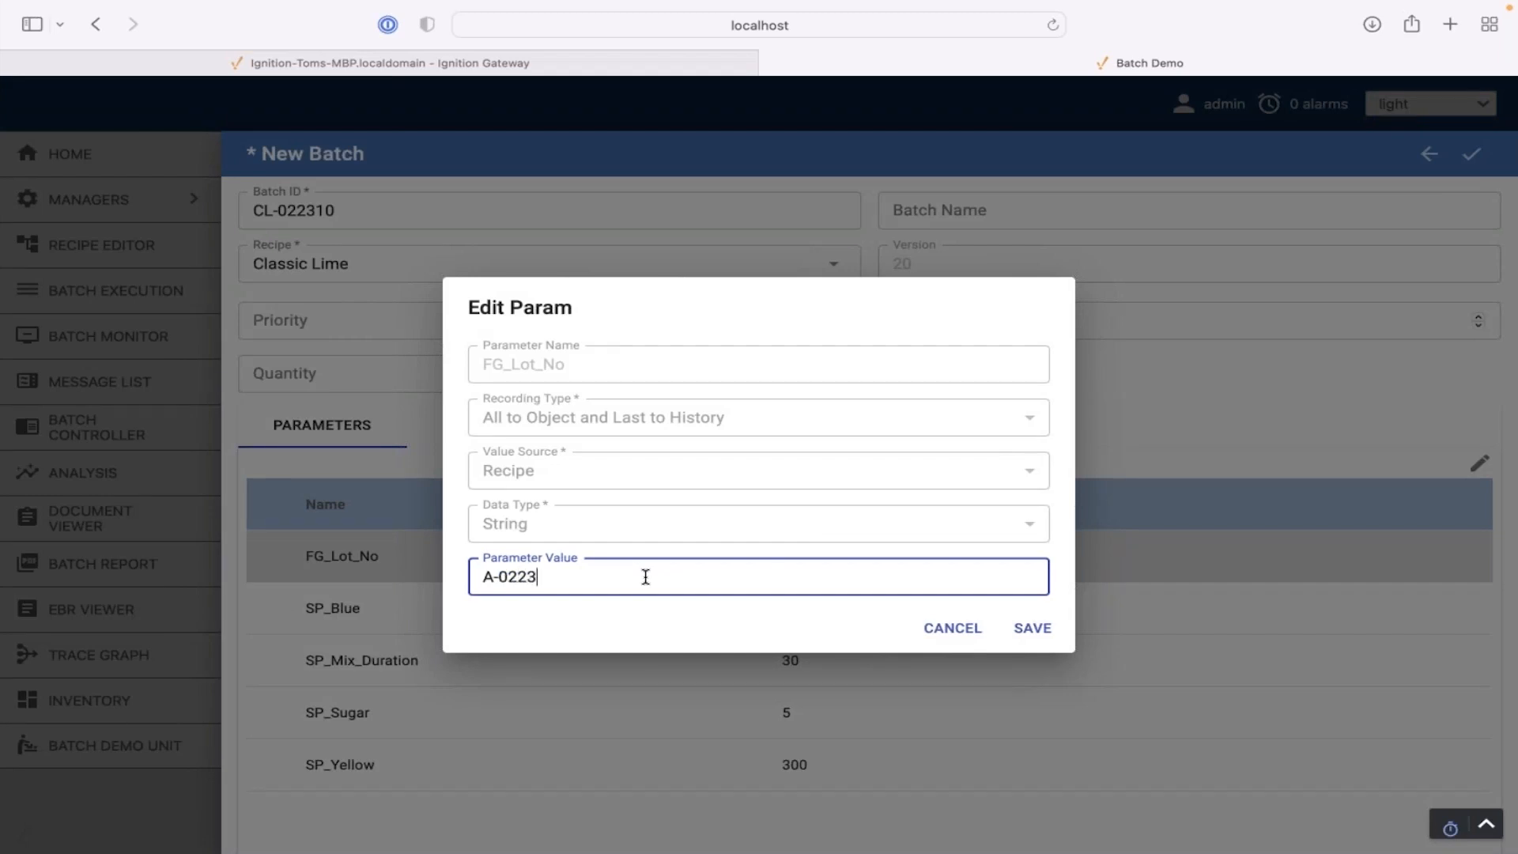
left_click(1033, 628)
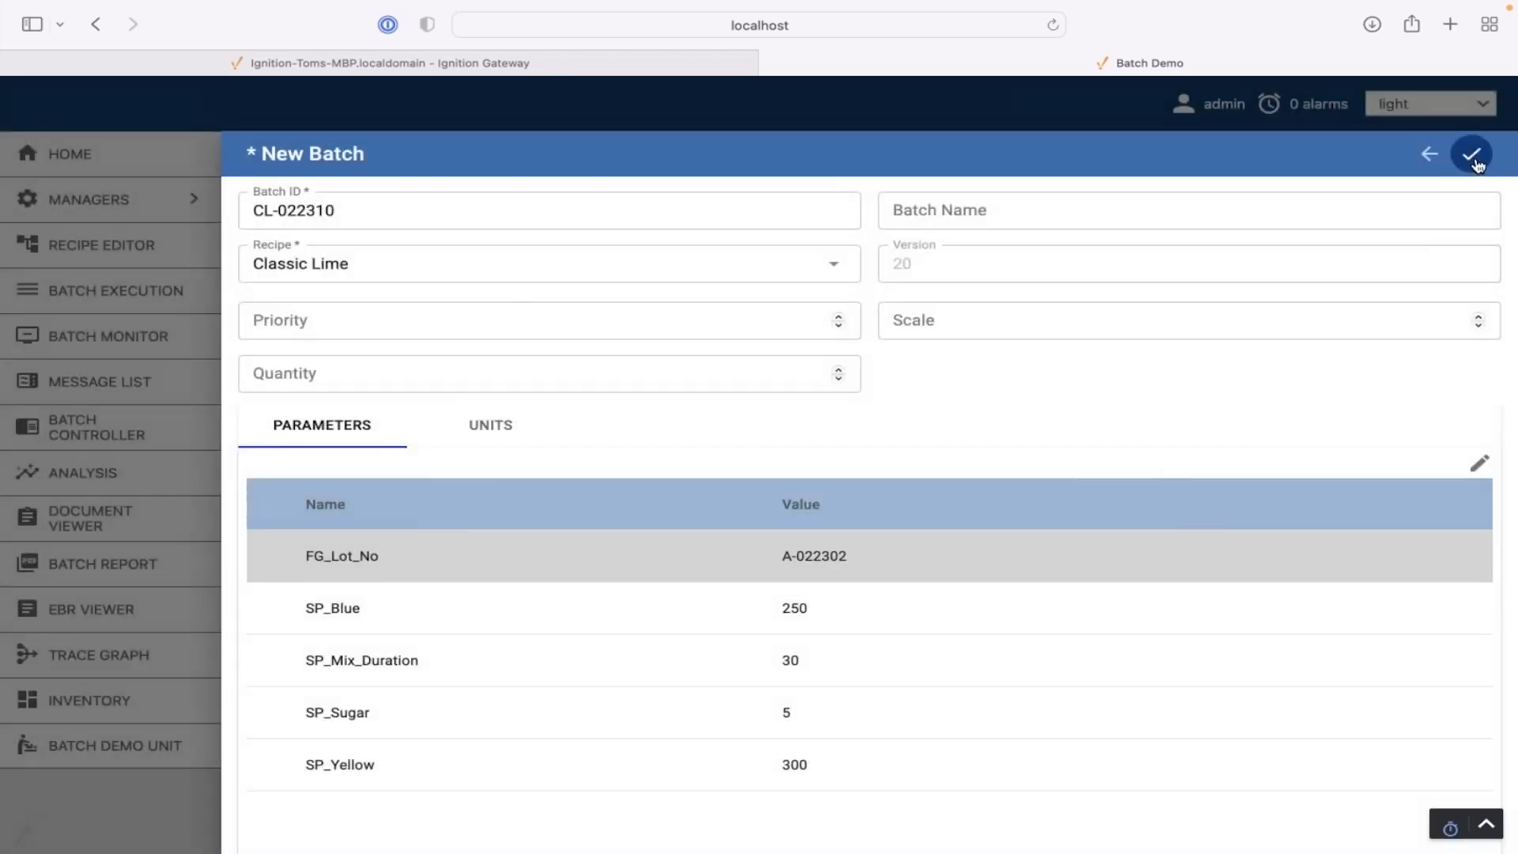
left_click(1476, 153)
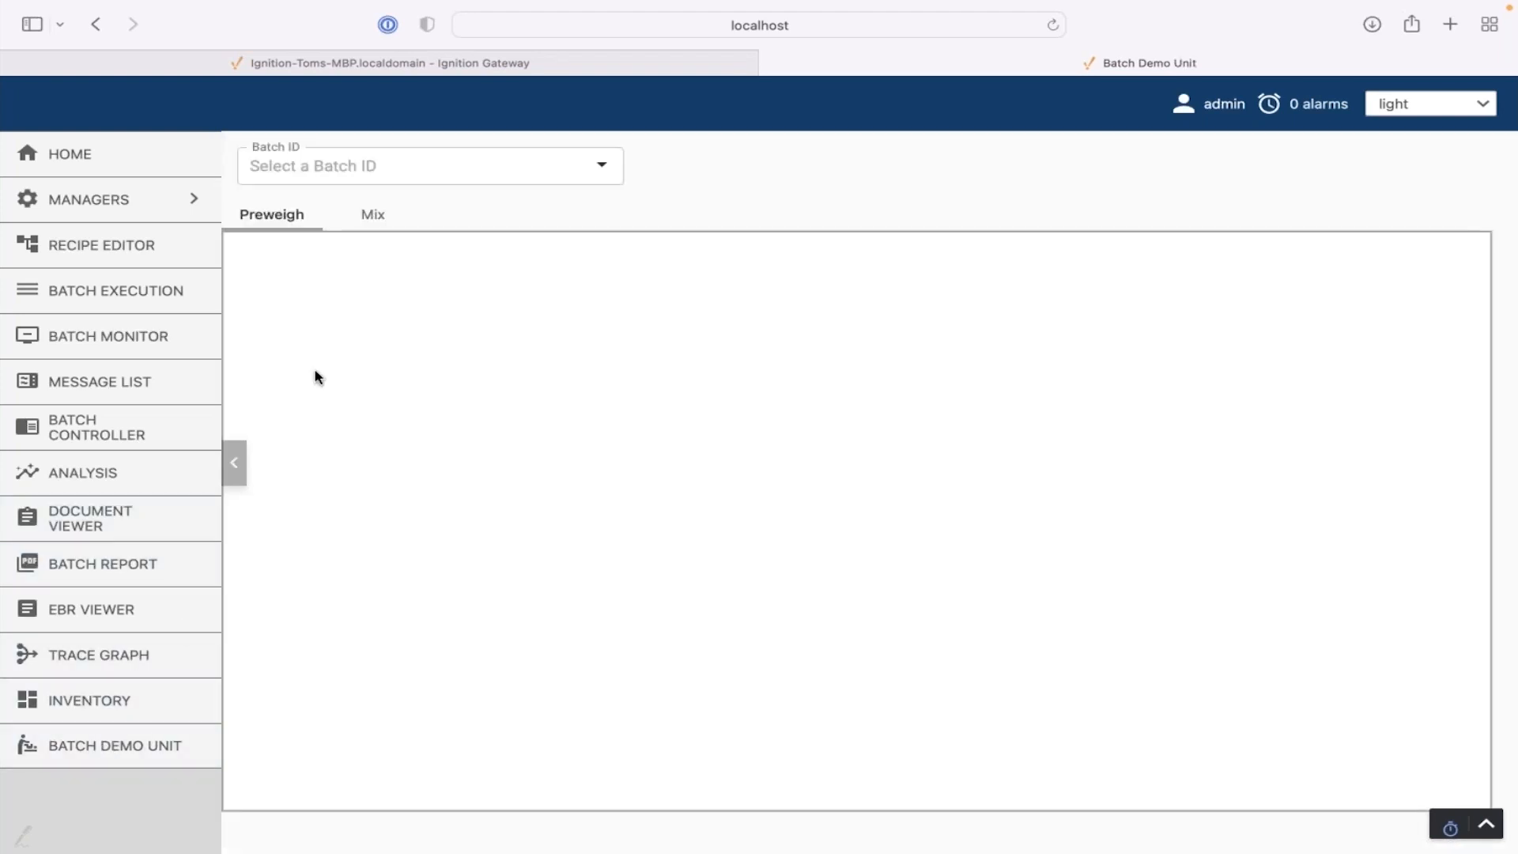
Load CL-022310 from the Batch ID dropdown and start it with the Execute recipe Start command
left_click(429, 166)
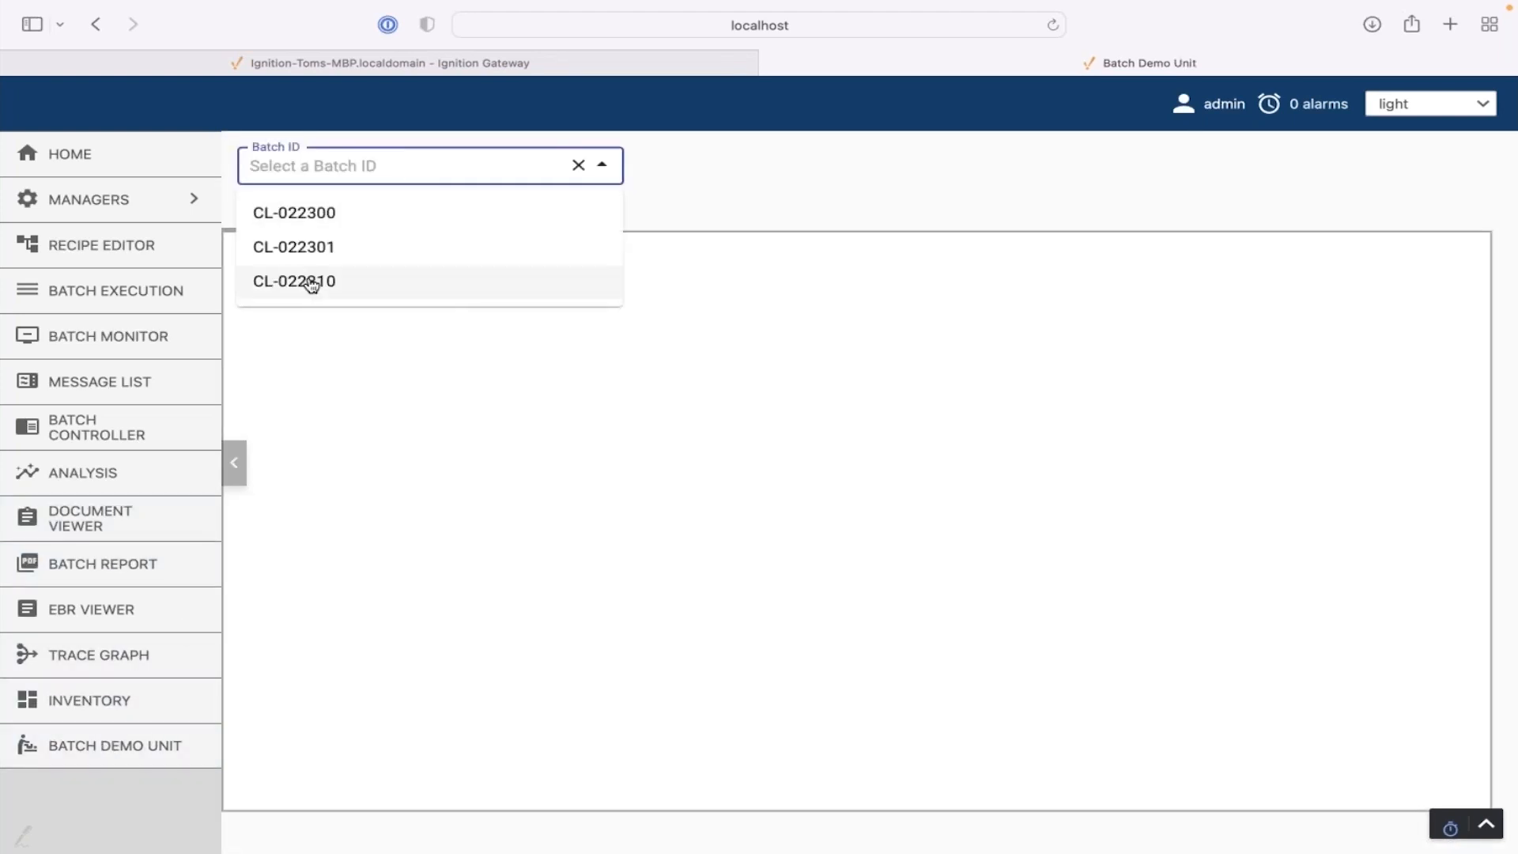
left_click(294, 281)
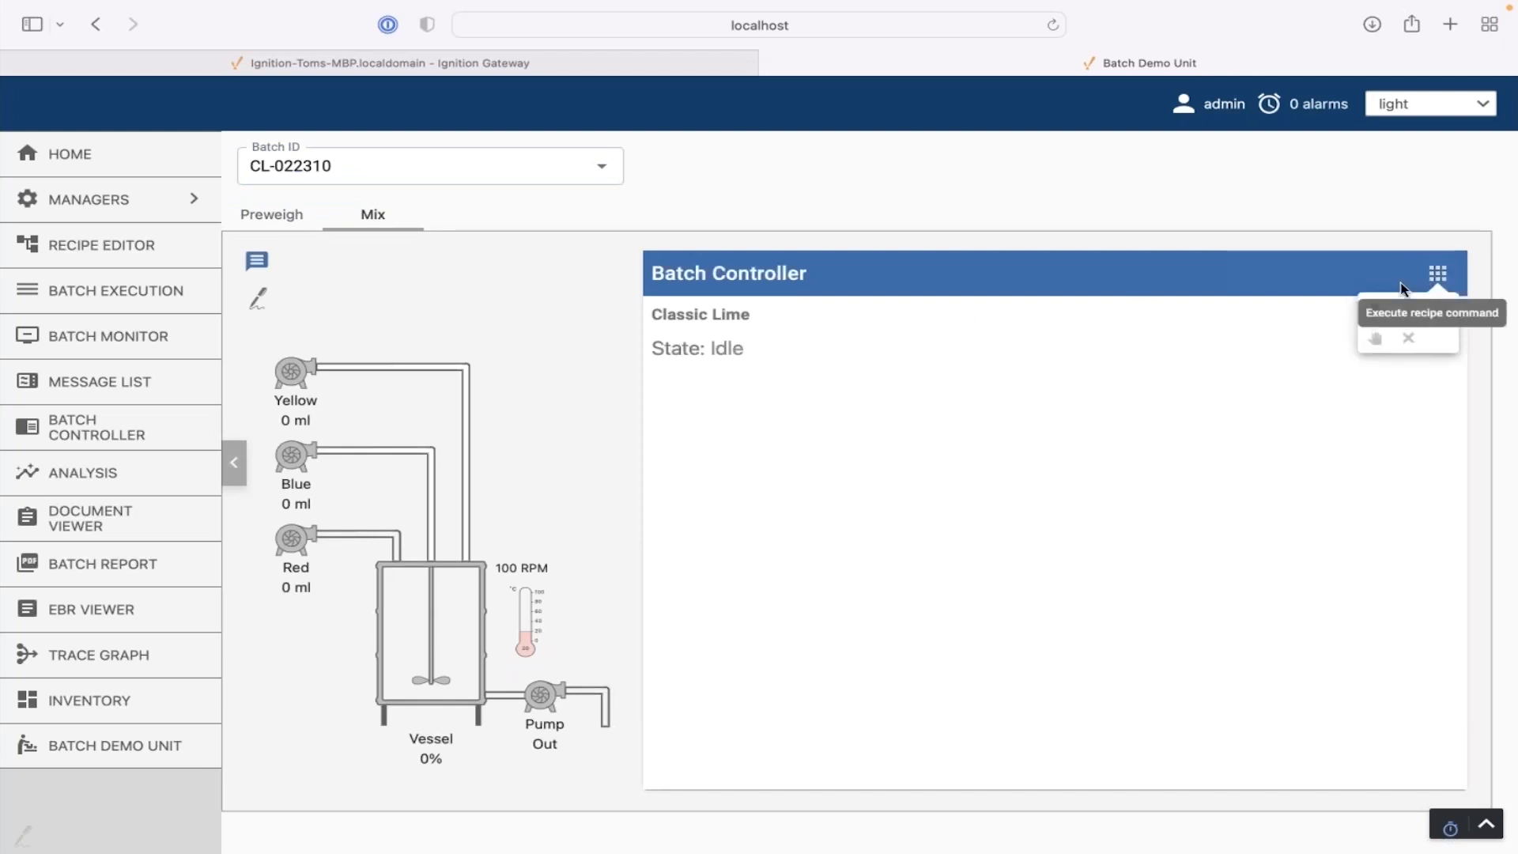
left_click(1375, 307)
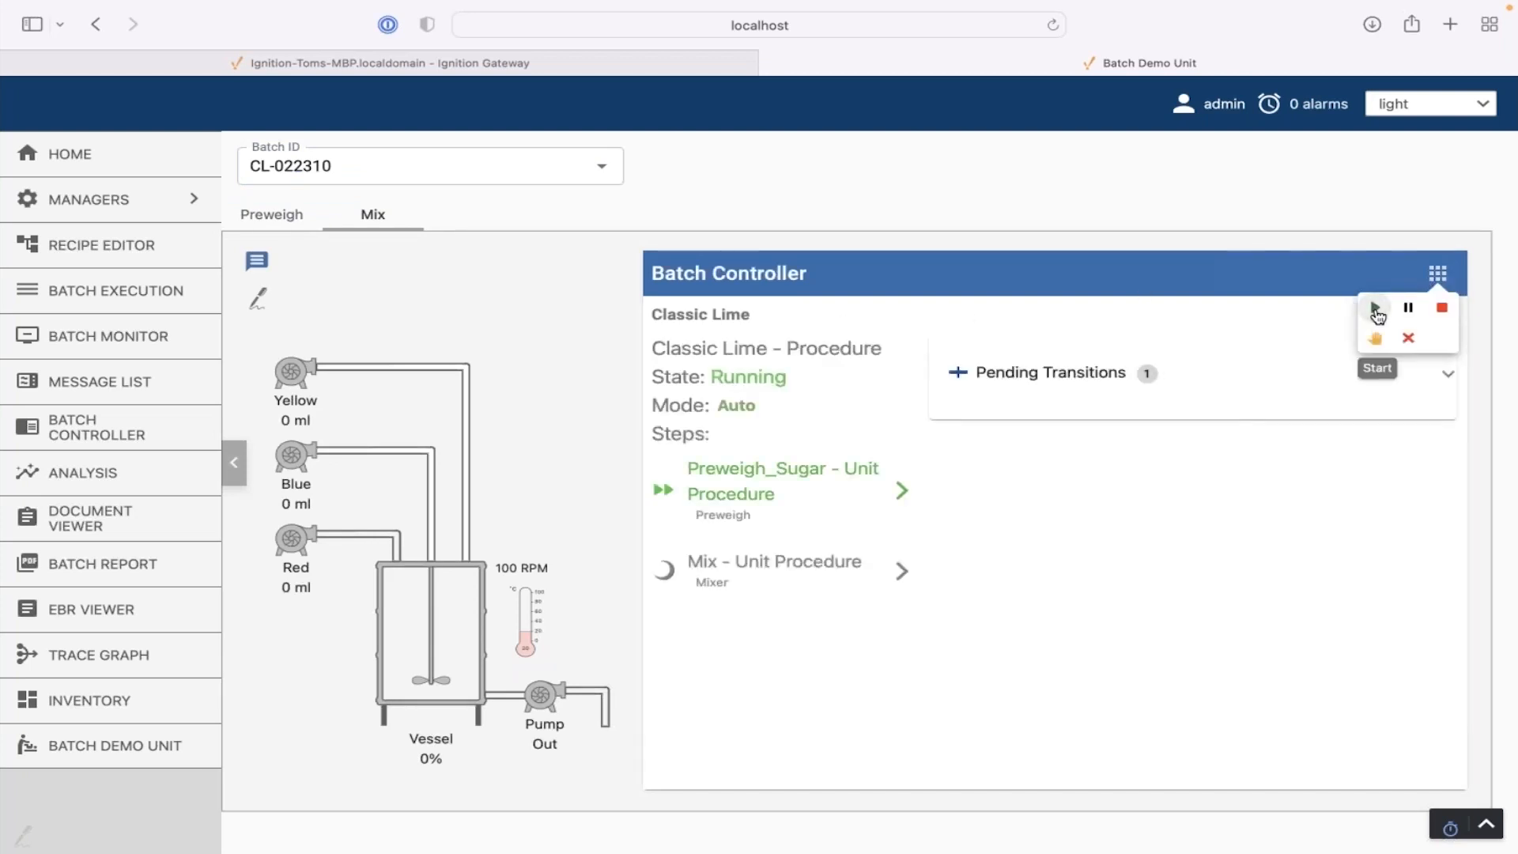
left_click(1375, 308)
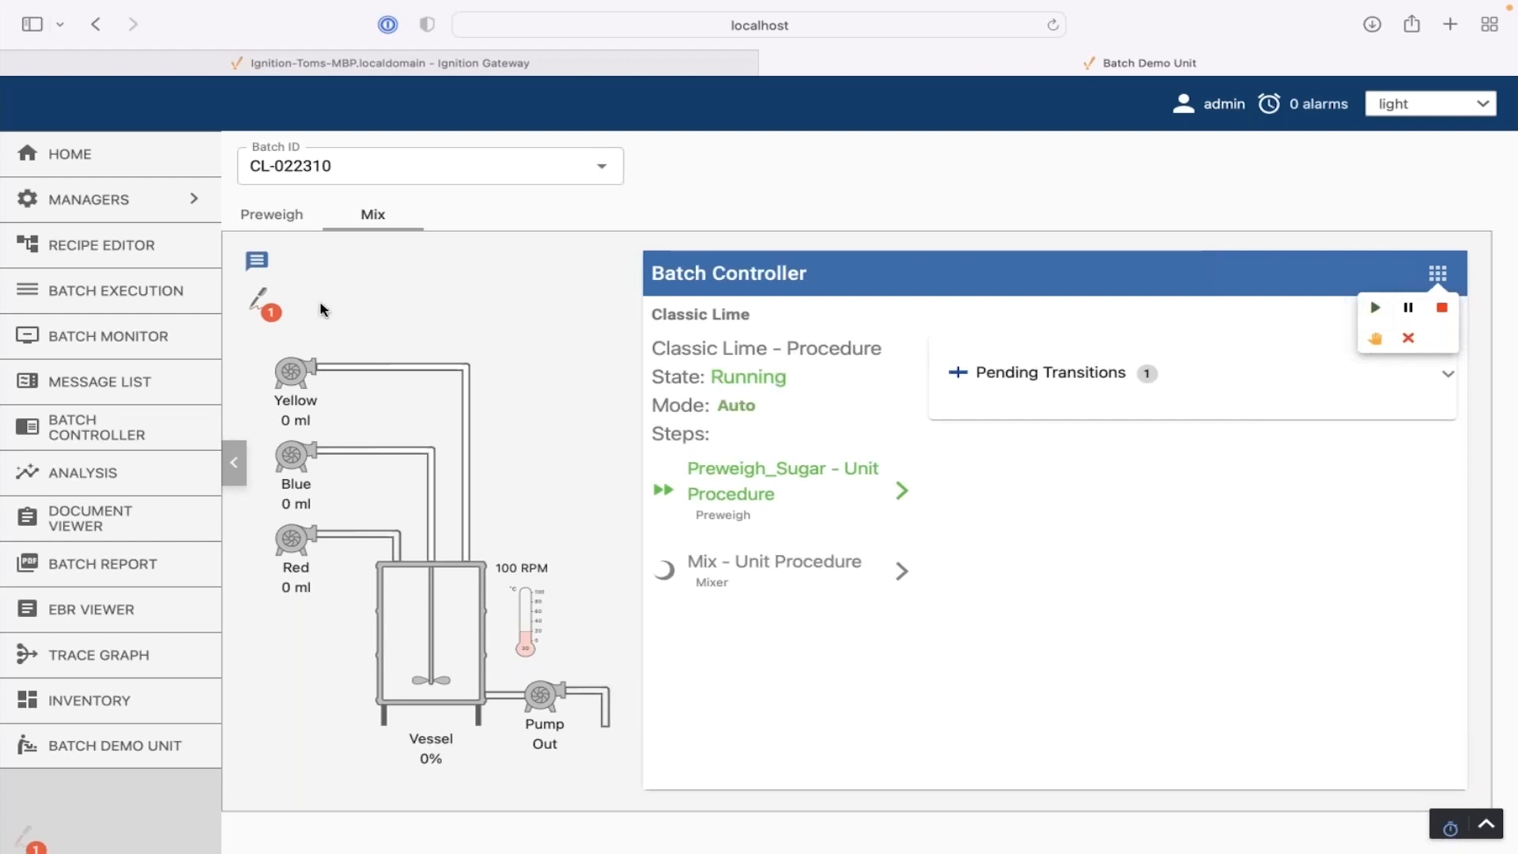
mouse_move(259, 303)
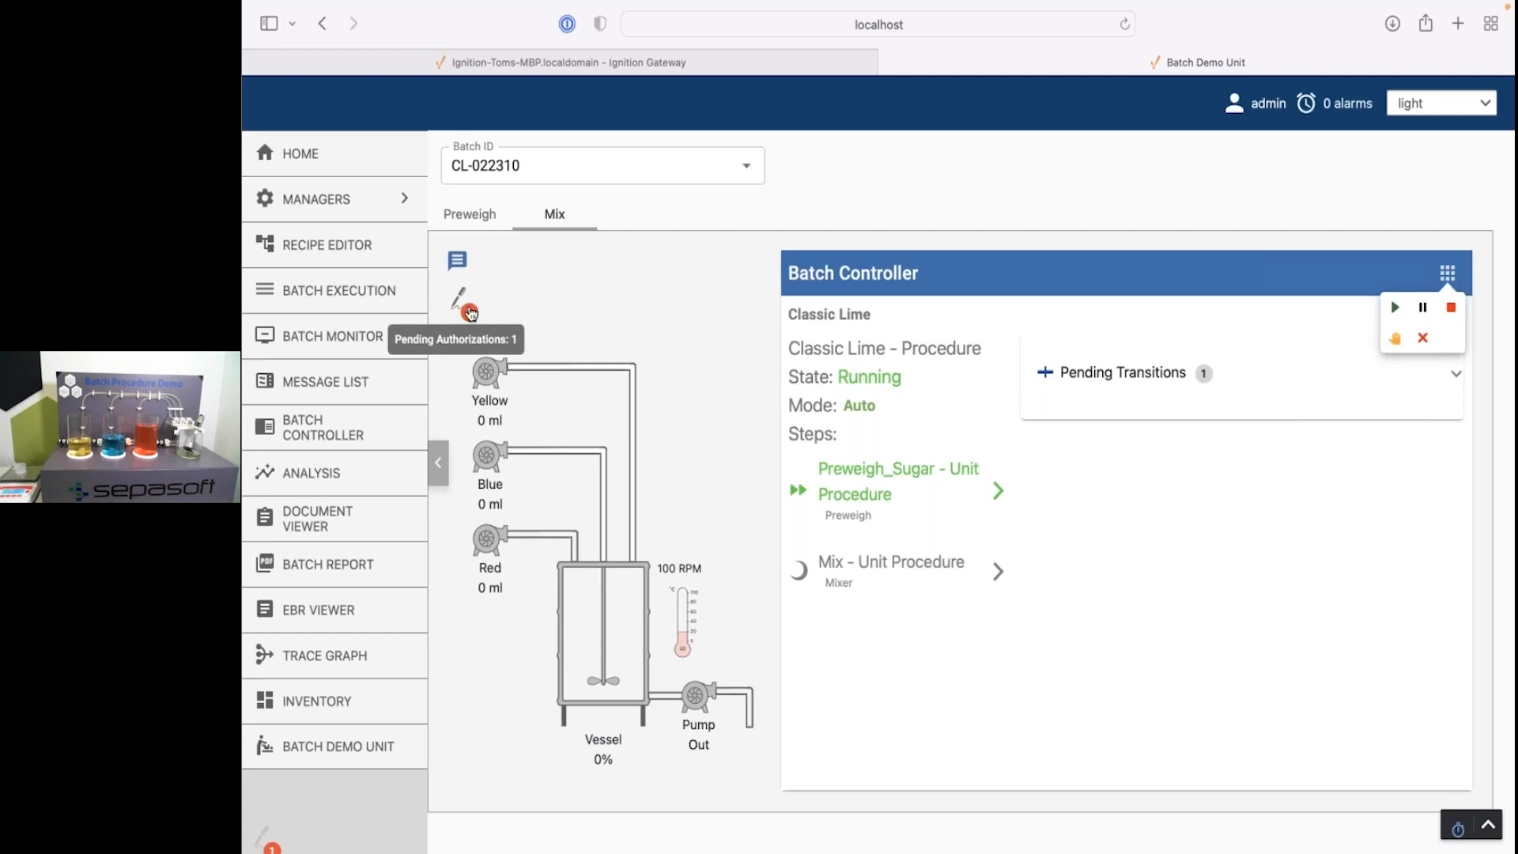
Show Pending Authorizations and expand the CL-022310 Validate Preweigh Operation request
left_click(460, 306)
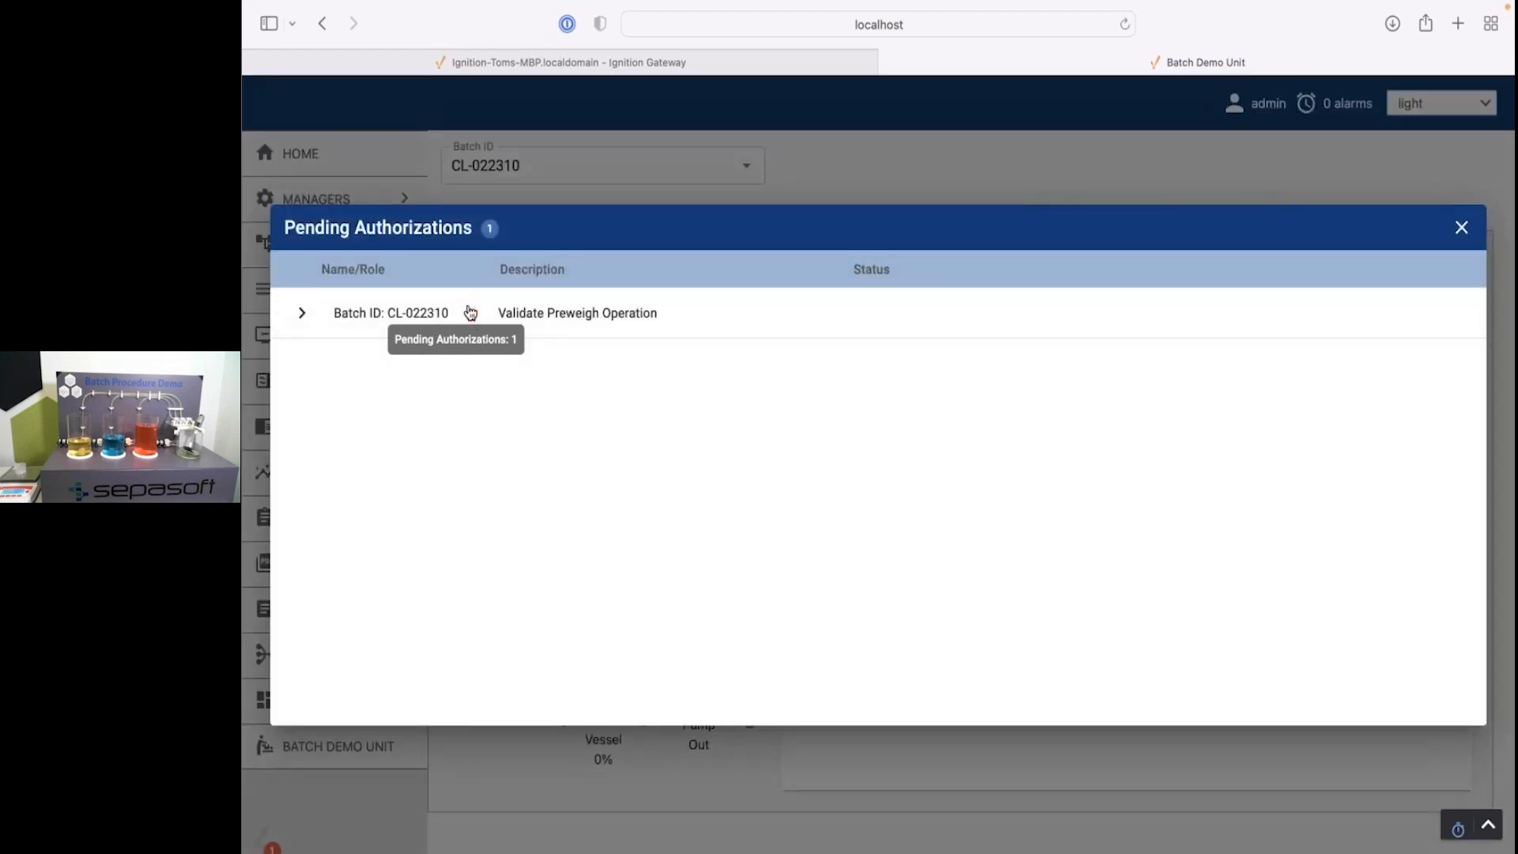
left_click(302, 313)
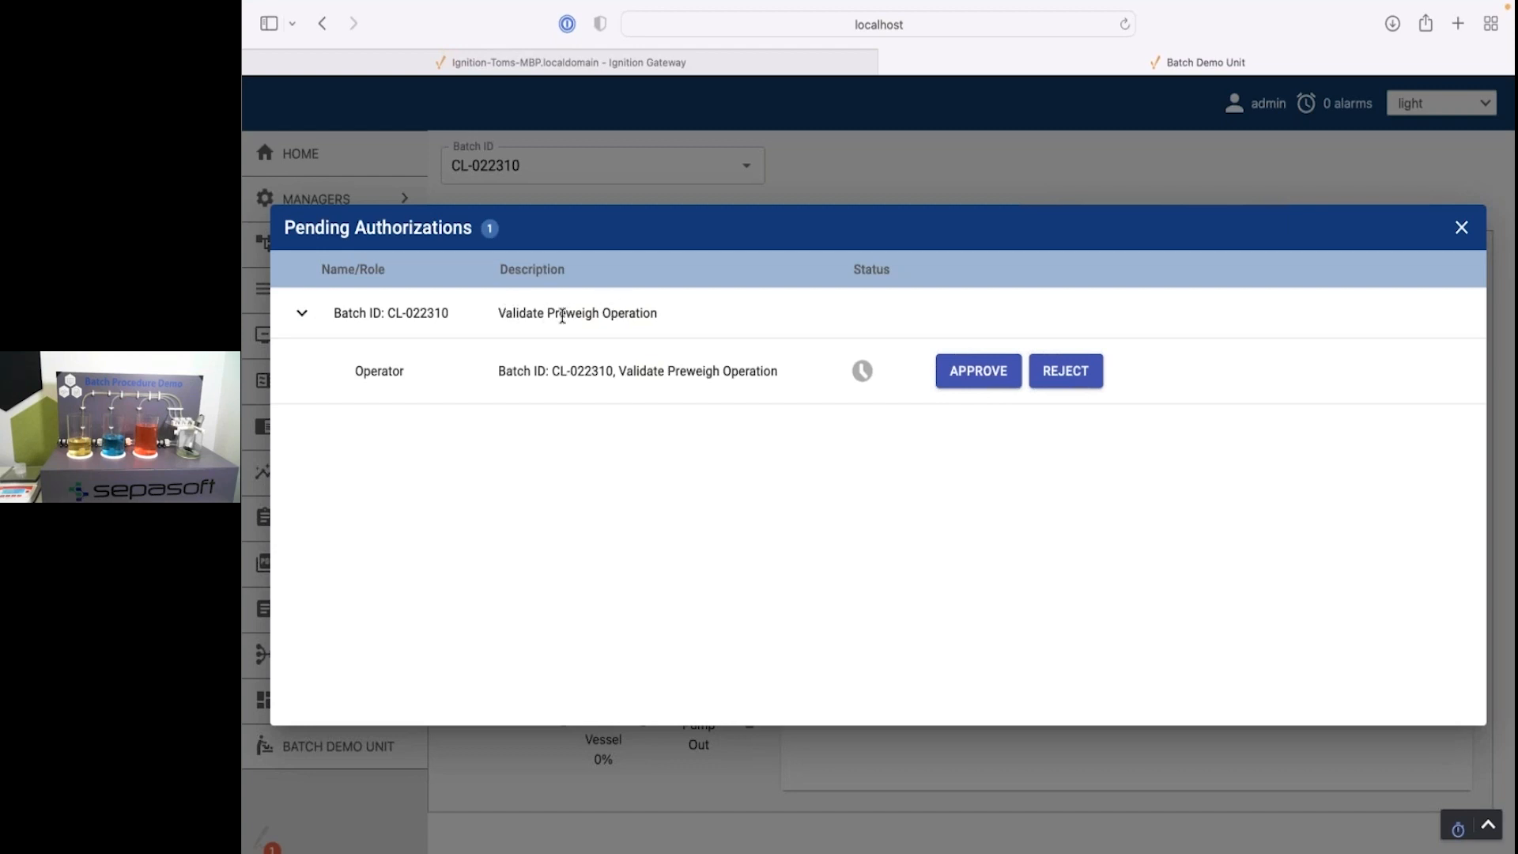
mouse_move(643, 315)
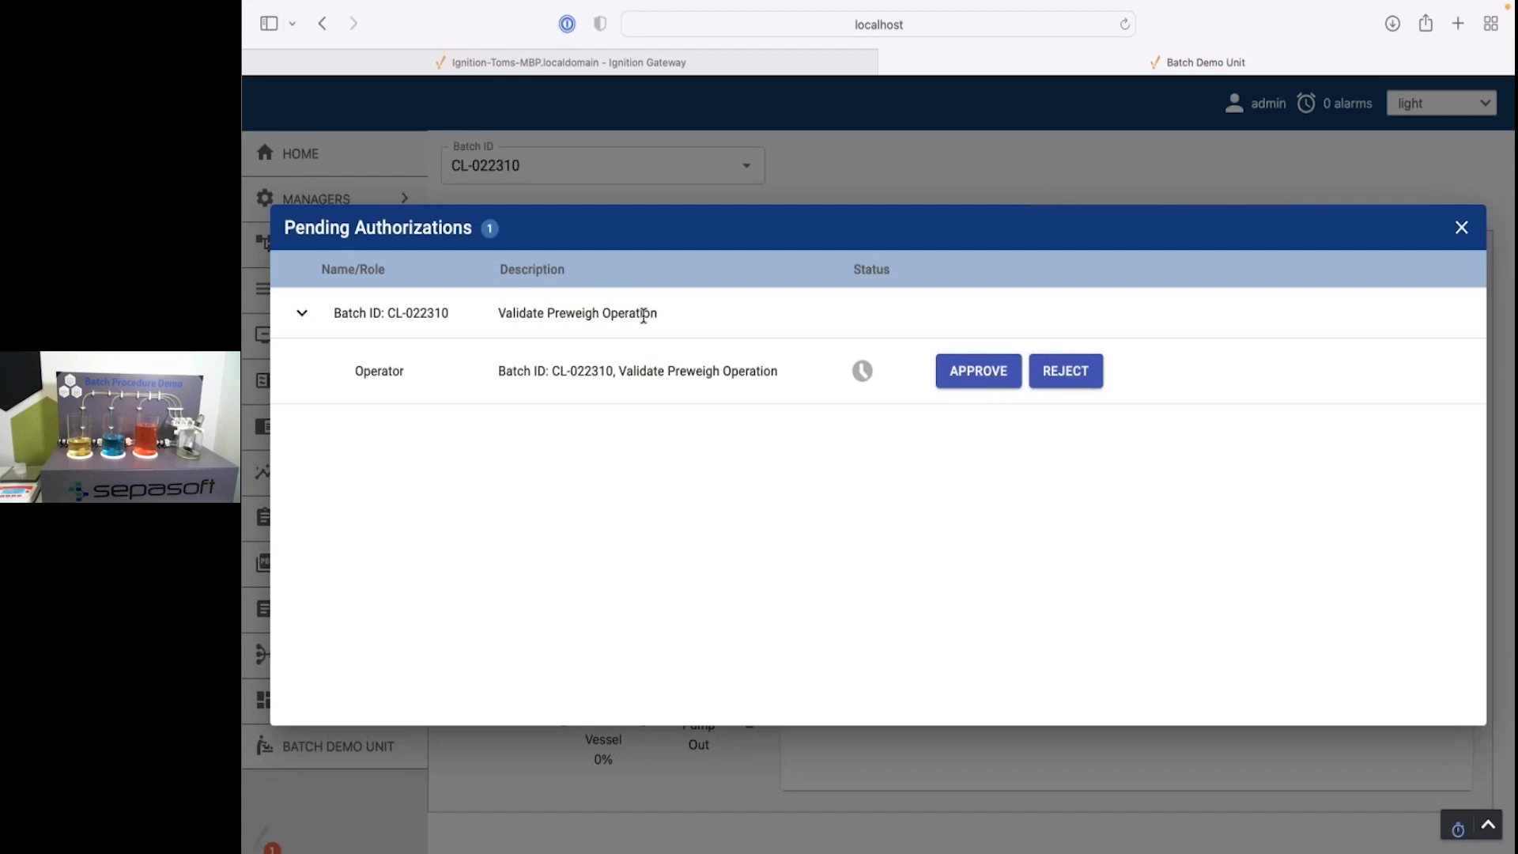
mouse_move(698, 366)
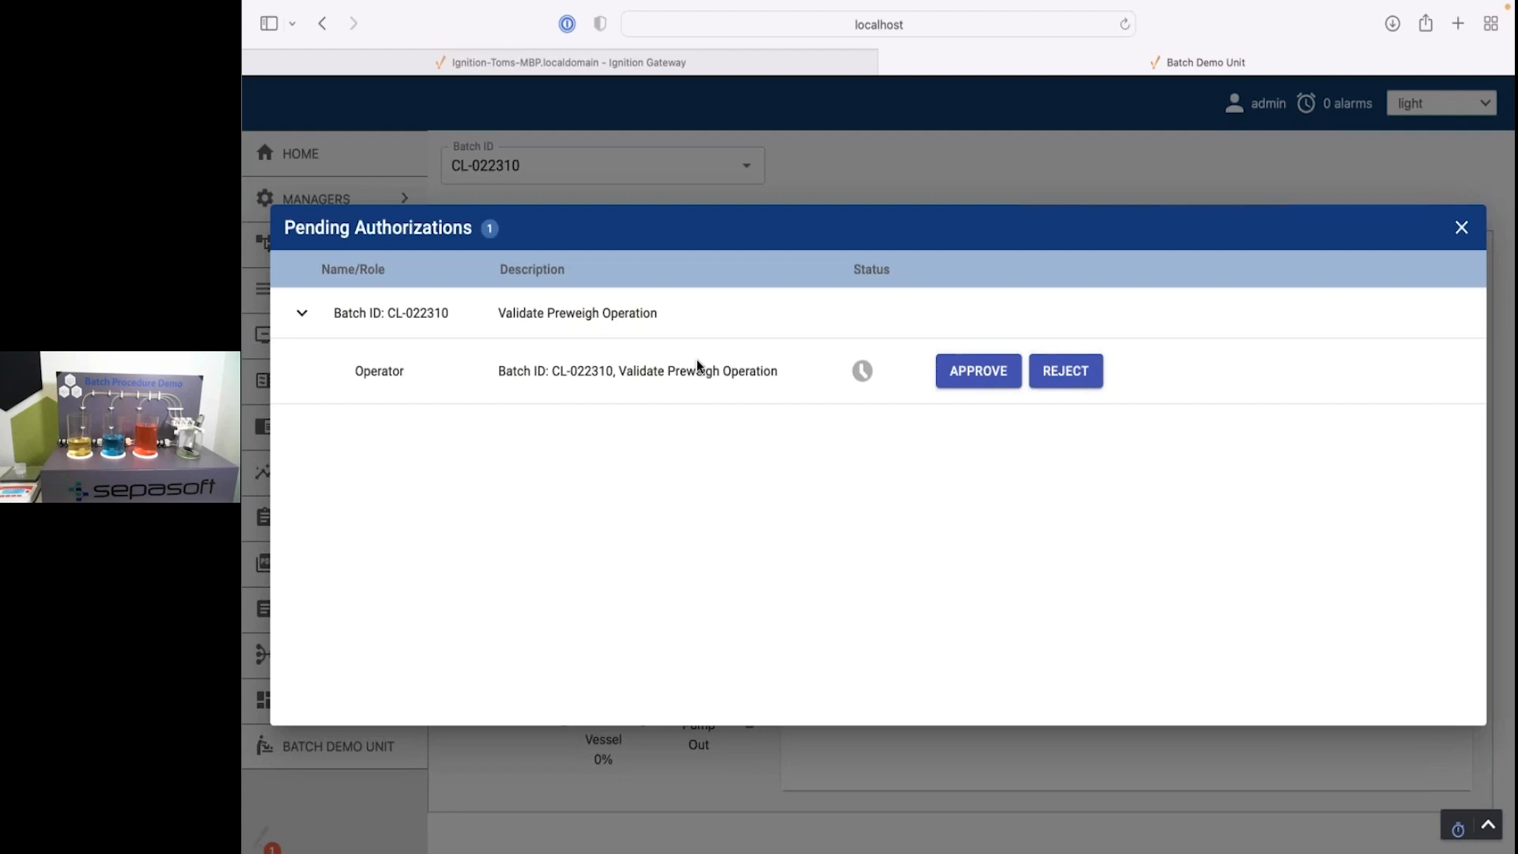
mouse_move(714, 387)
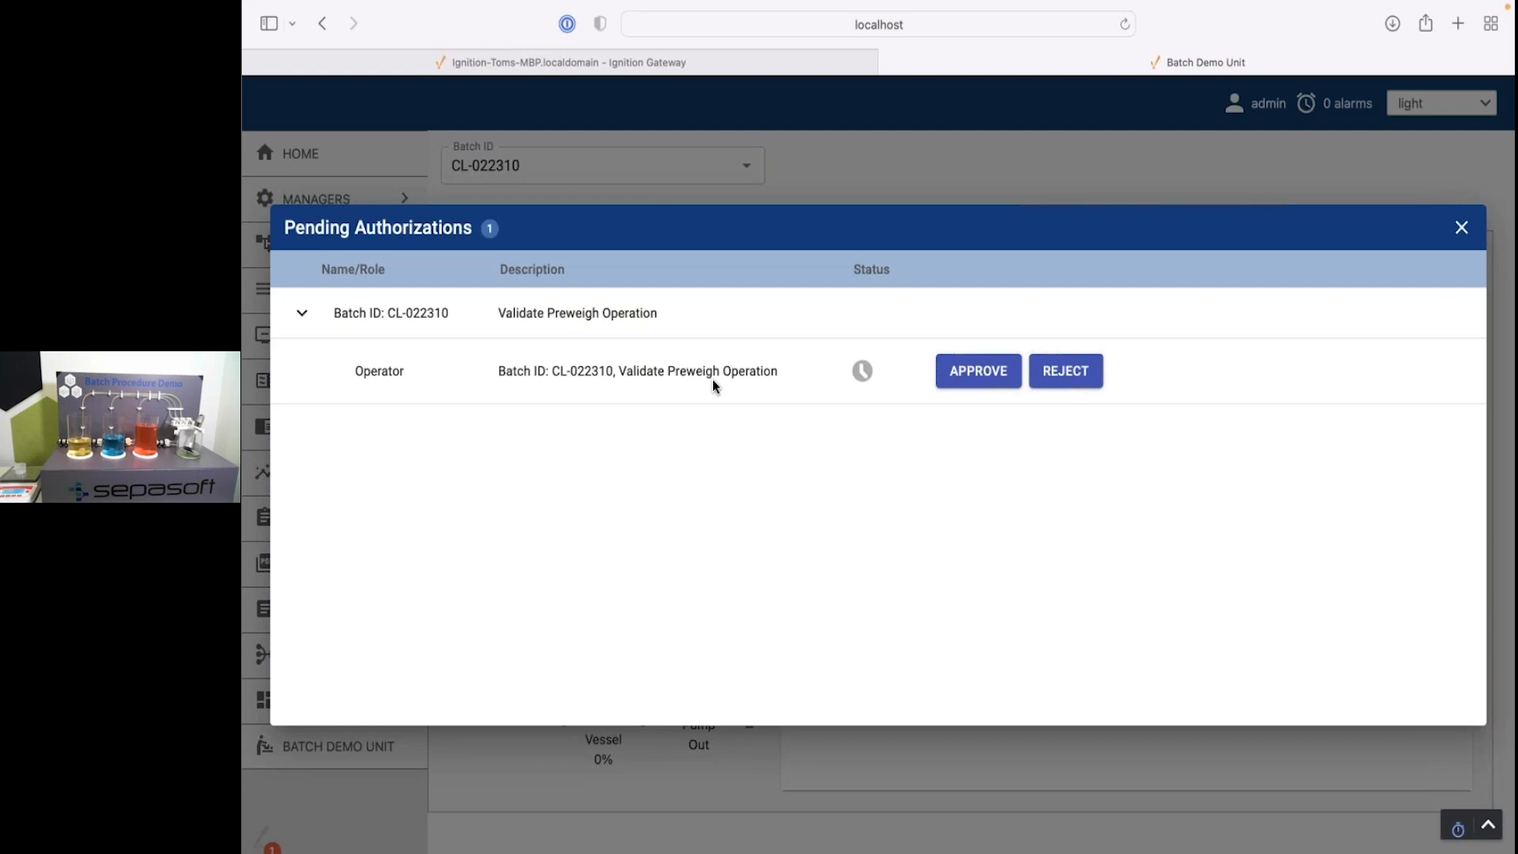
mouse_move(438, 431)
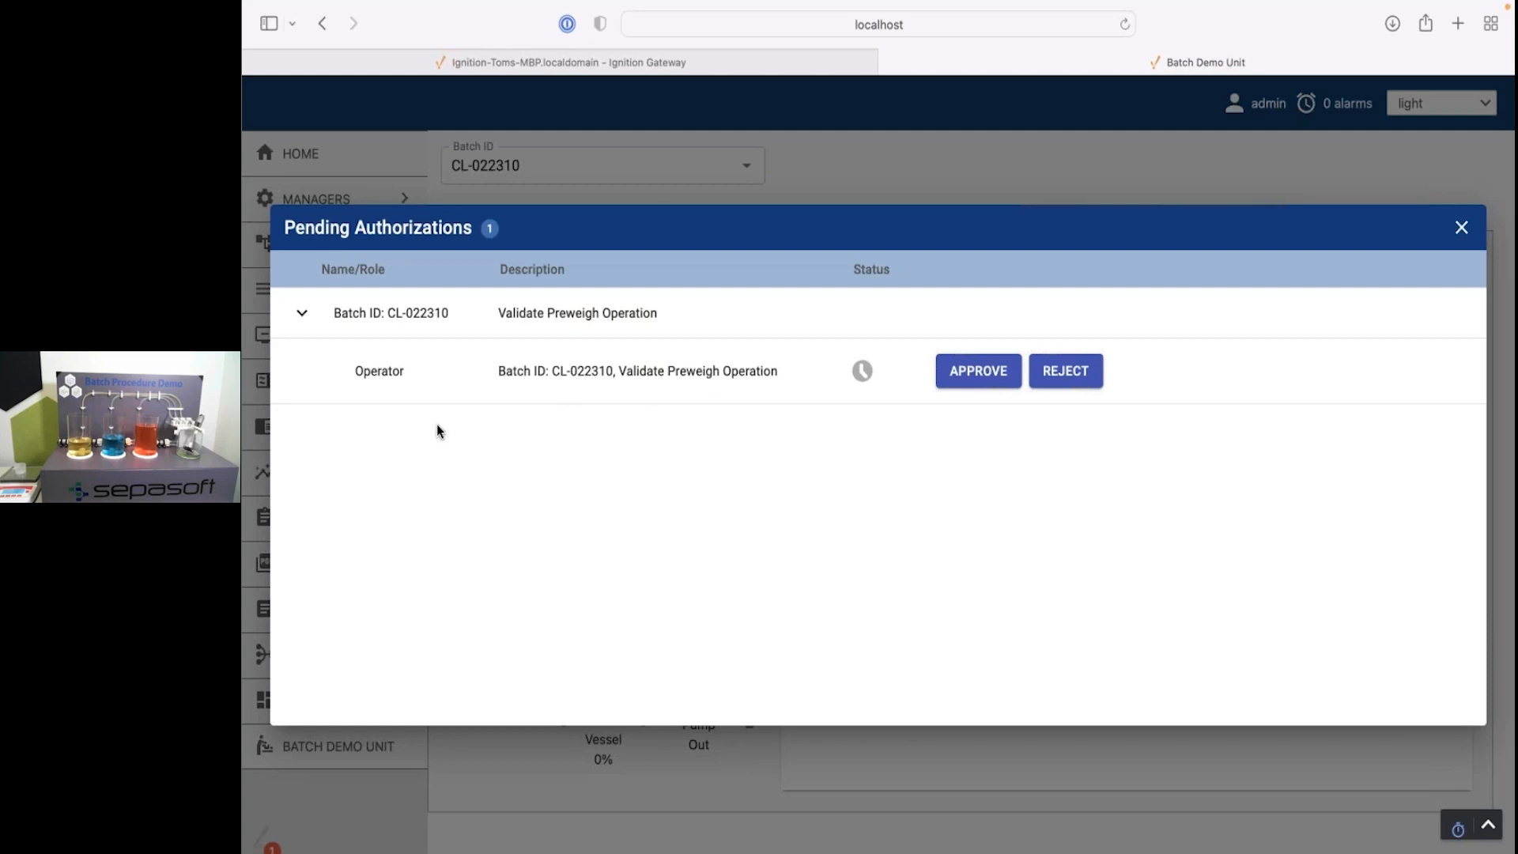
mouse_move(644, 463)
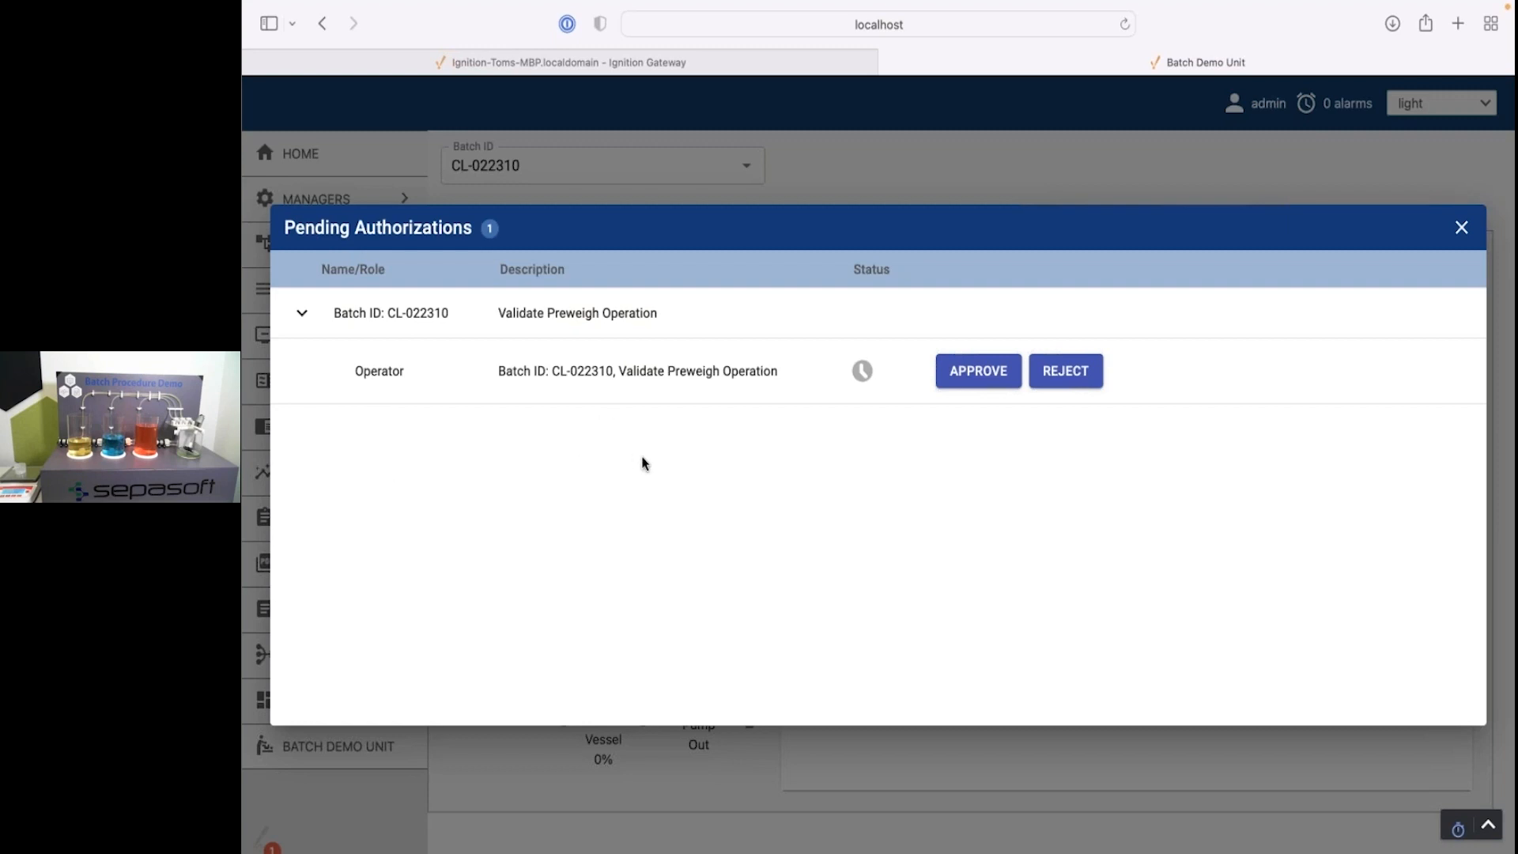
mouse_move(1065, 379)
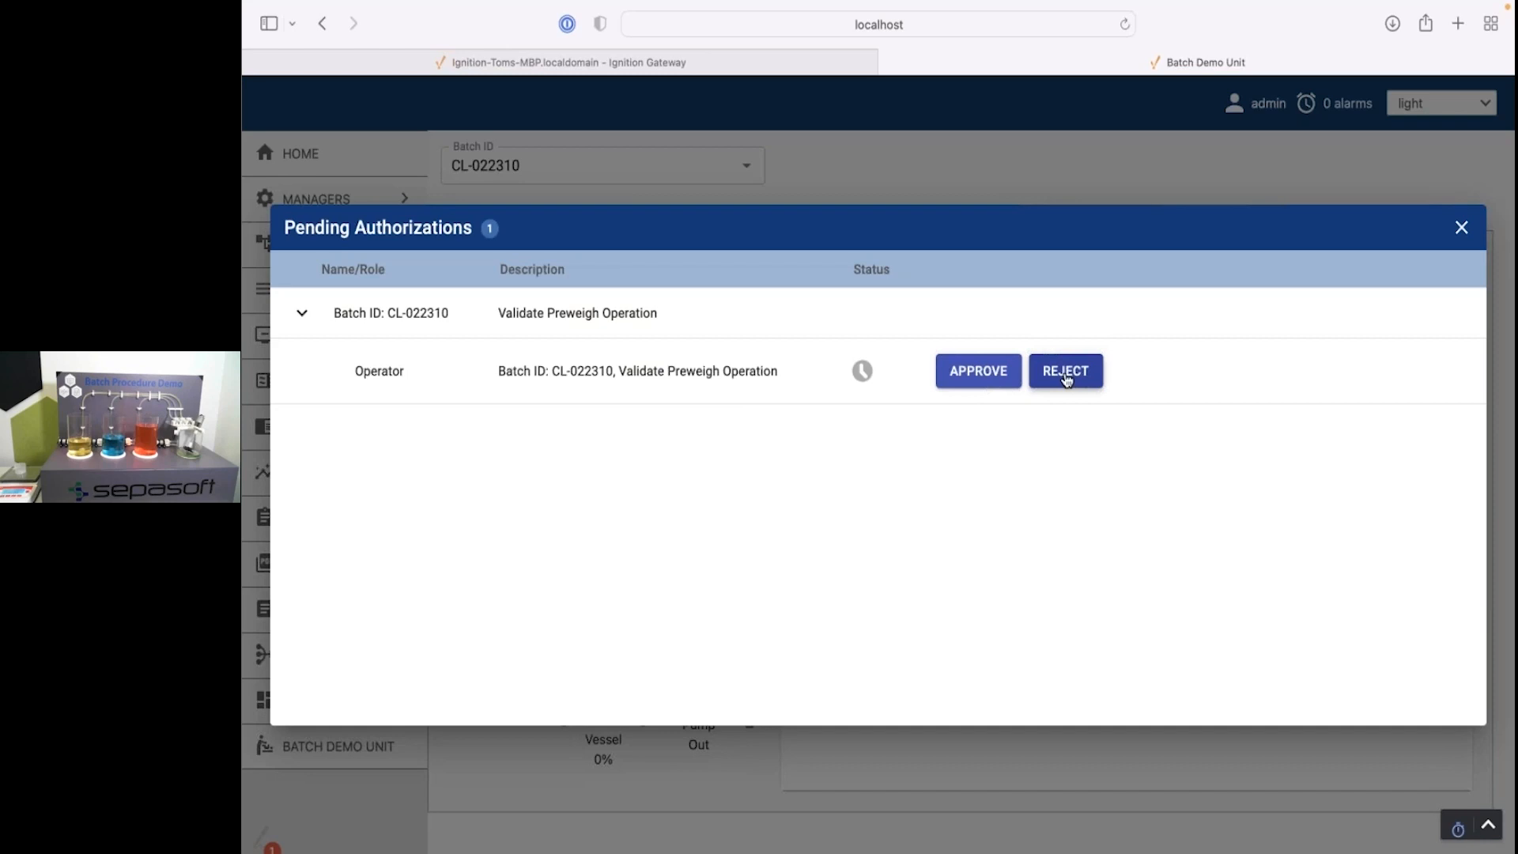
mouse_move(981, 378)
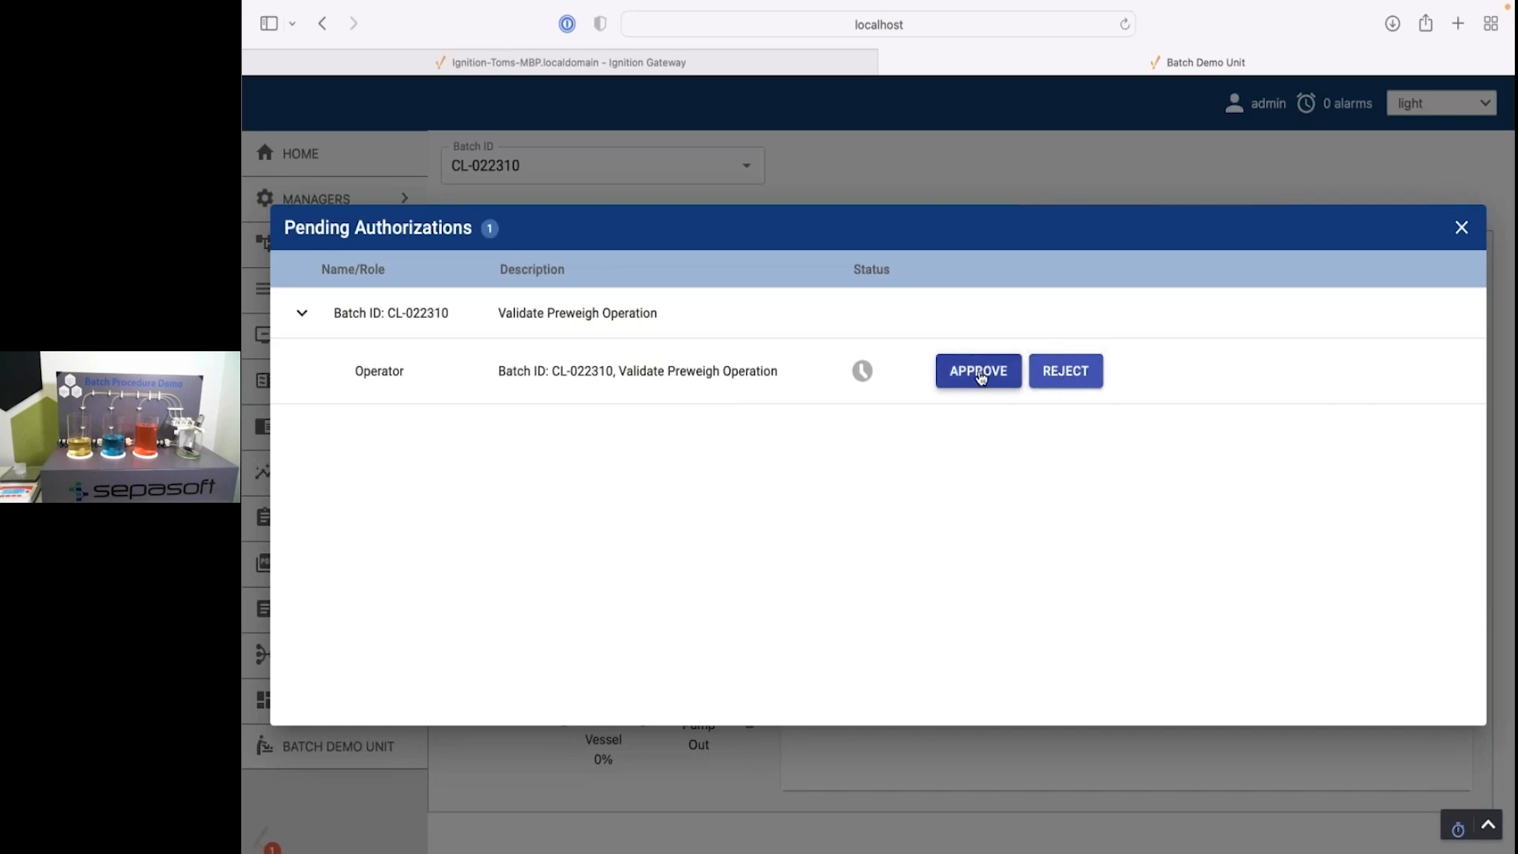
Approve the preweigh validation request, signing as user tom with his password
left_click(978, 371)
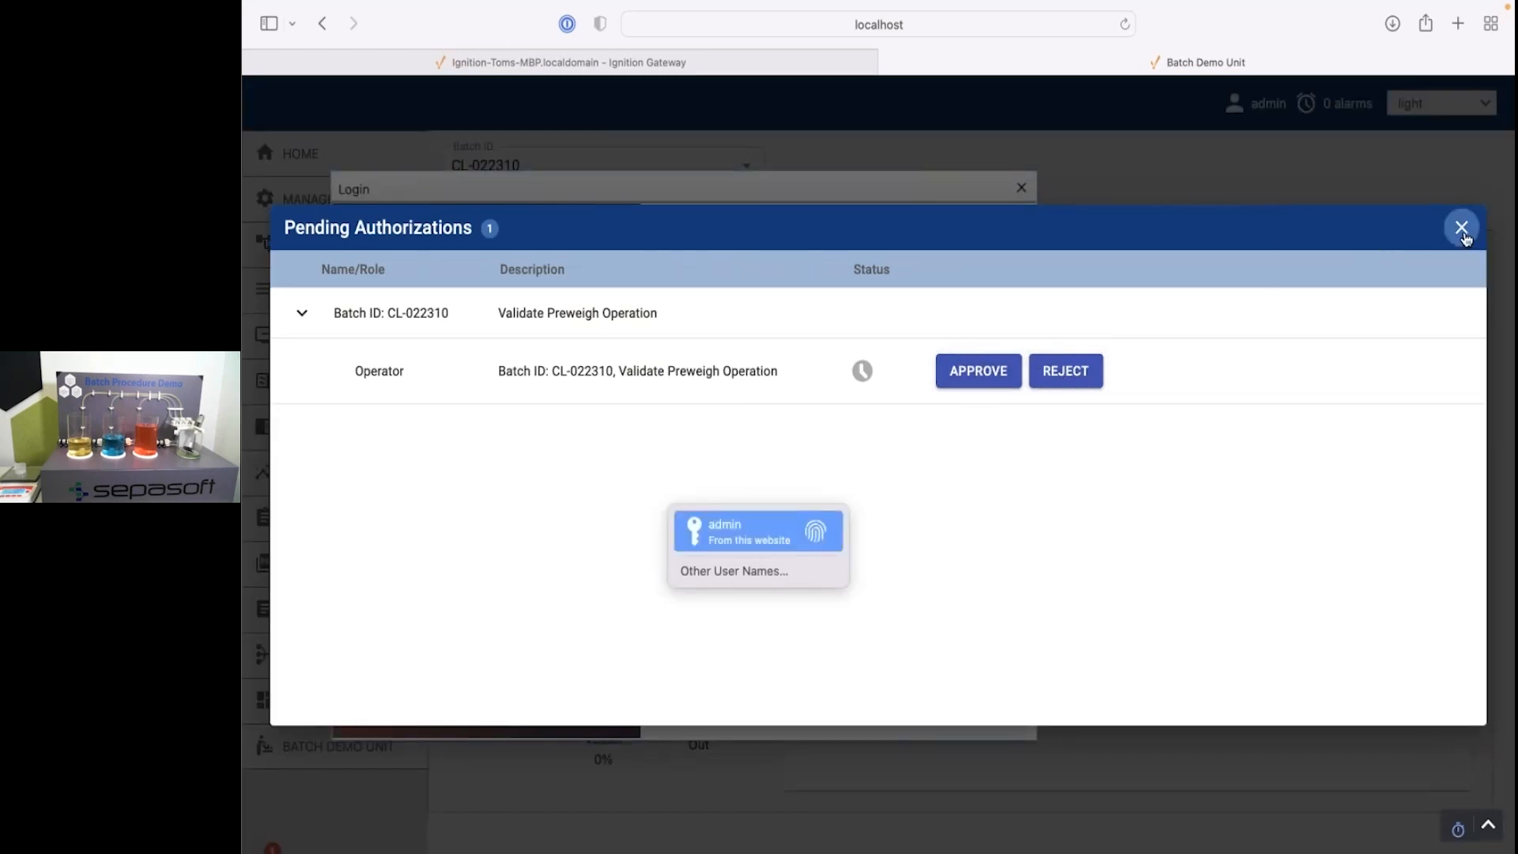
right_click(1463, 237)
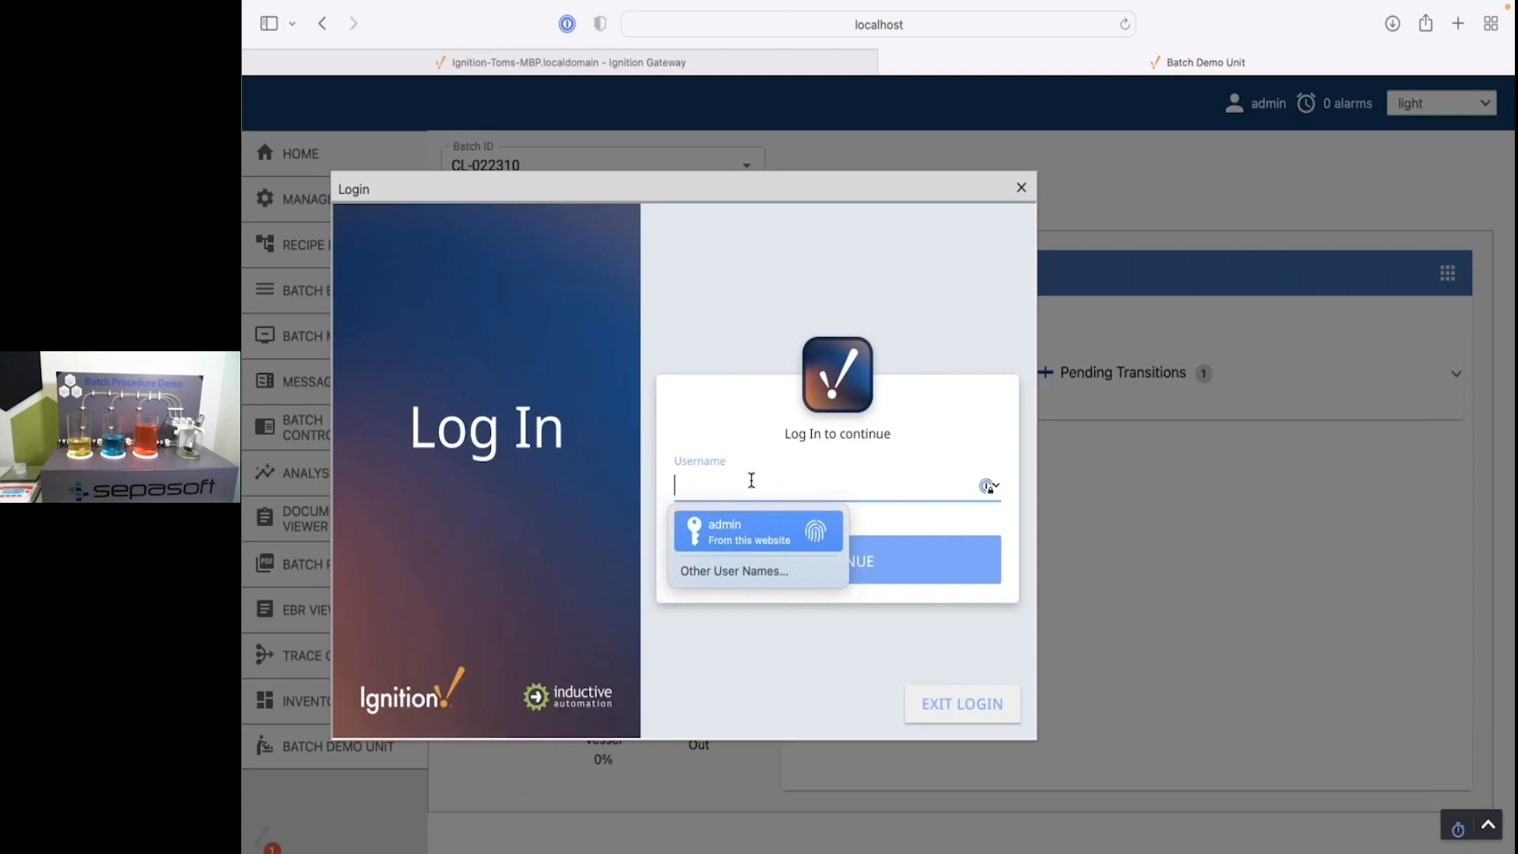
type("tom")
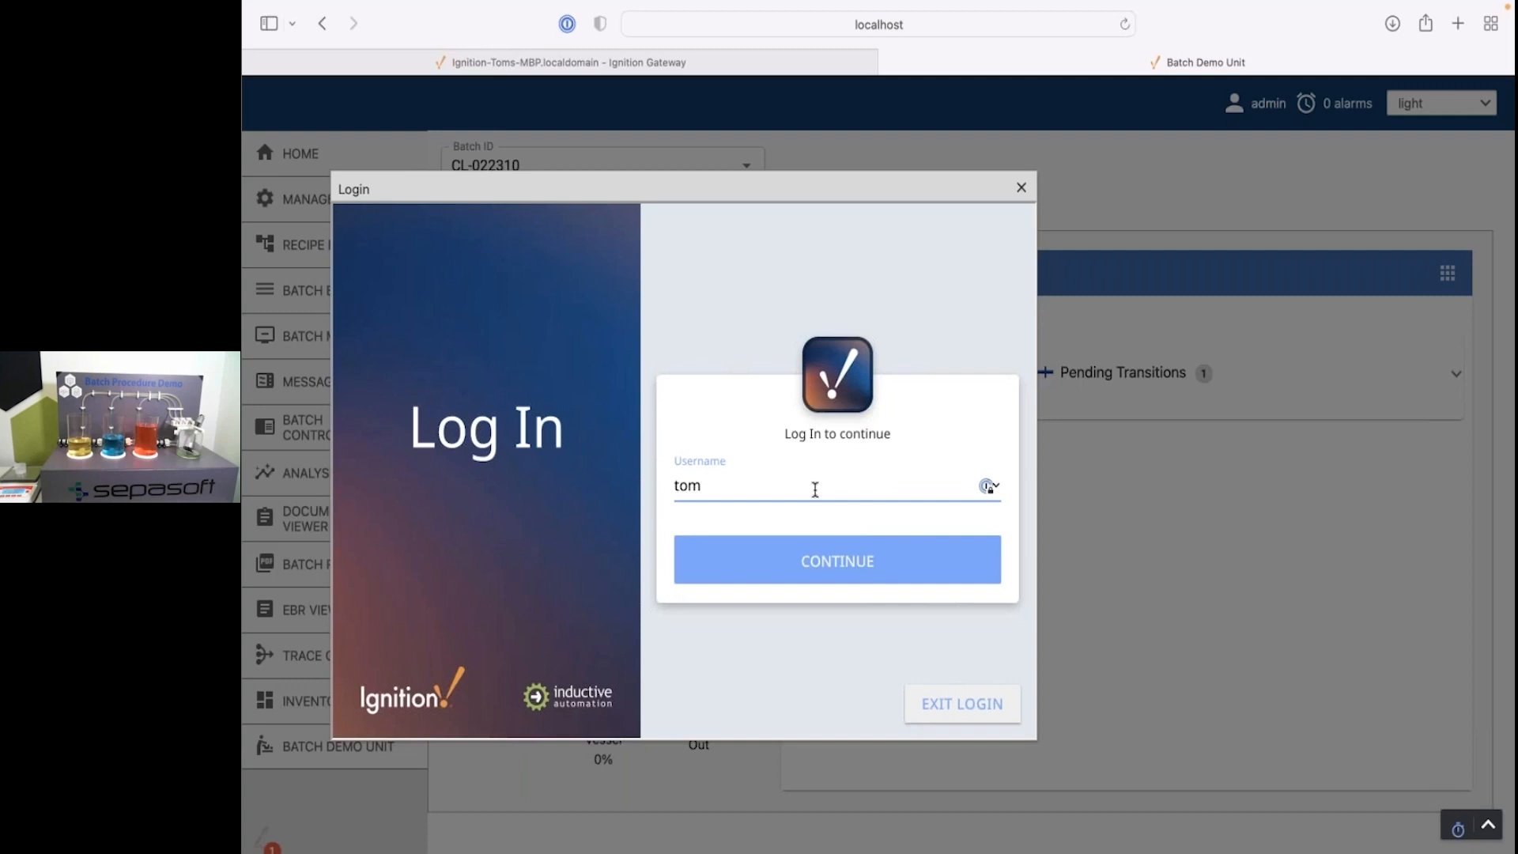
left_click(837, 559)
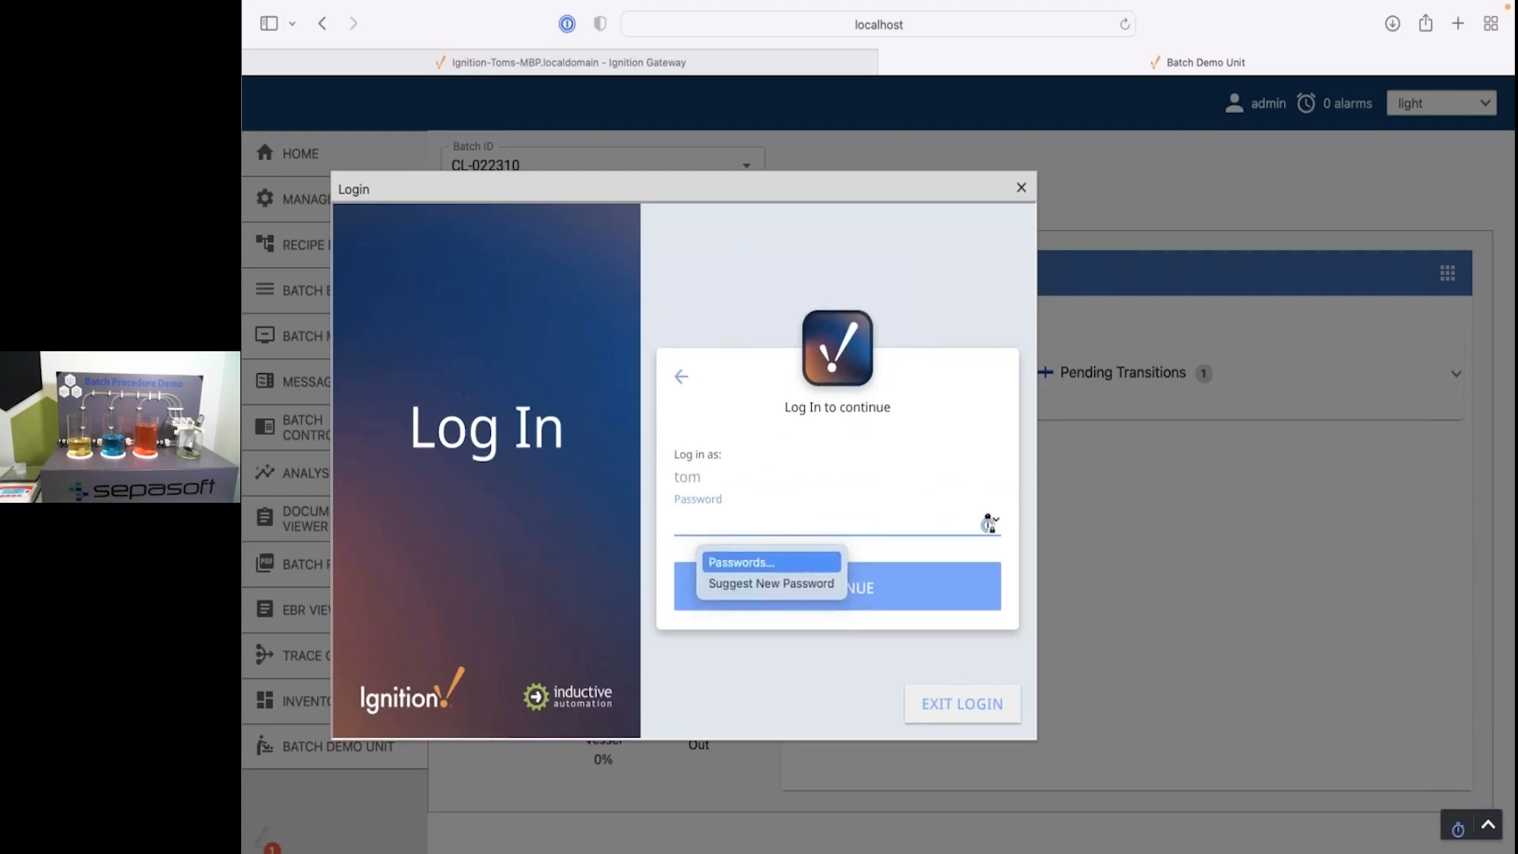
type("password")
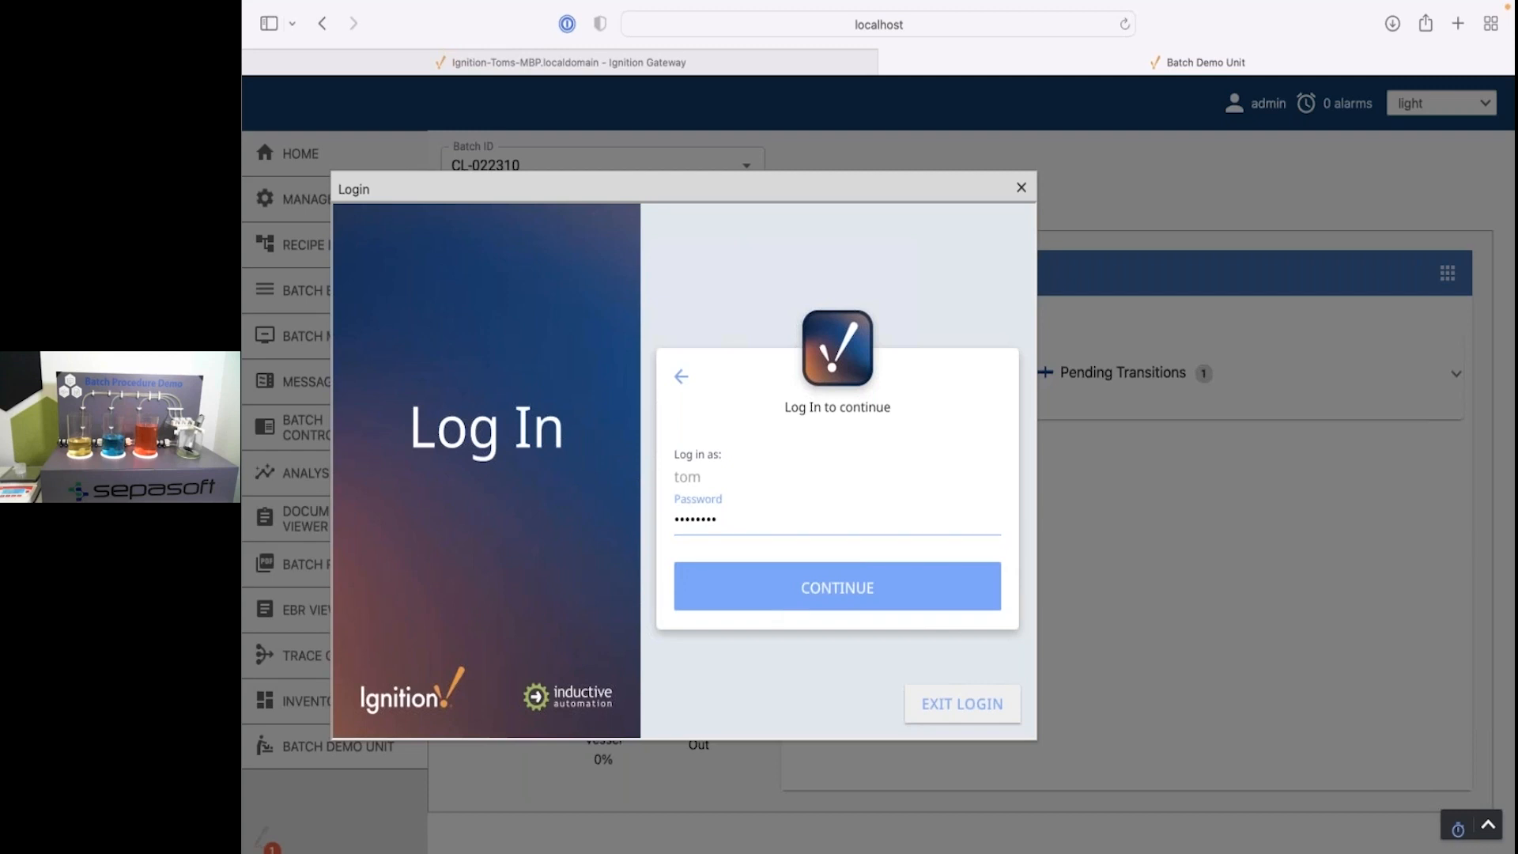
left_click(836, 587)
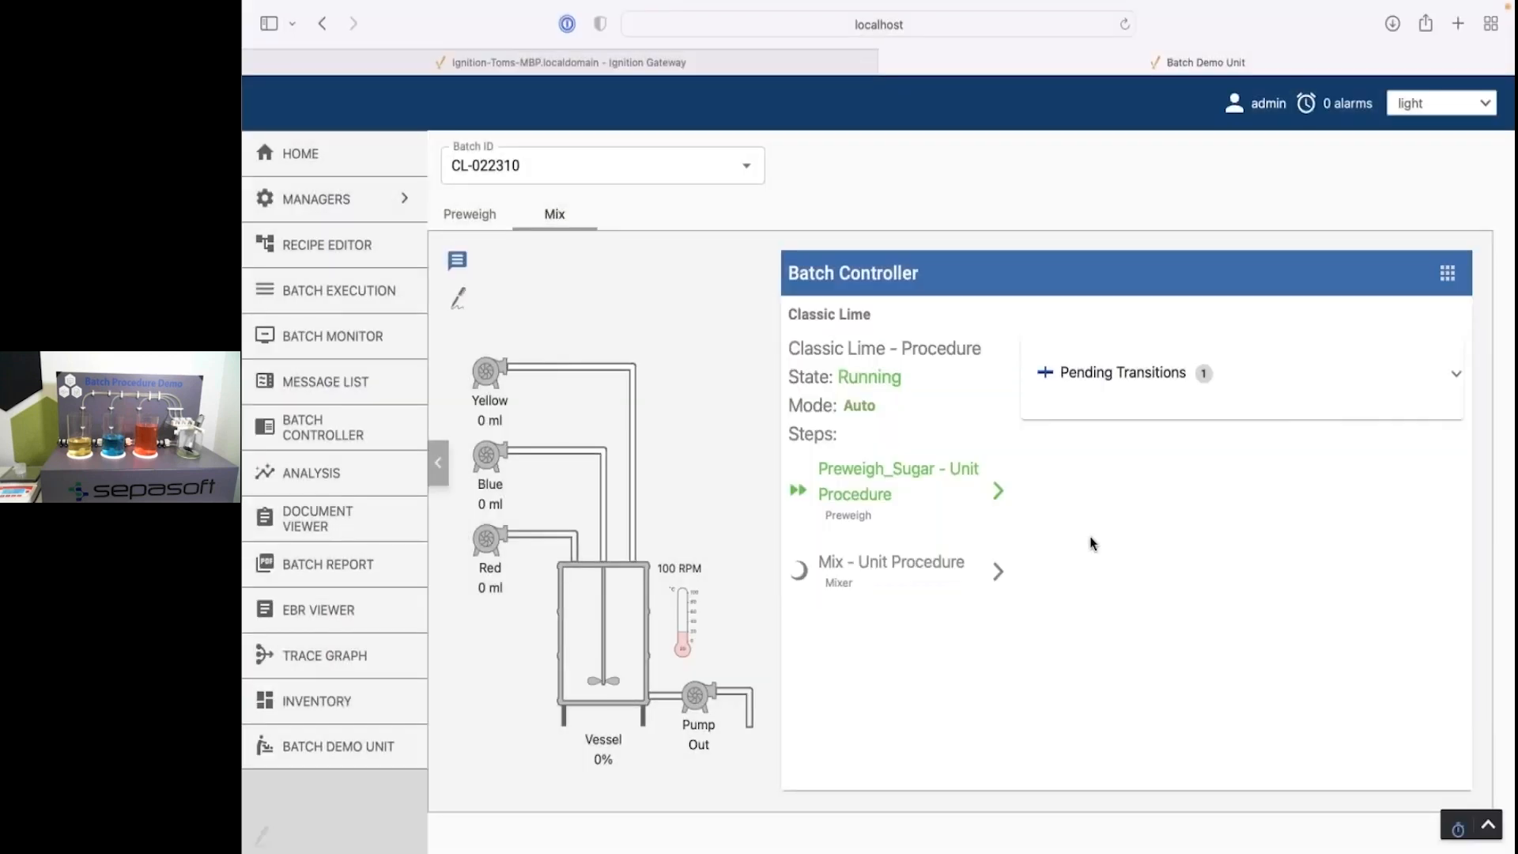
mouse_move(506, 304)
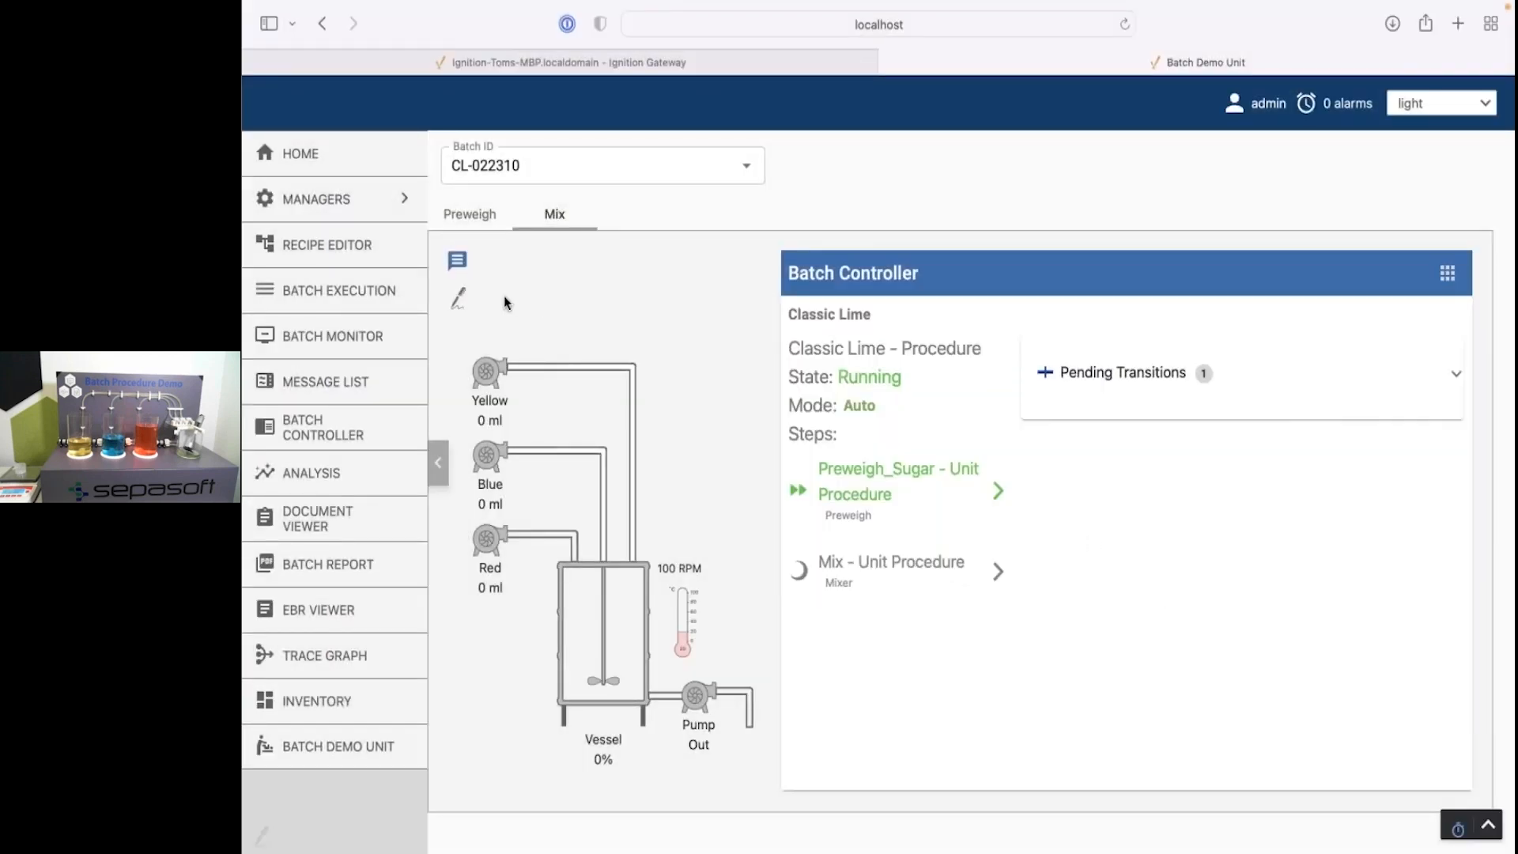
Reload CL-022310 on the Batch Demo Unit page, then go to the EBR Viewer
right_click(854, 494)
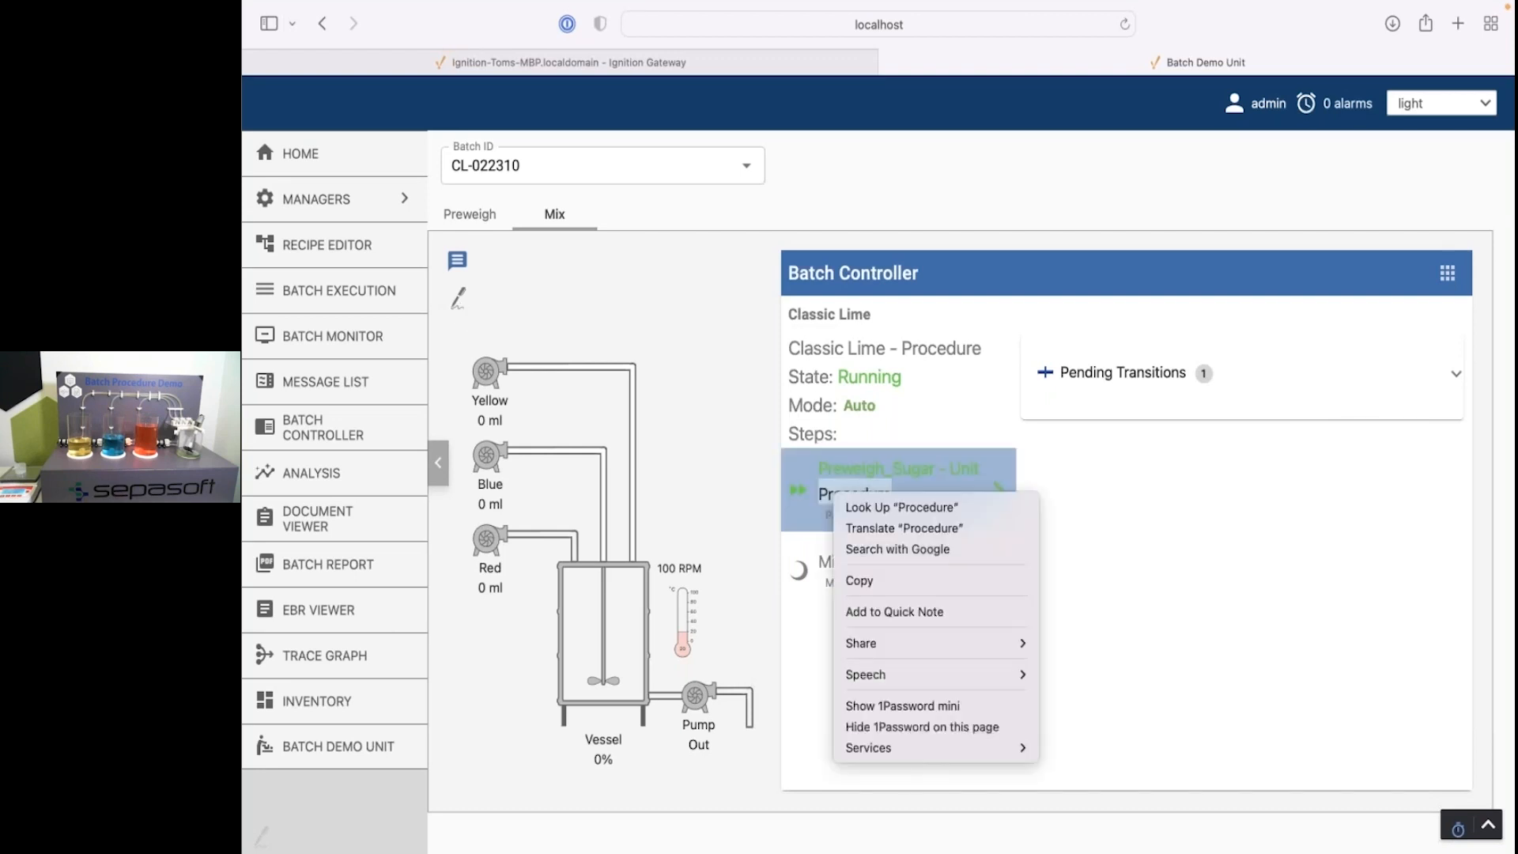
mouse_move(357, 337)
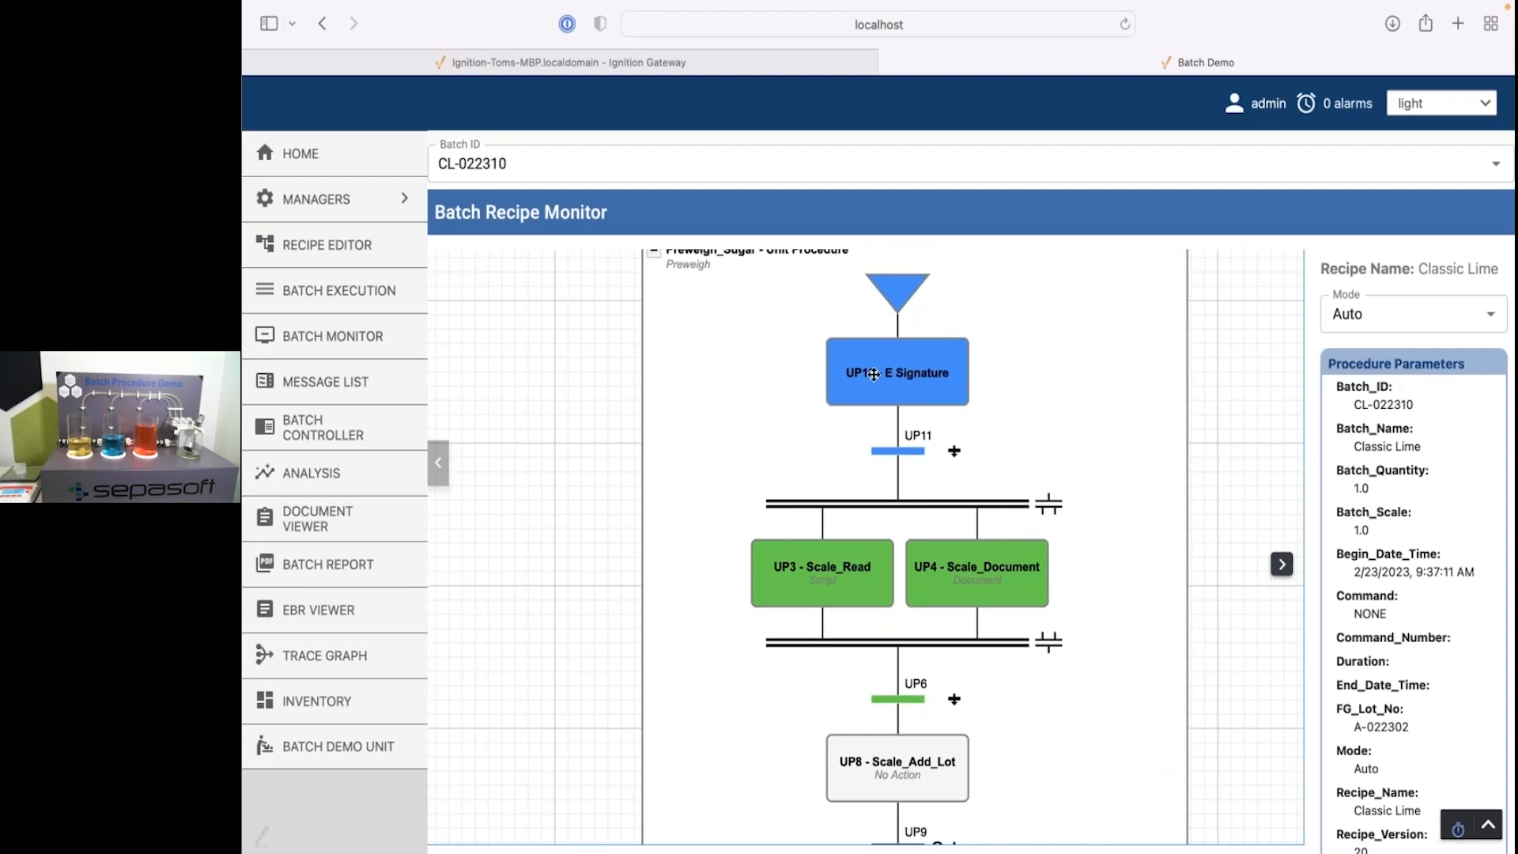
mouse_move(444, 565)
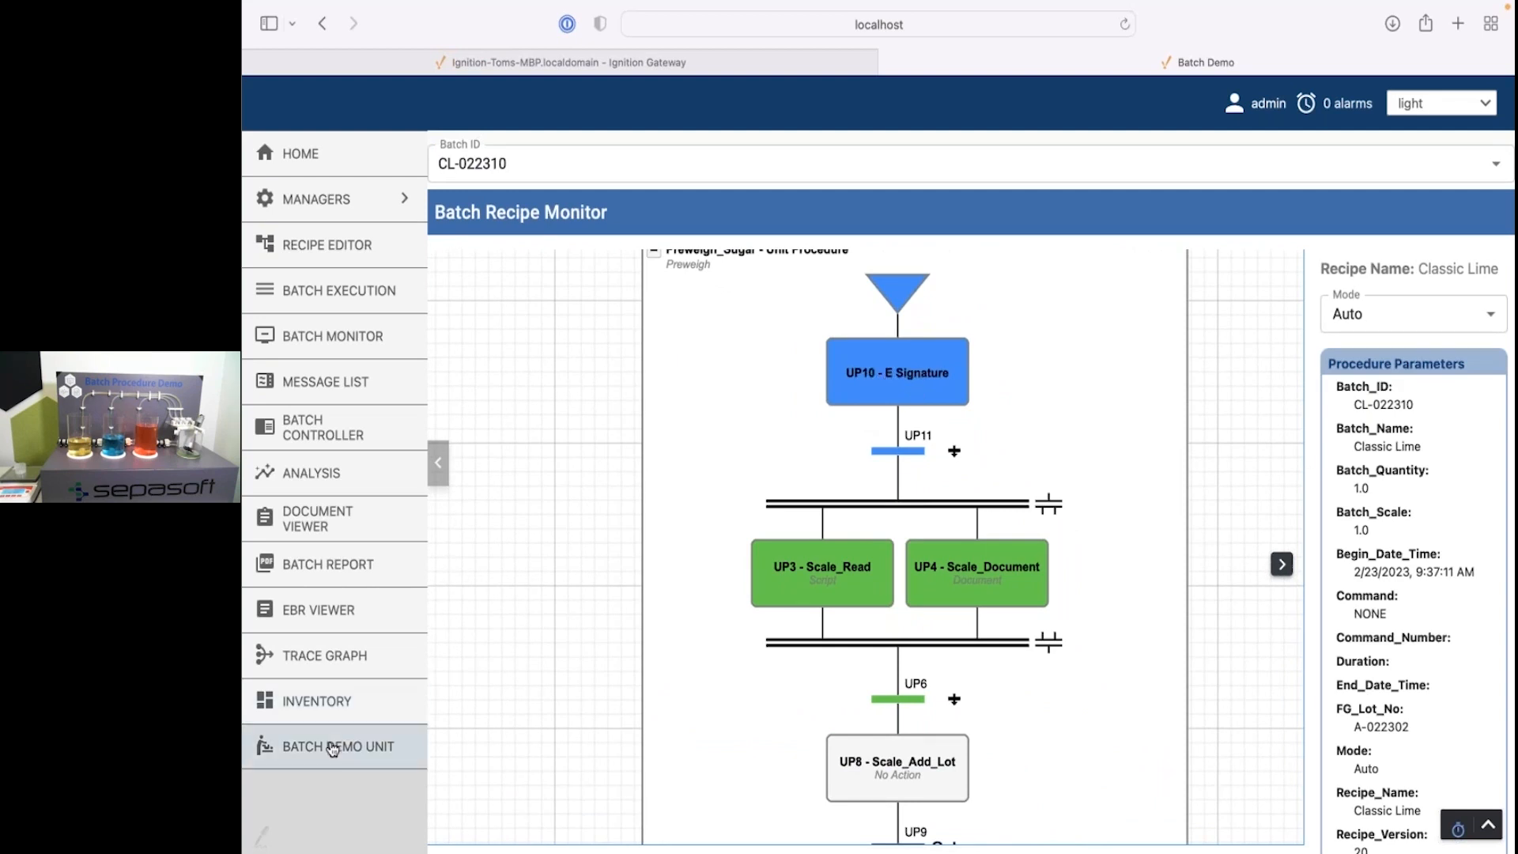
left_click(339, 747)
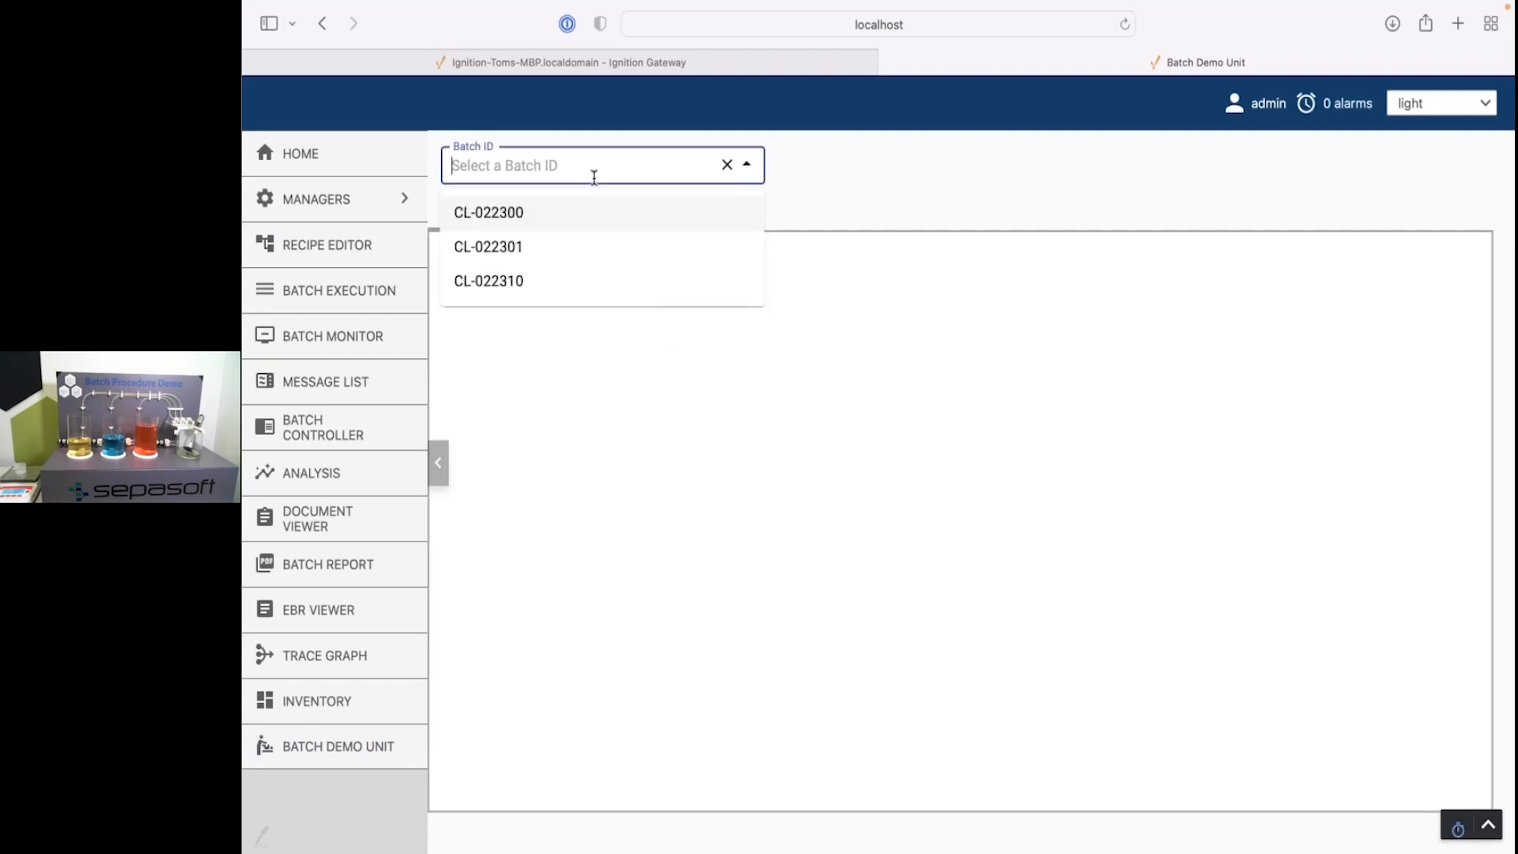
left_click(488, 281)
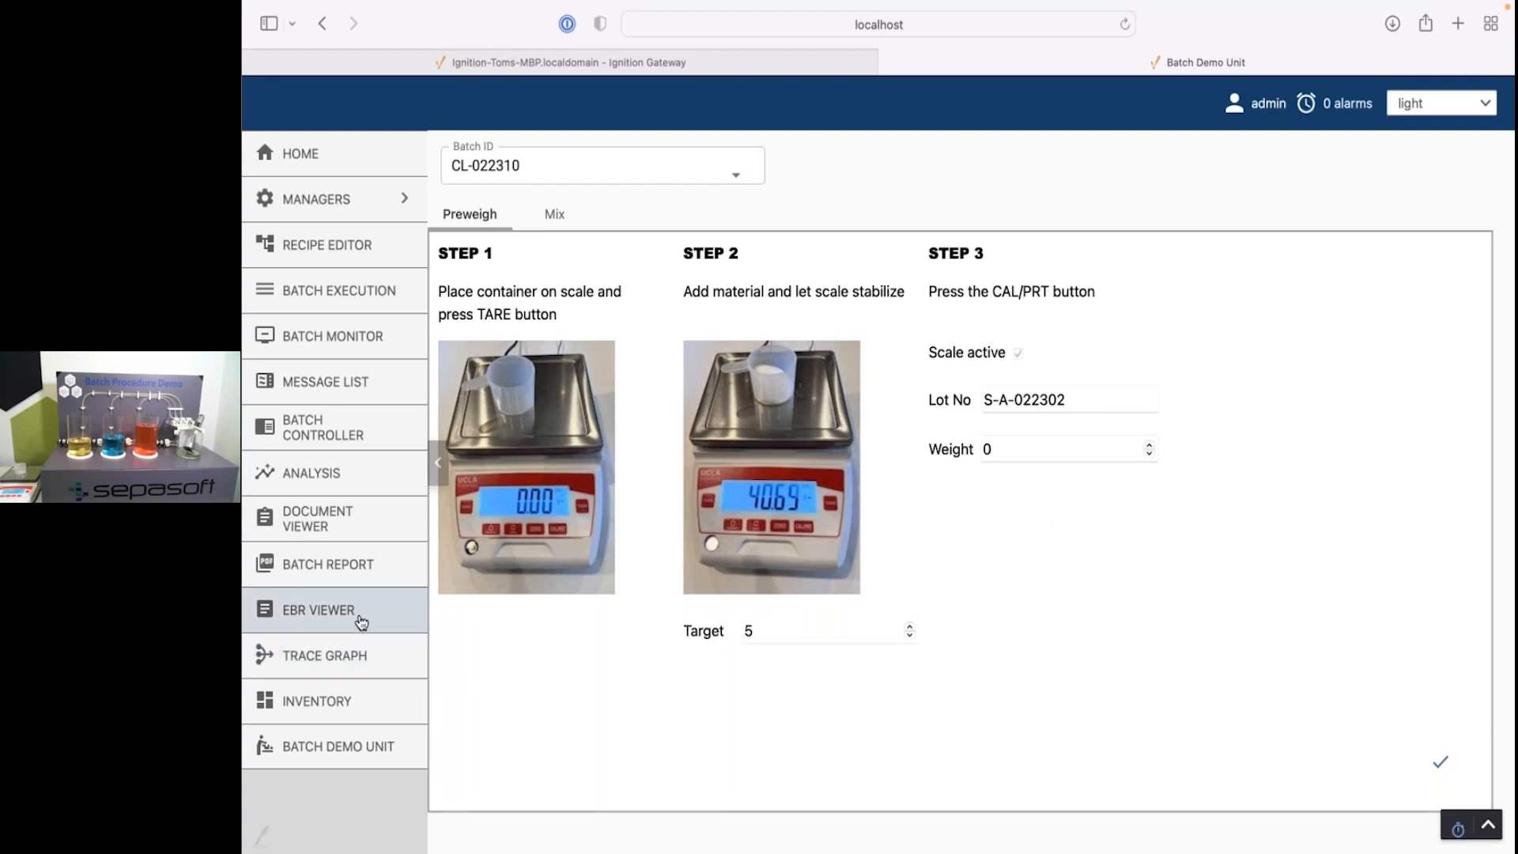
left_click(318, 610)
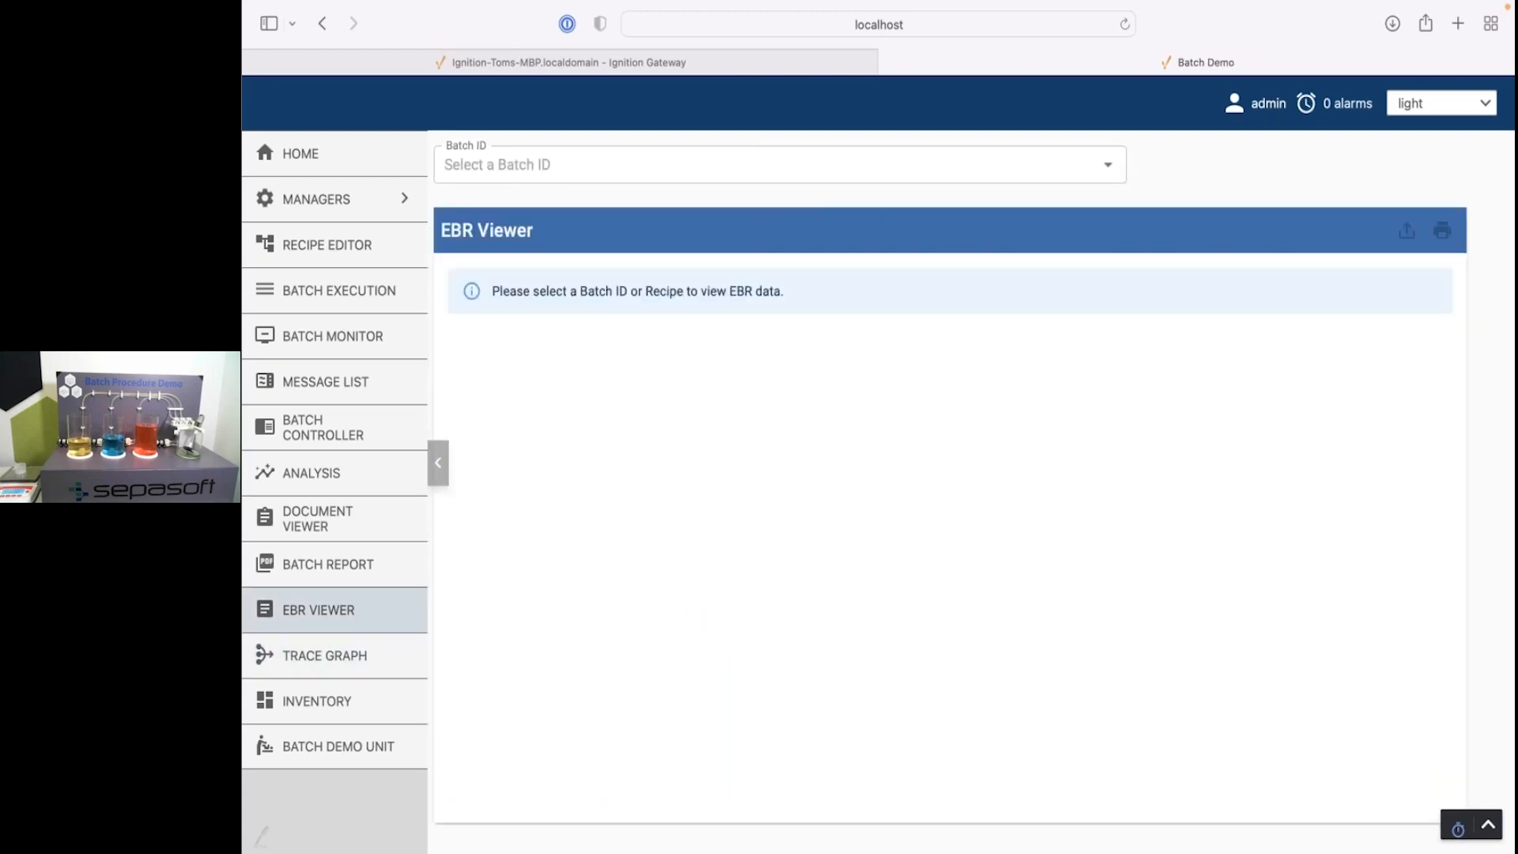
Load CL-022310 in the EBR Viewer and expand Steps down to Preweigh_Sugar's substeps
left_click(809, 164)
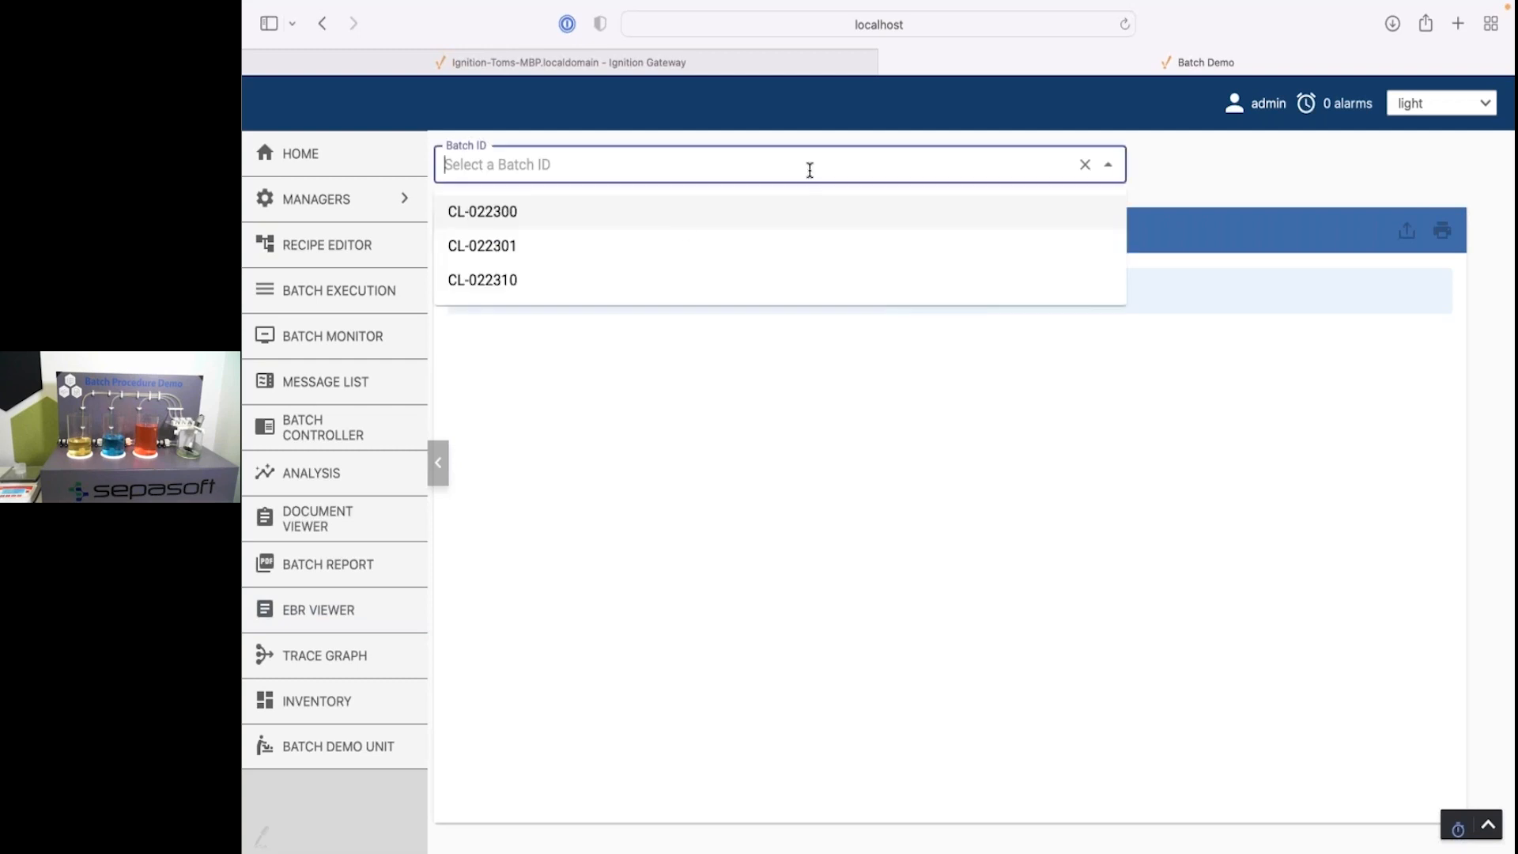
left_click(482, 280)
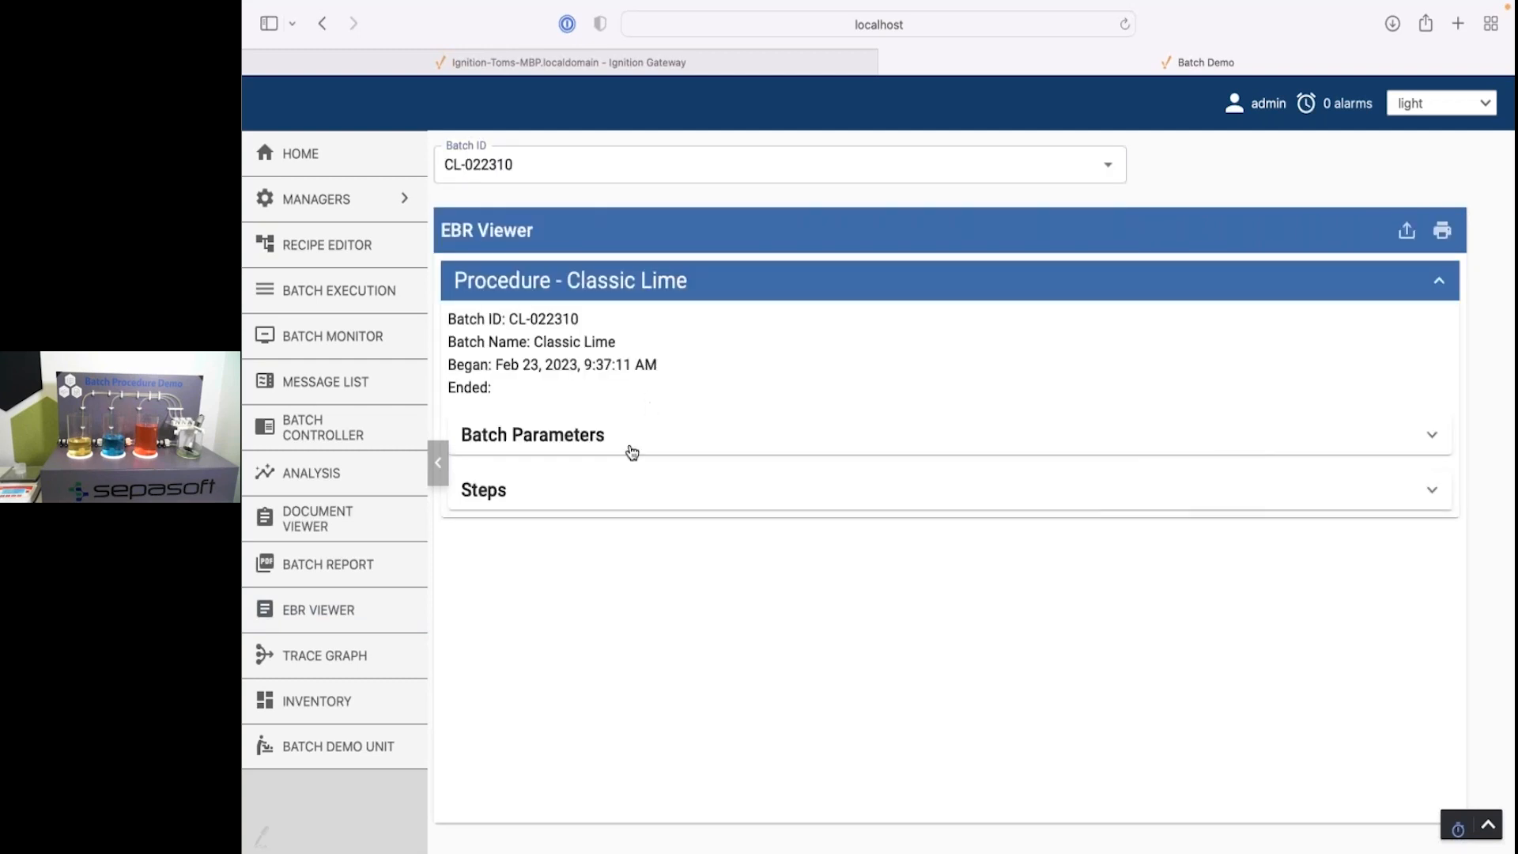
left_click(483, 489)
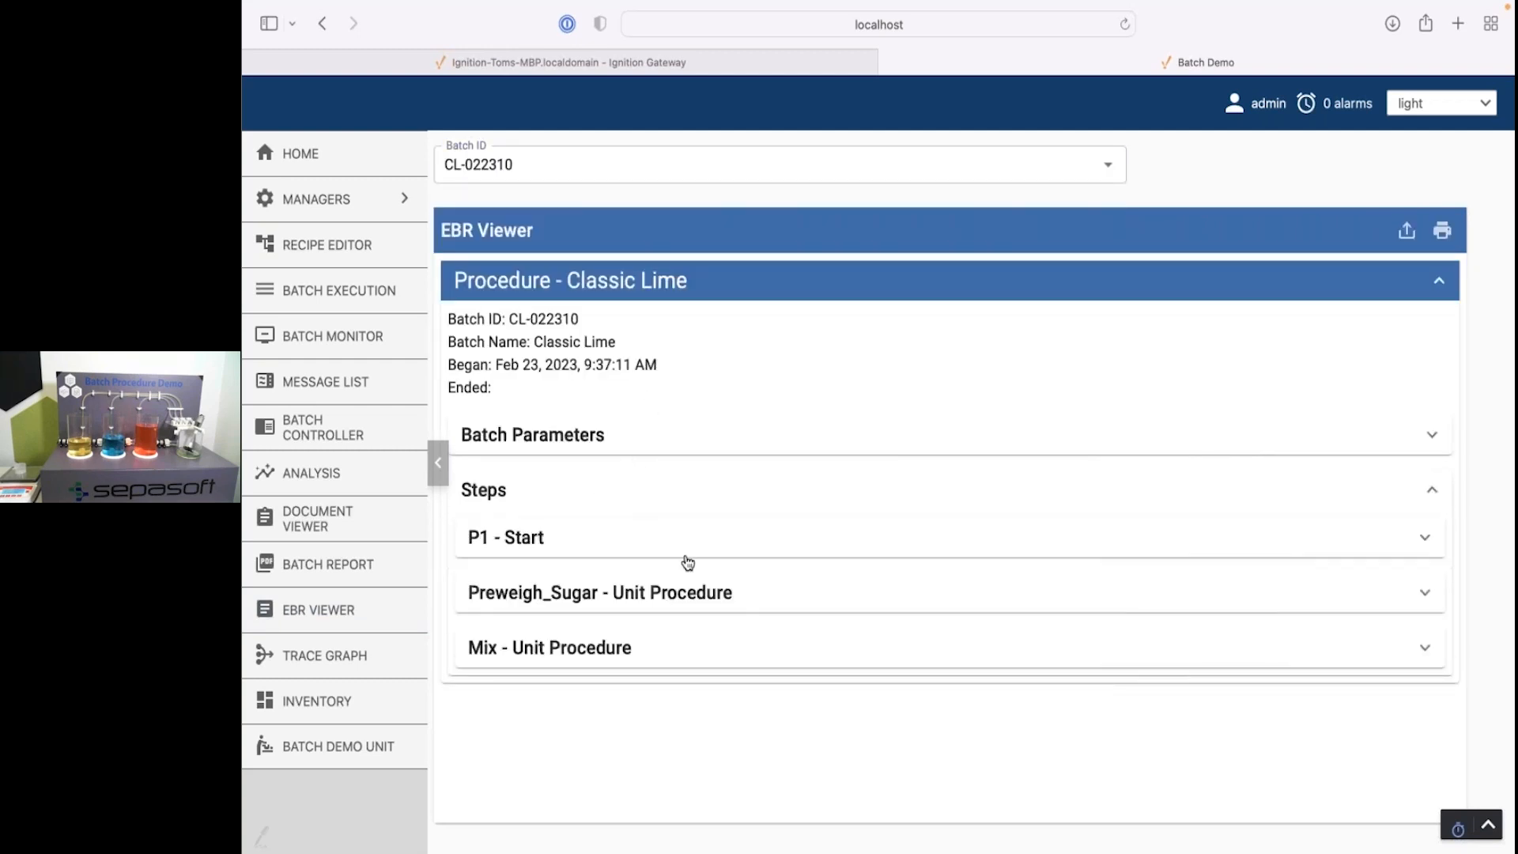
mouse_move(635, 593)
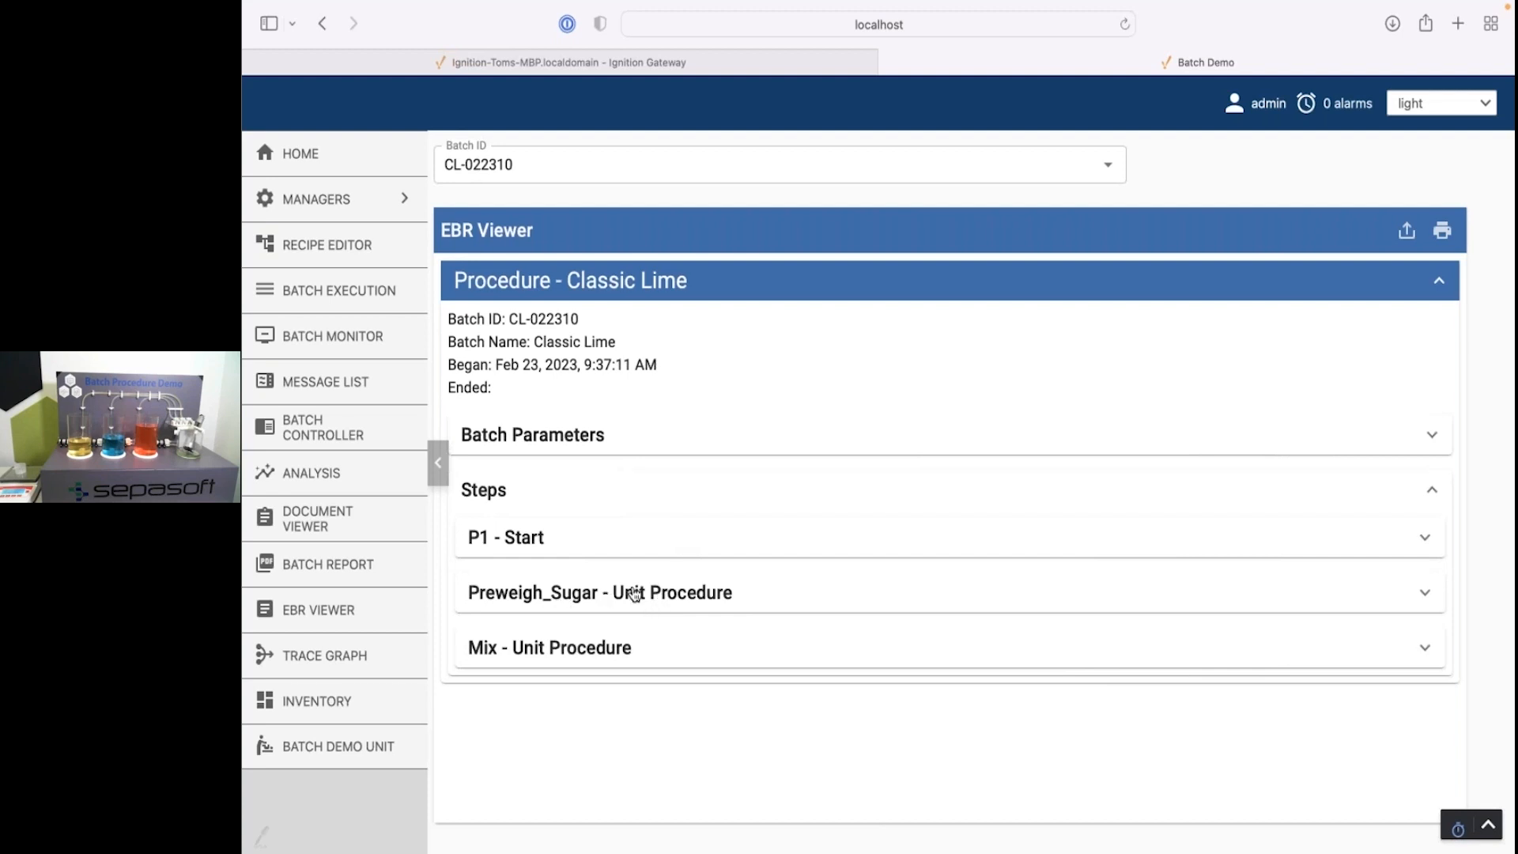
left_click(601, 592)
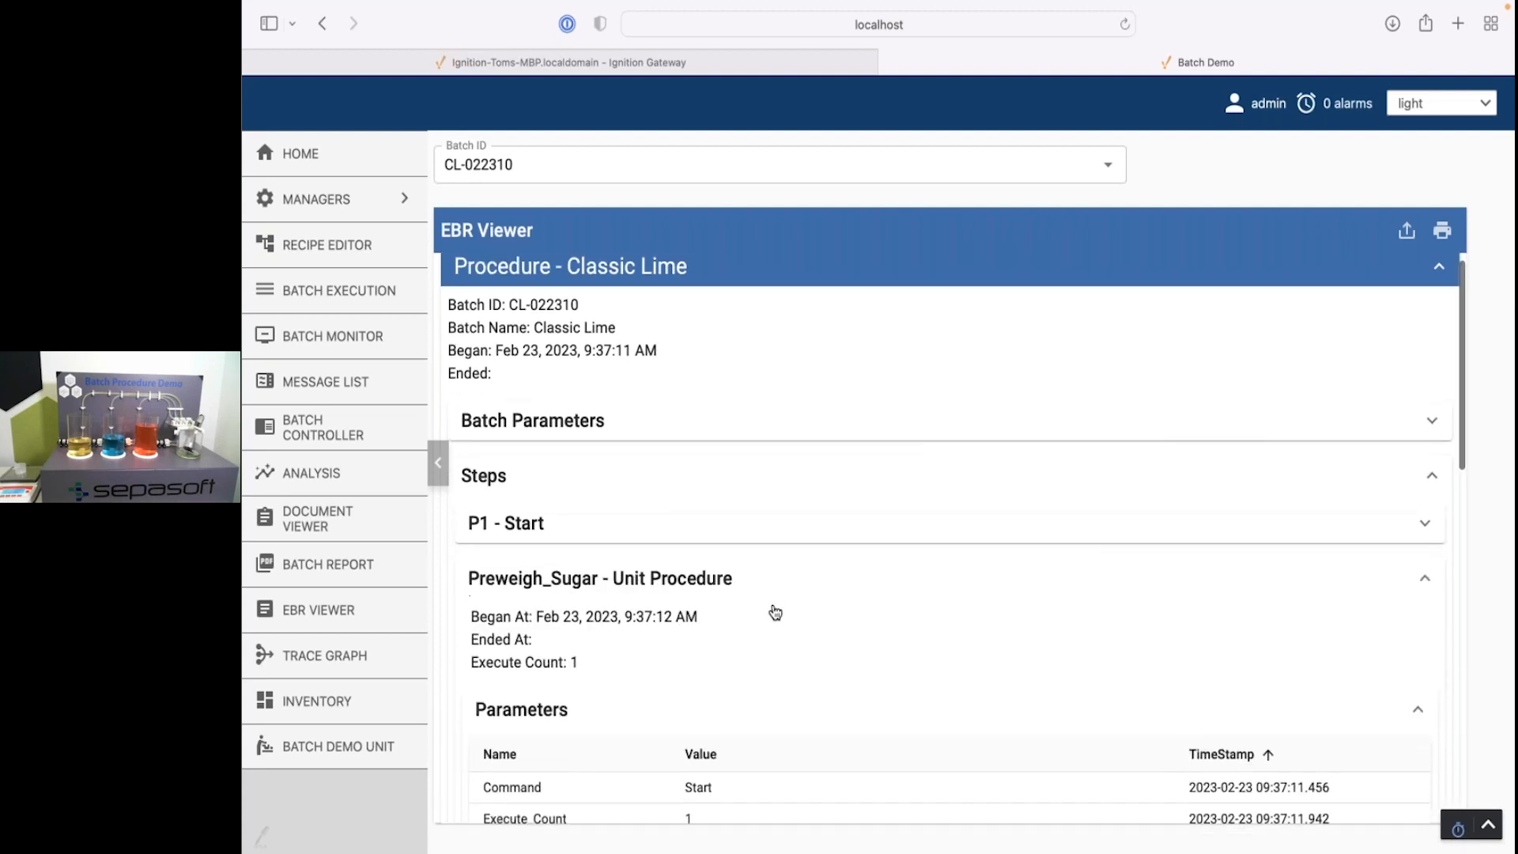
scroll("down", 3)
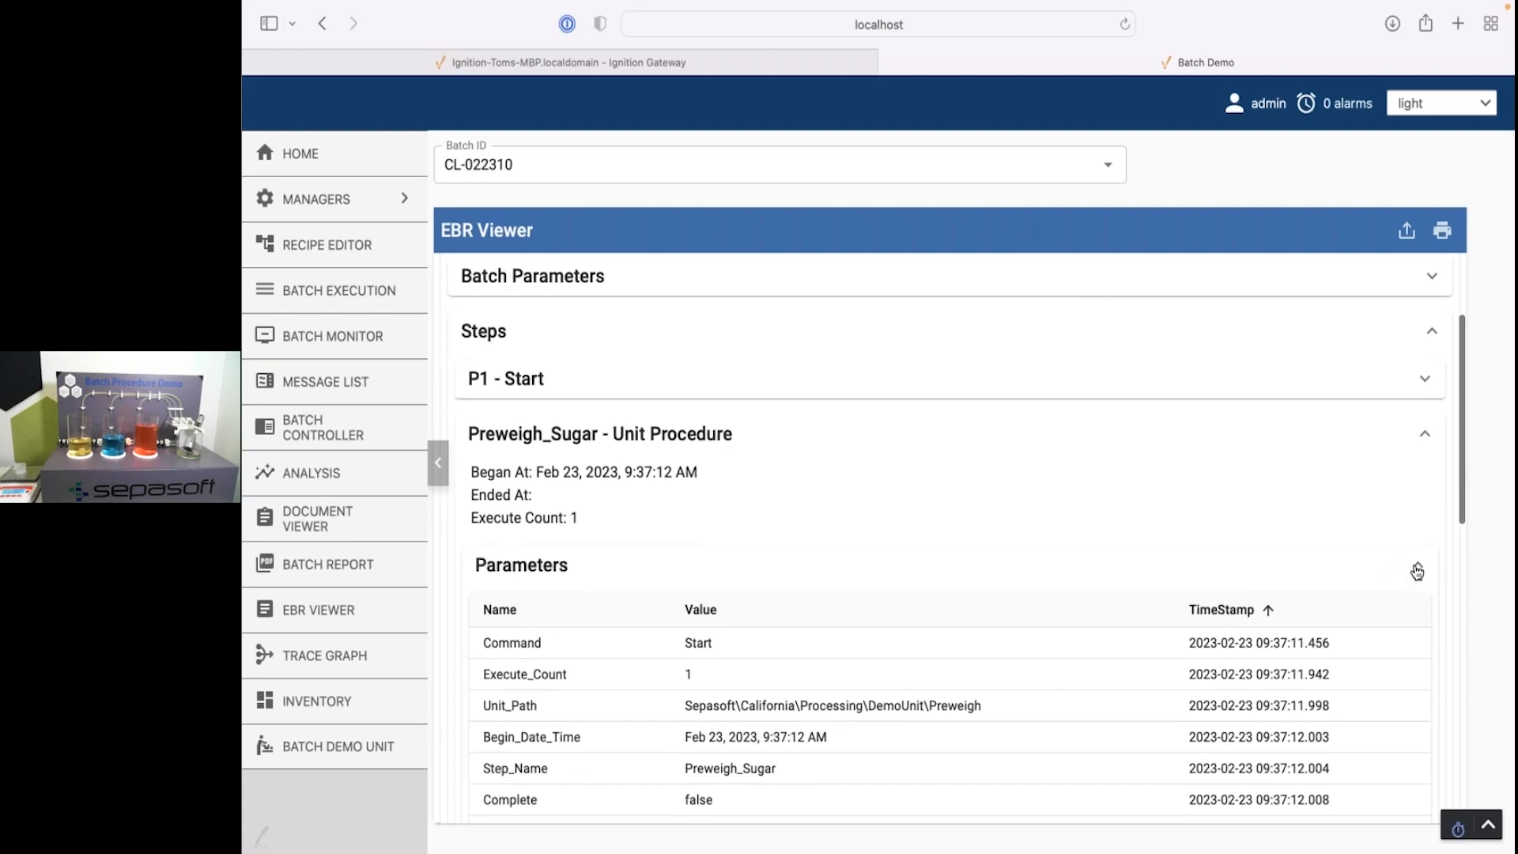
left_click(1416, 569)
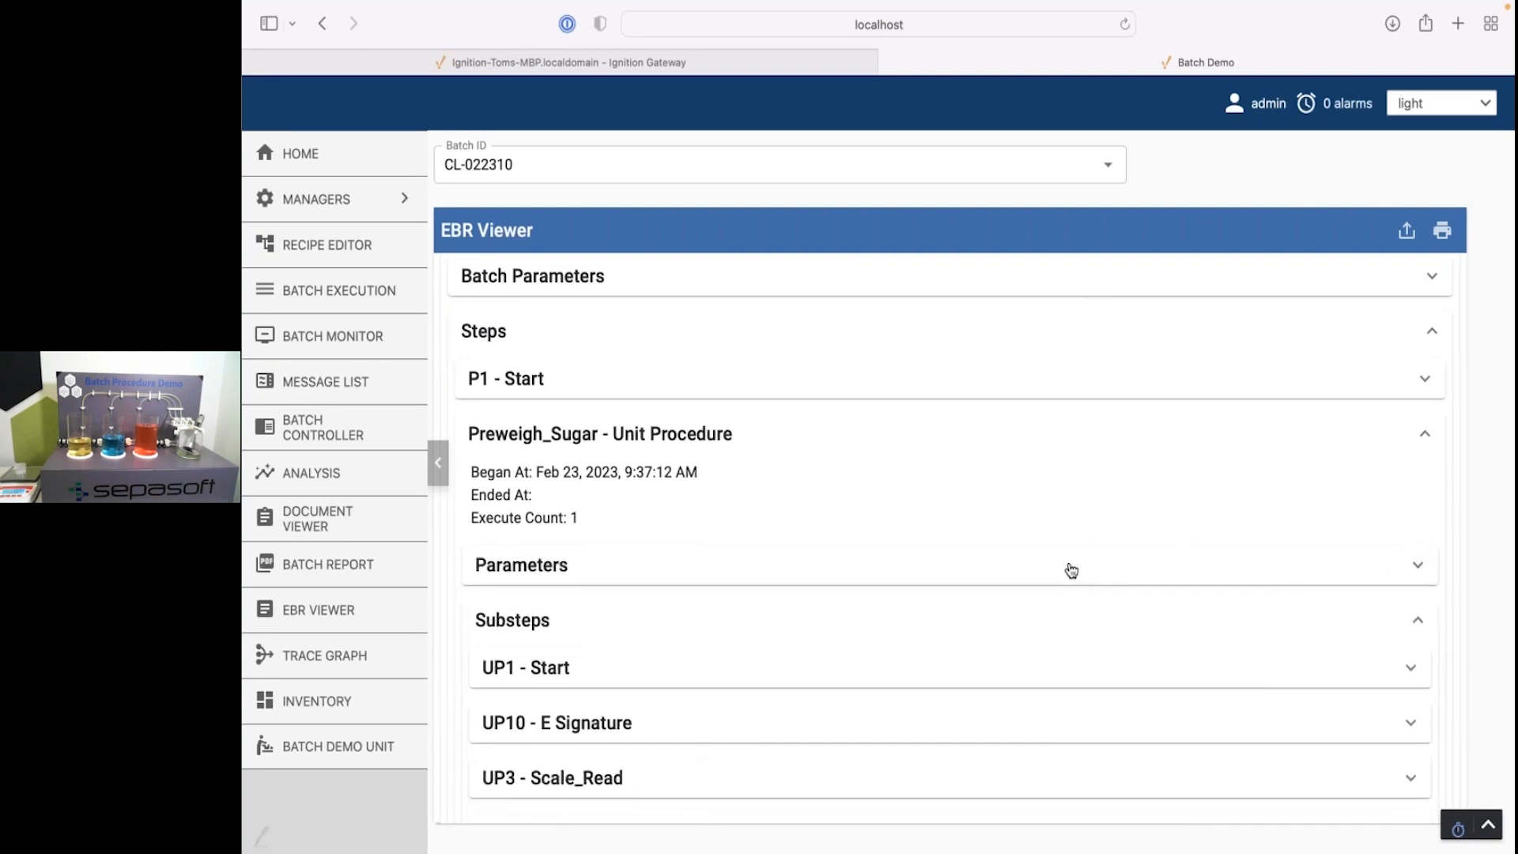
Expand UP10 - E Signature and review its completed signature parameters approved by tom
scroll("down", 3)
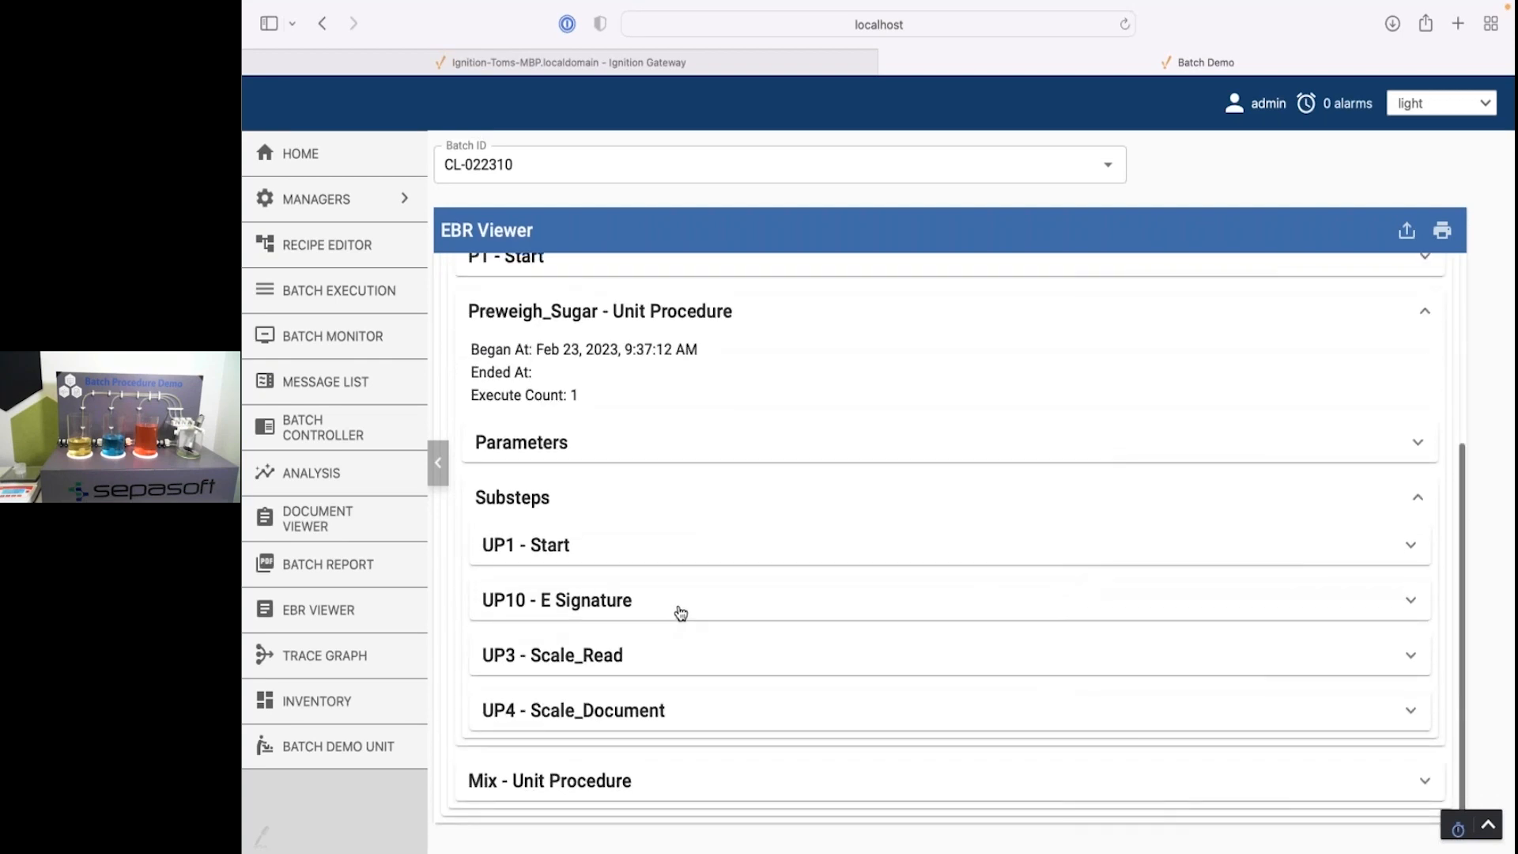
left_click(557, 600)
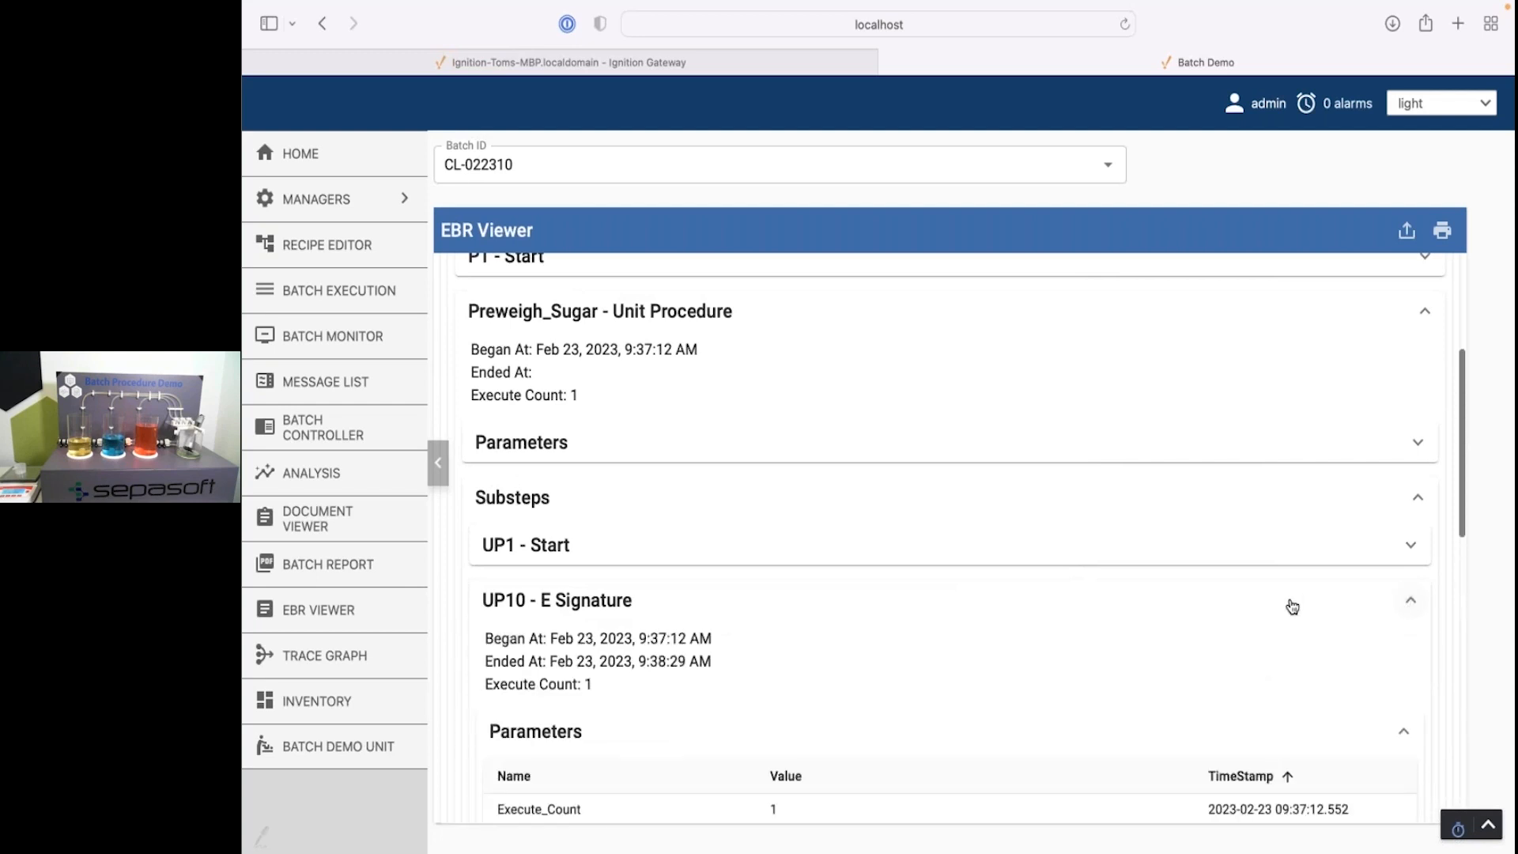
scroll("down", 3)
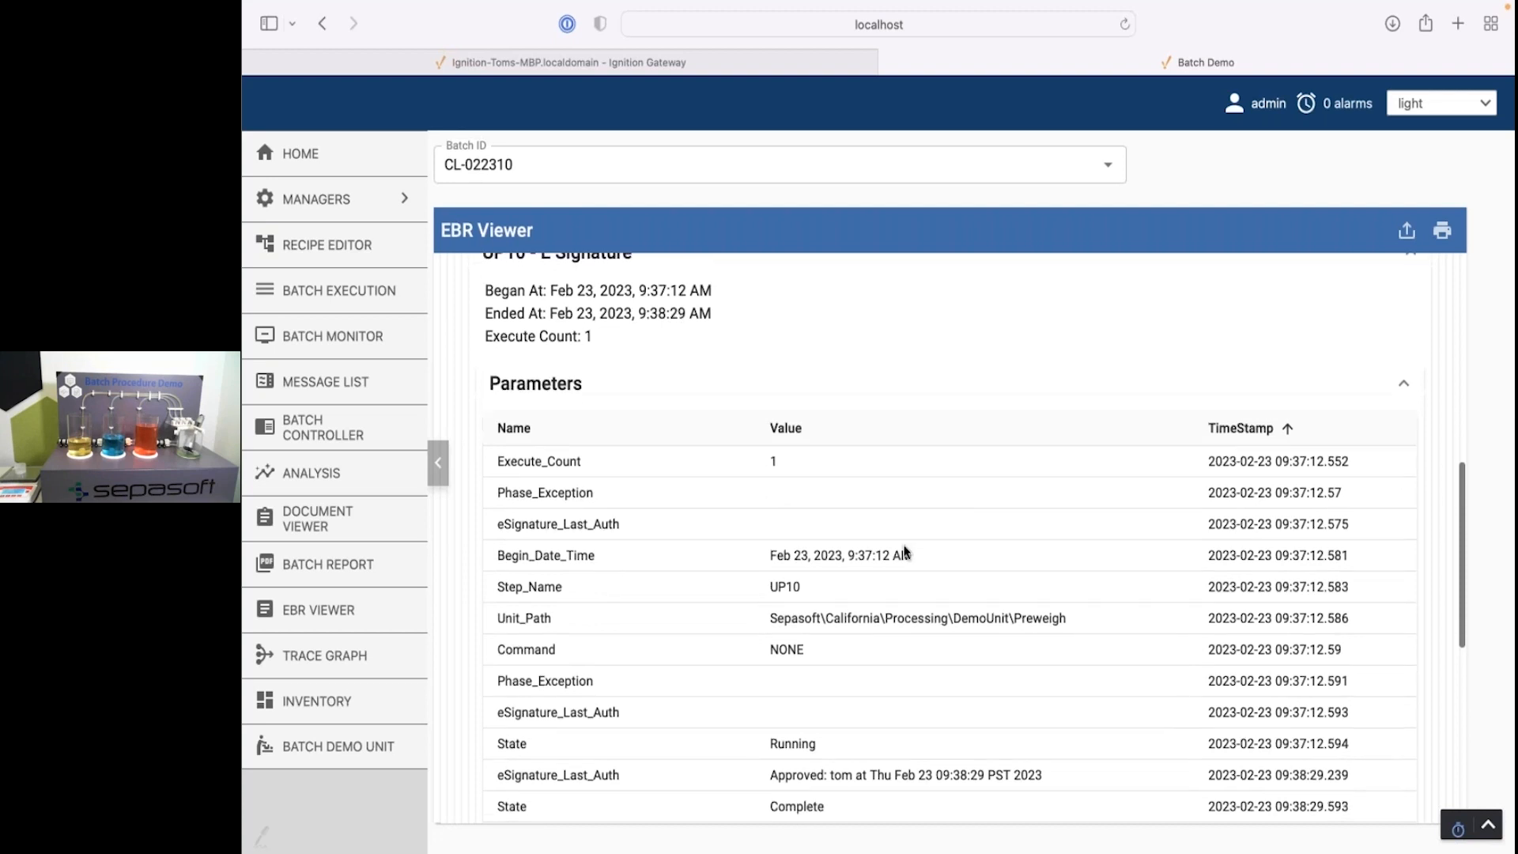
scroll("down", 3)
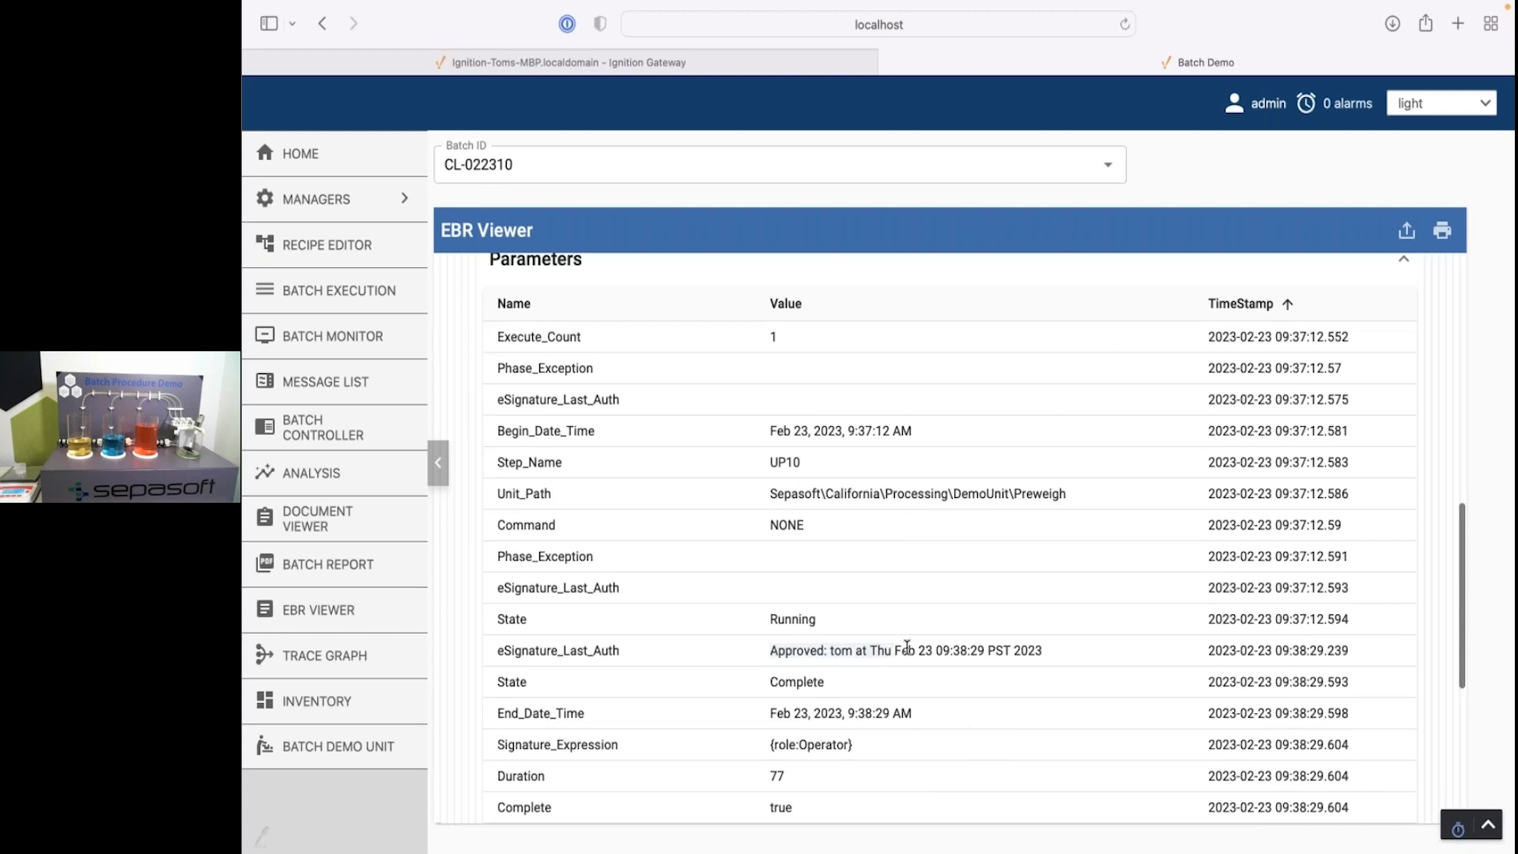
mouse_move(1054, 649)
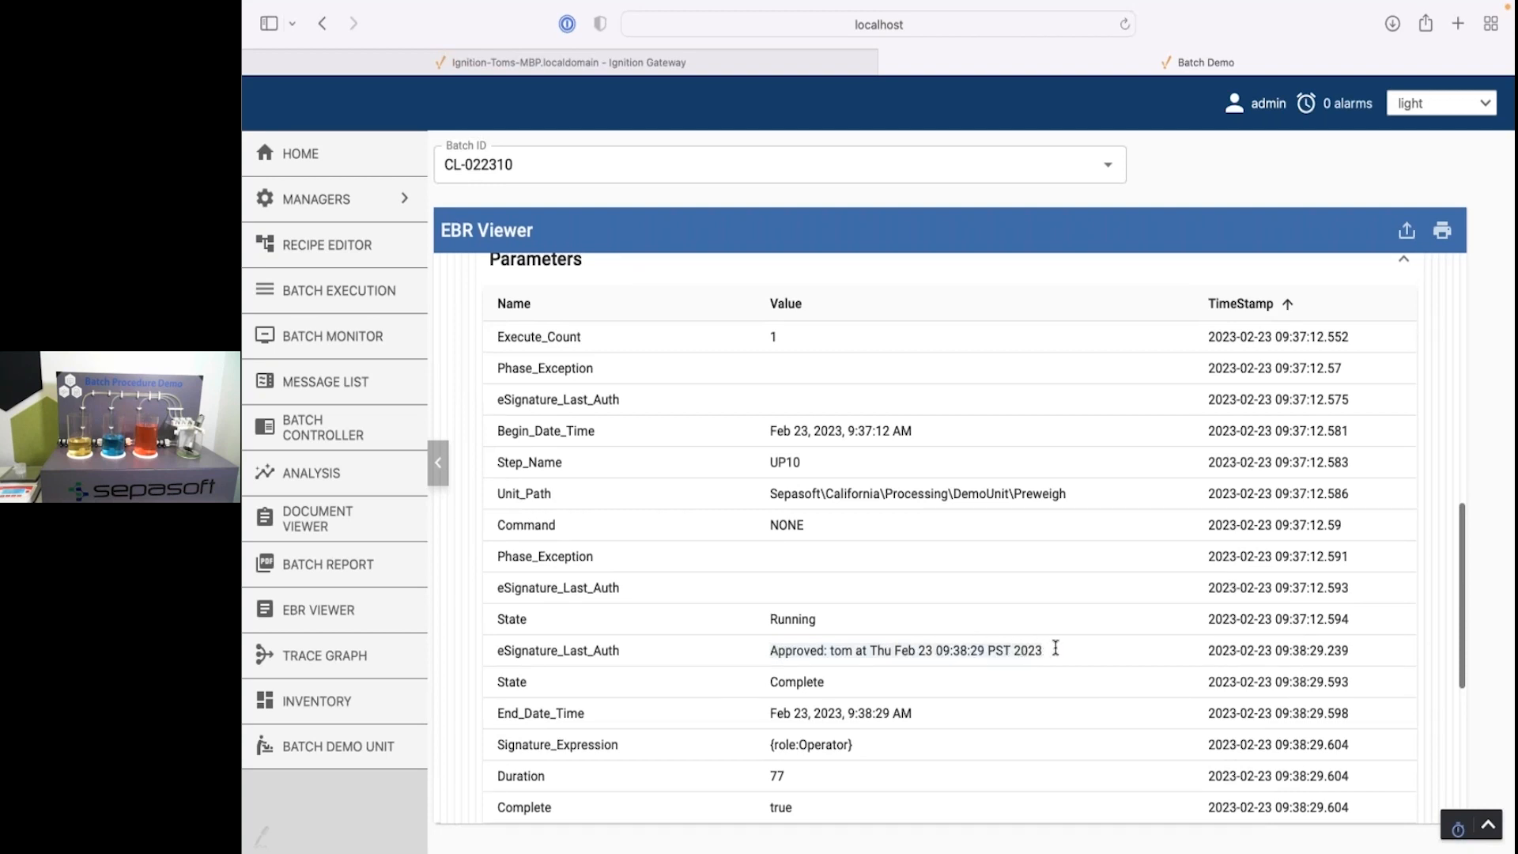
scroll("down", 3)
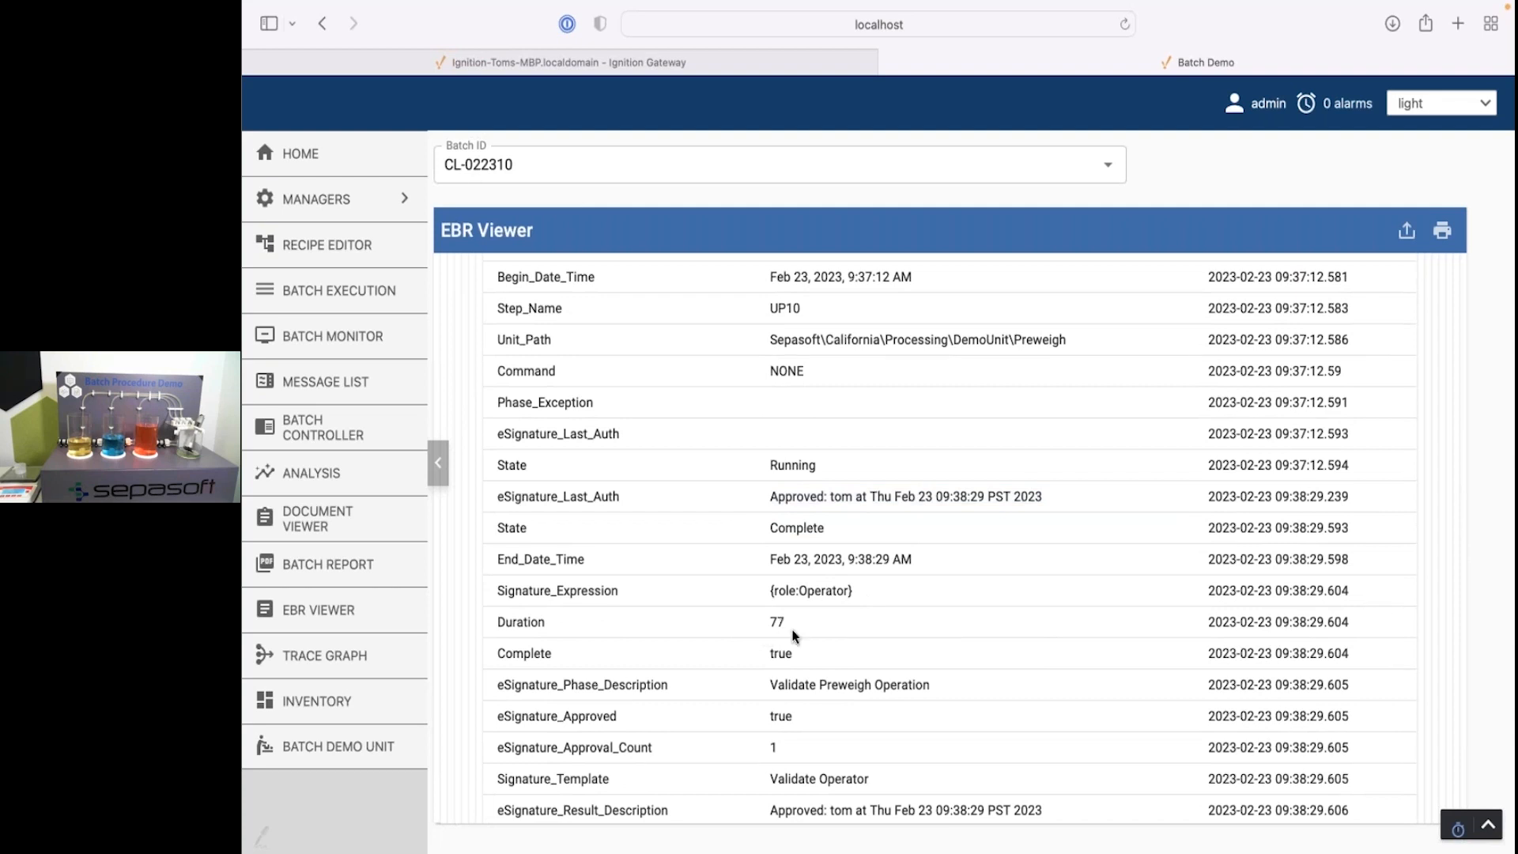
scroll("down", 3)
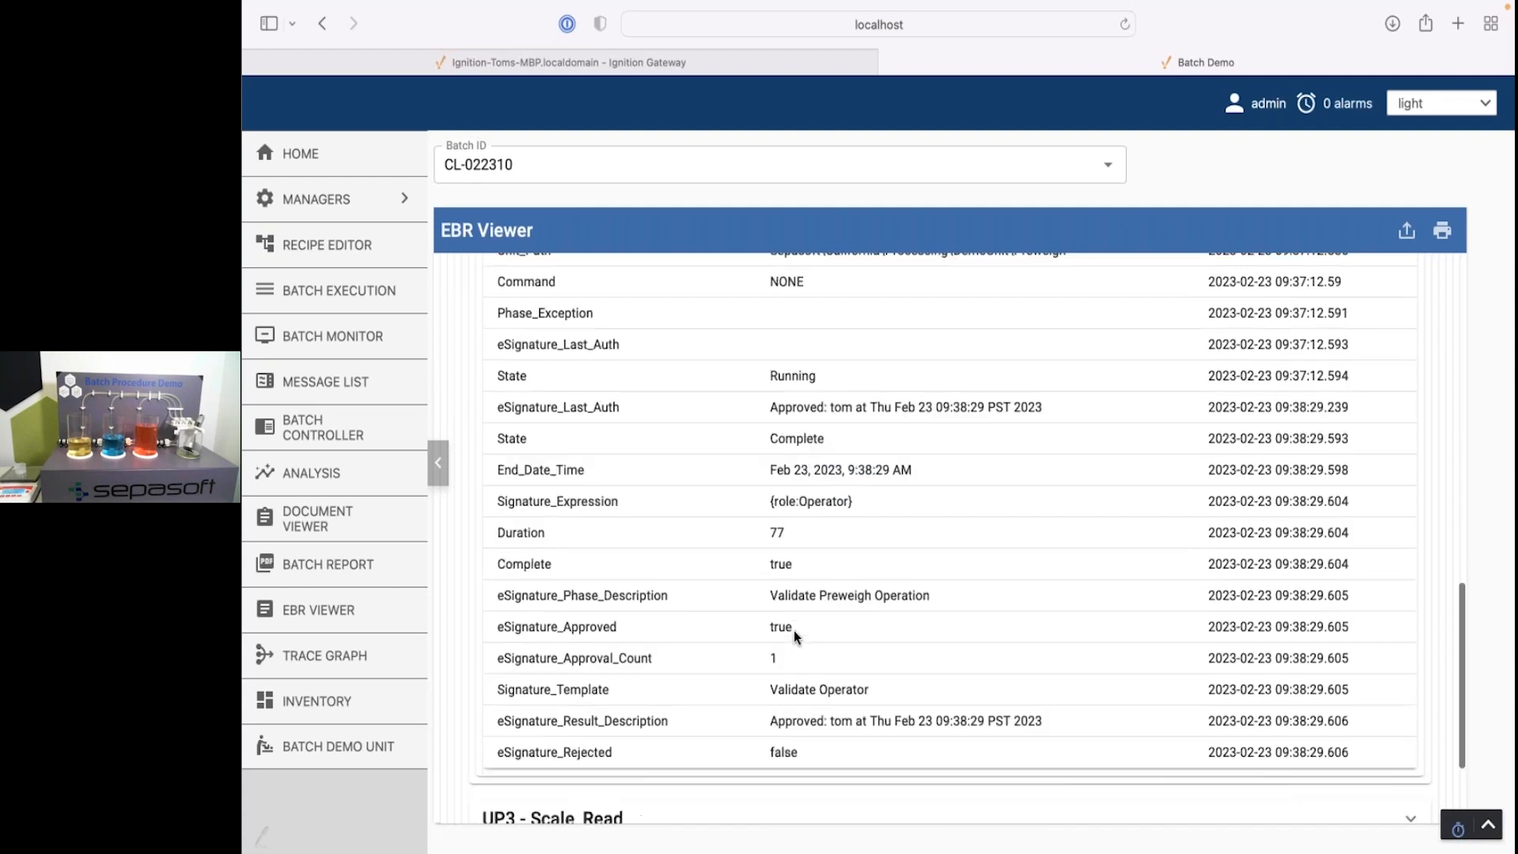
scroll("down", 3)
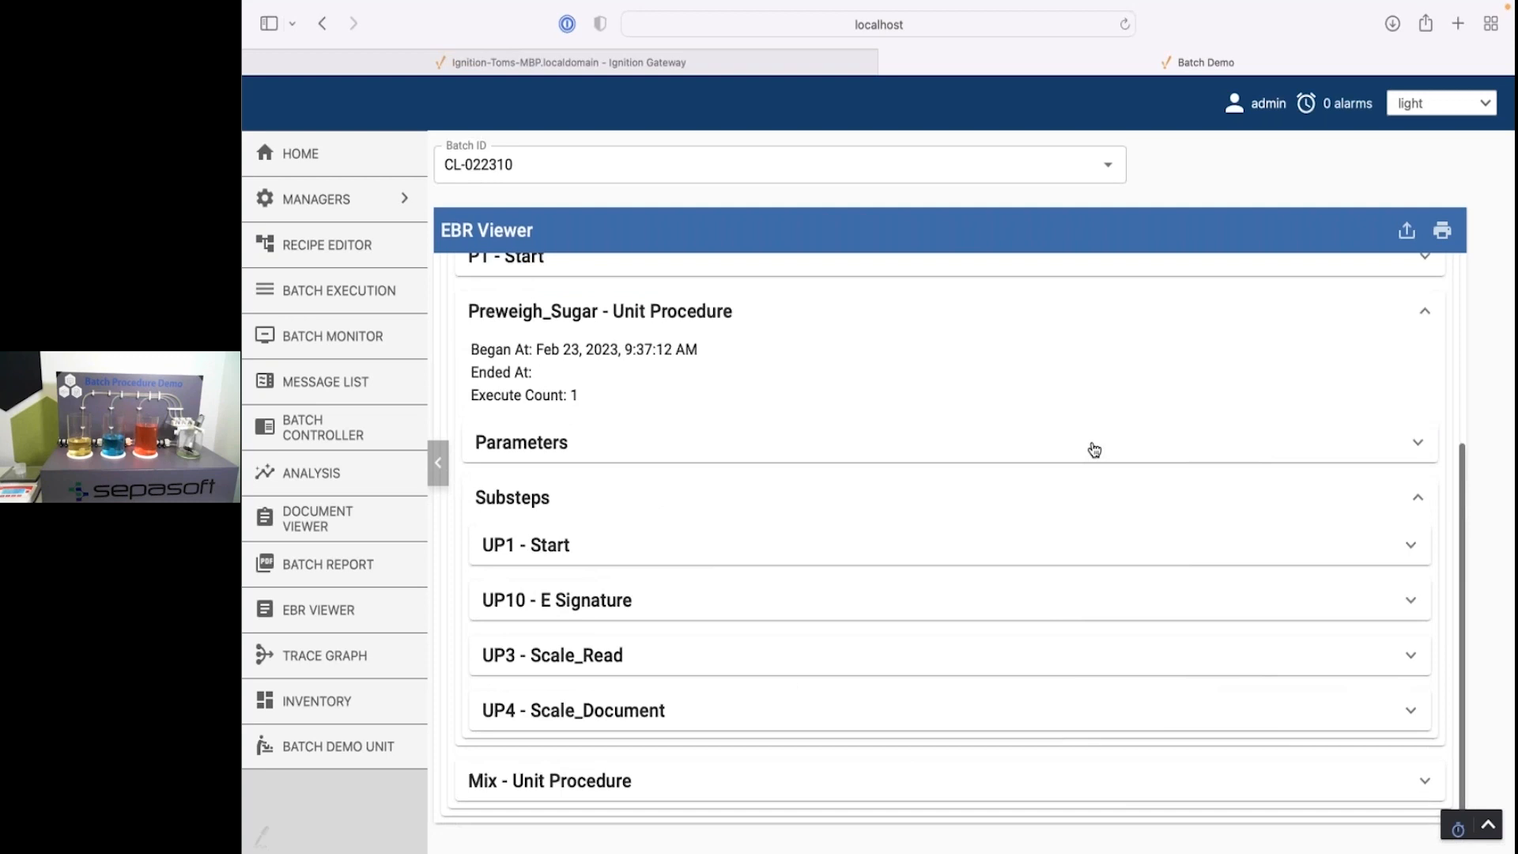
mouse_move(767, 192)
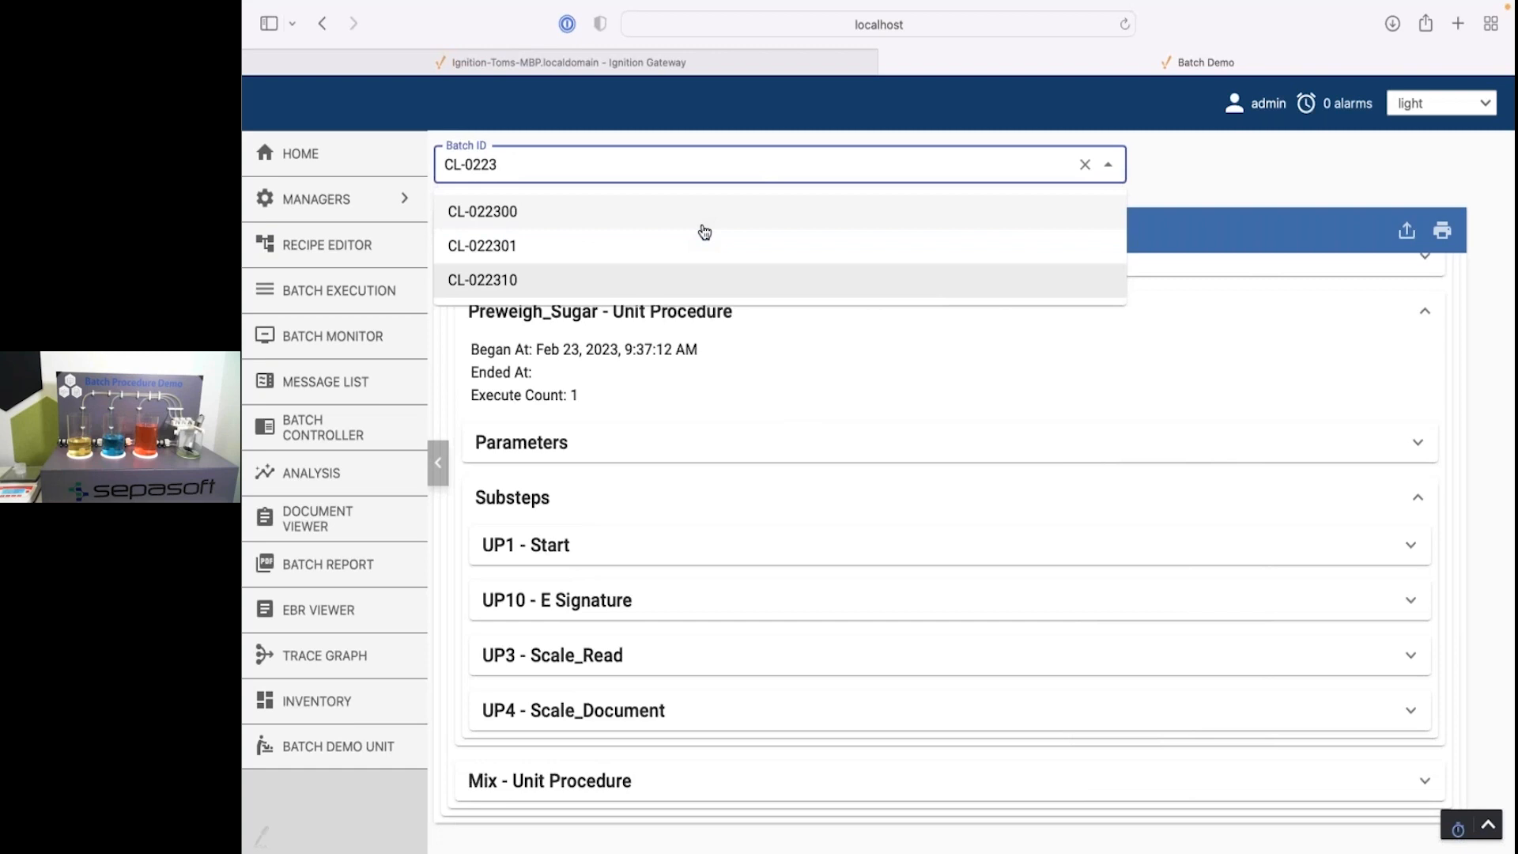
Switch the EBR Viewer to batch CL-022301 and expand Steps to the Mix unit procedure
left_click(481, 246)
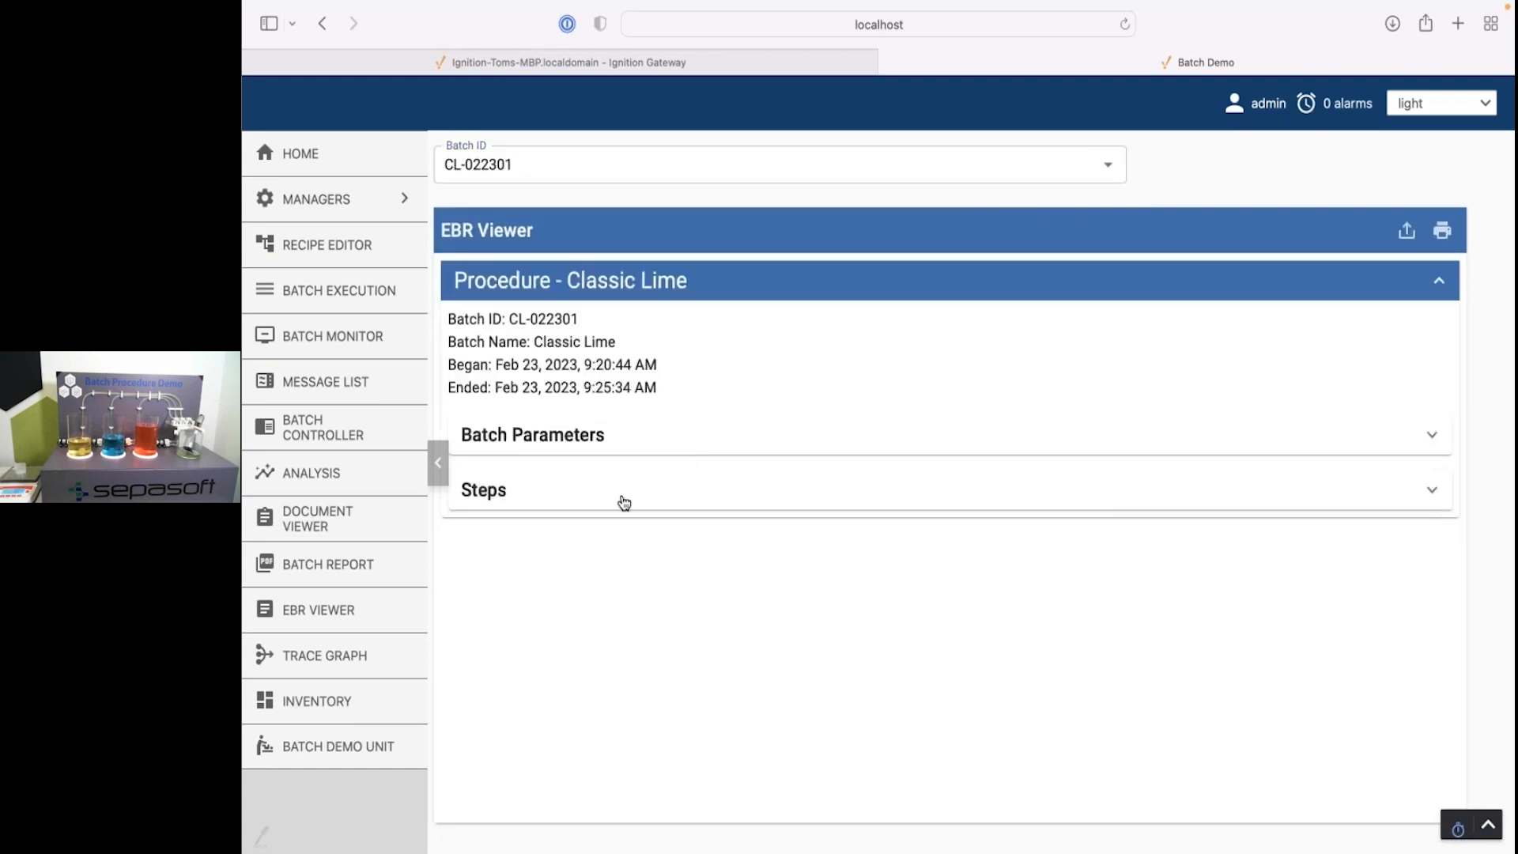
left_click(483, 489)
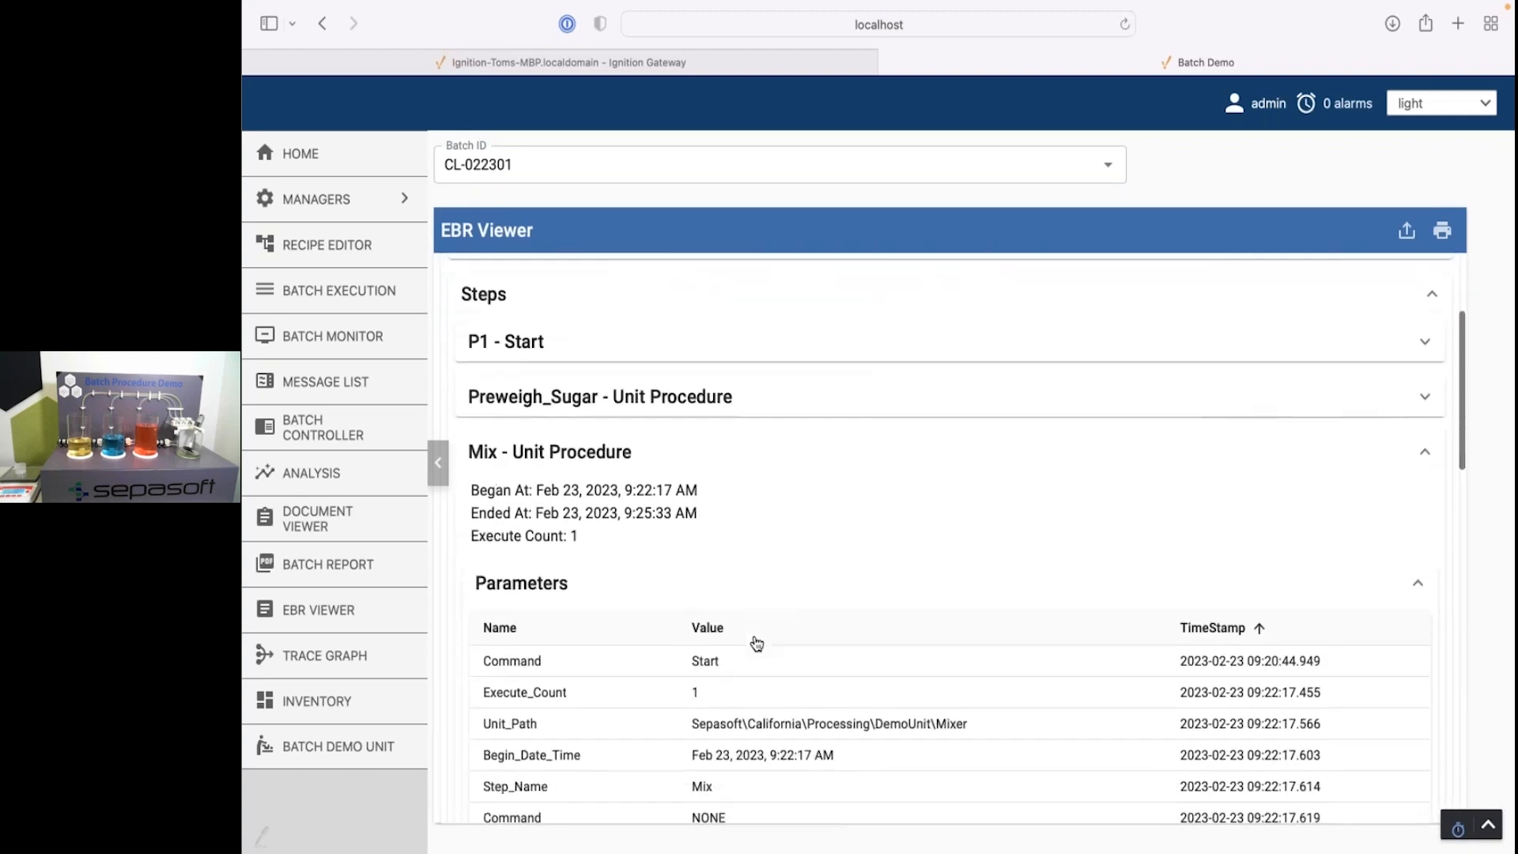
scroll("down", 3)
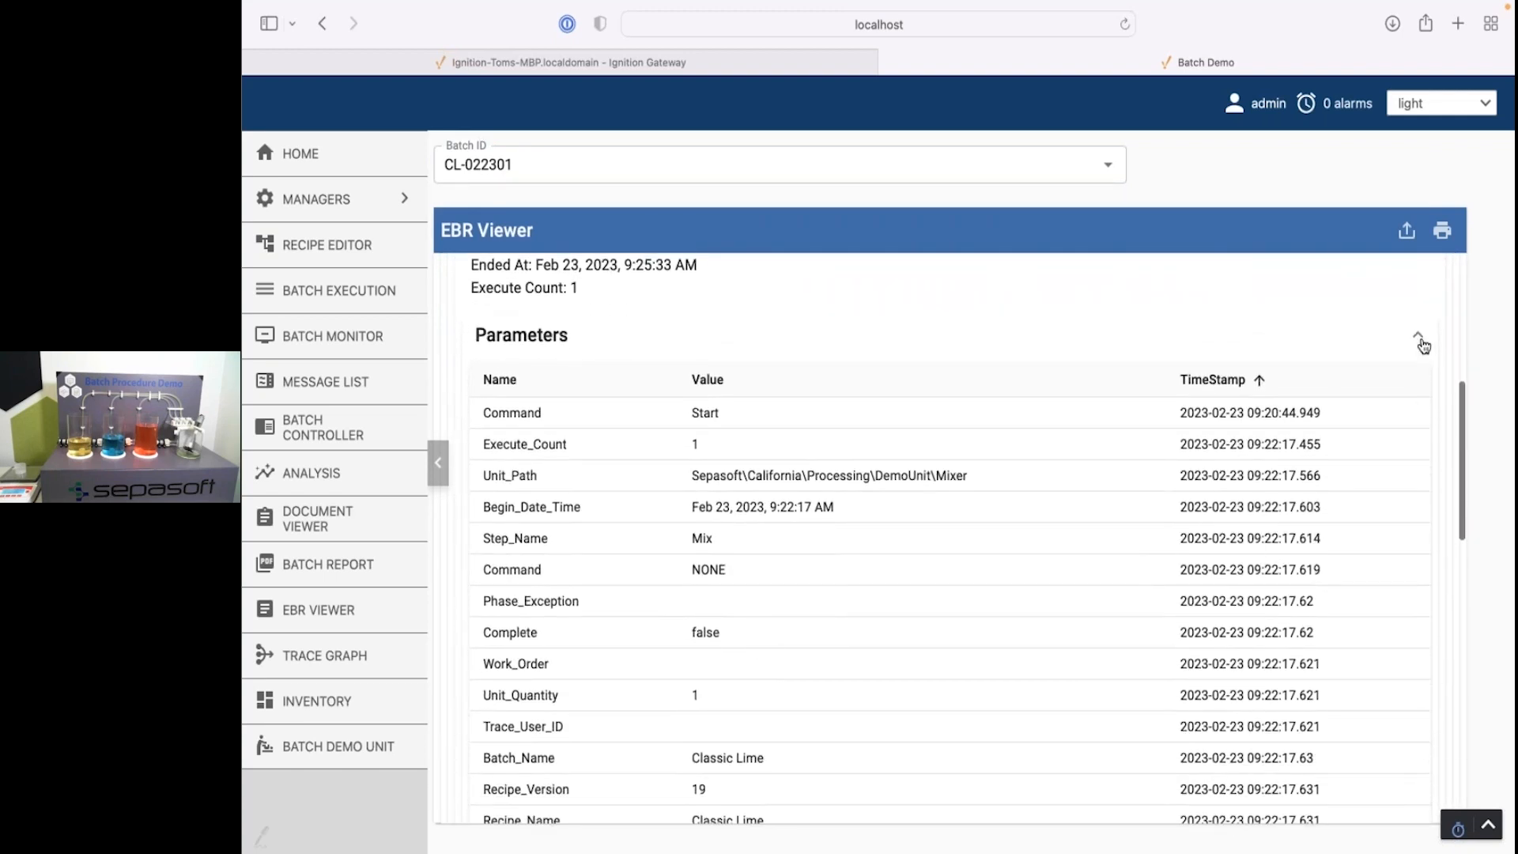
left_click(1418, 335)
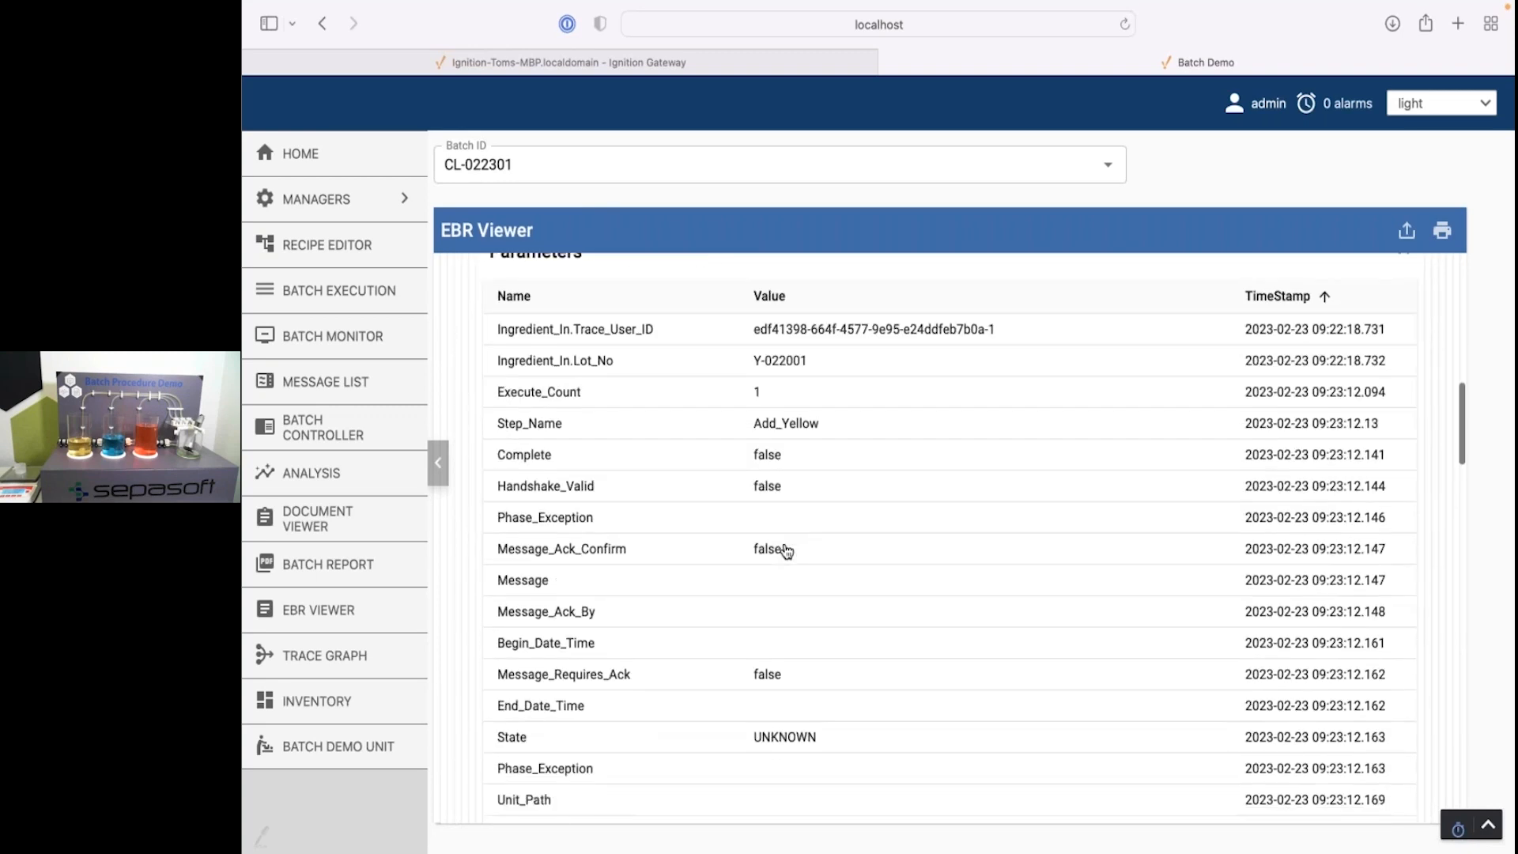
Scroll the Mix parameter history showing Add_Yellow quantities climbing toward 300 ml
scroll("down", 3)
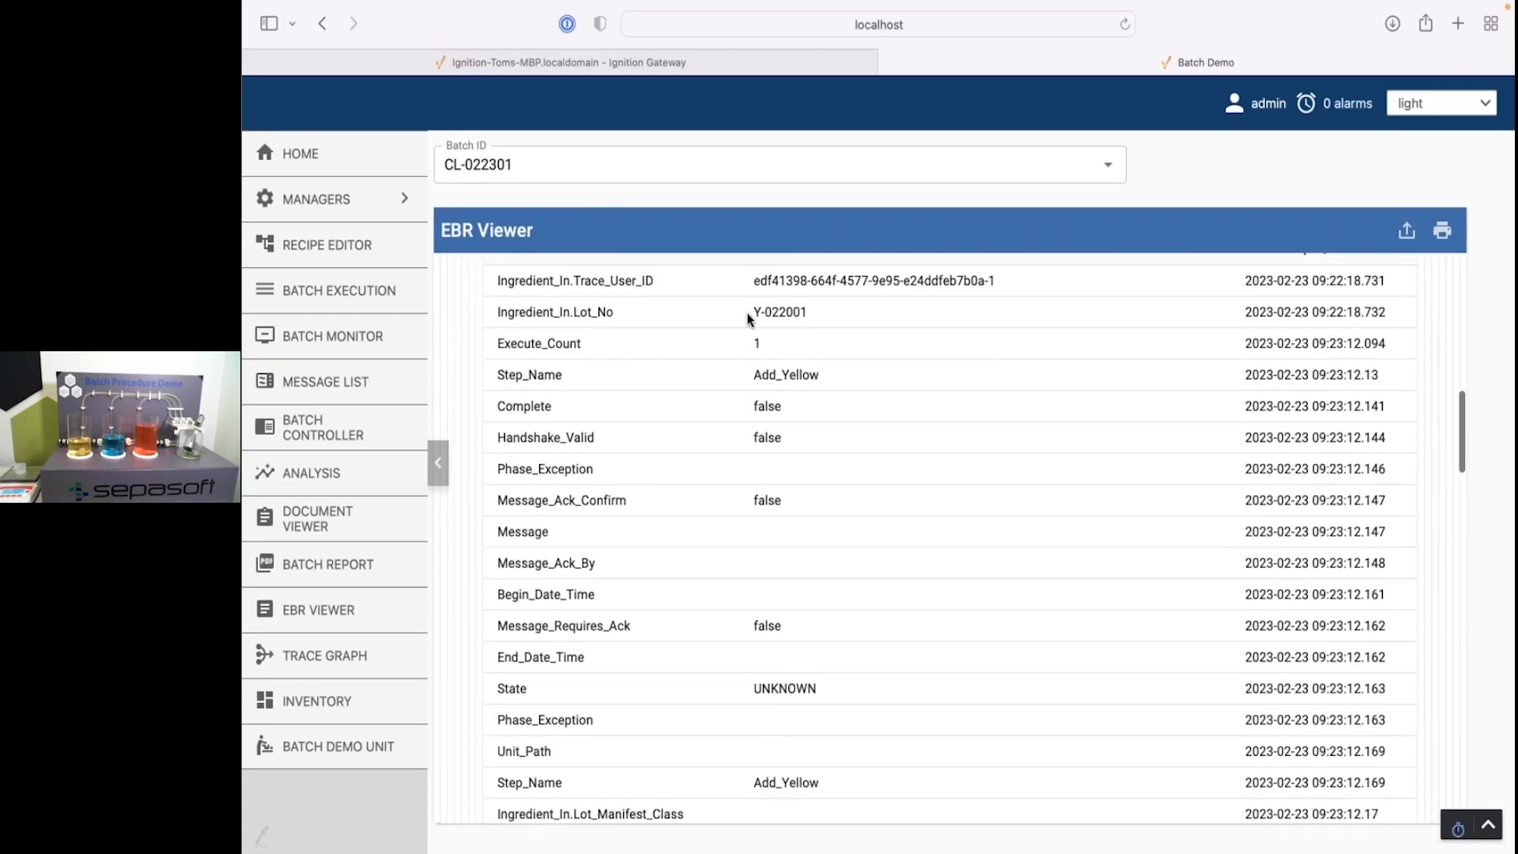
mouse_move(795, 667)
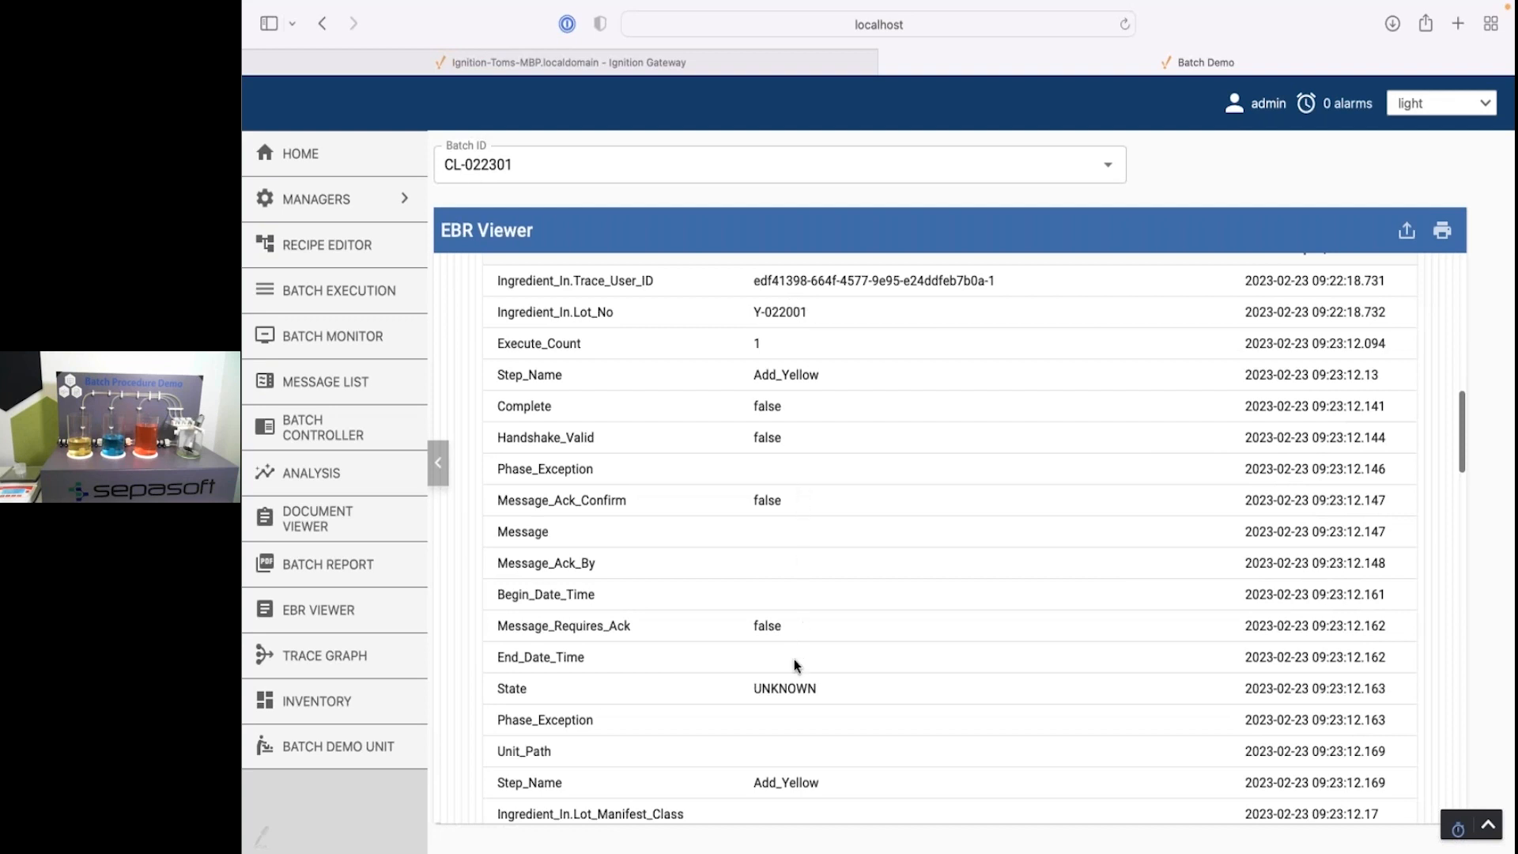
scroll("down", 3)
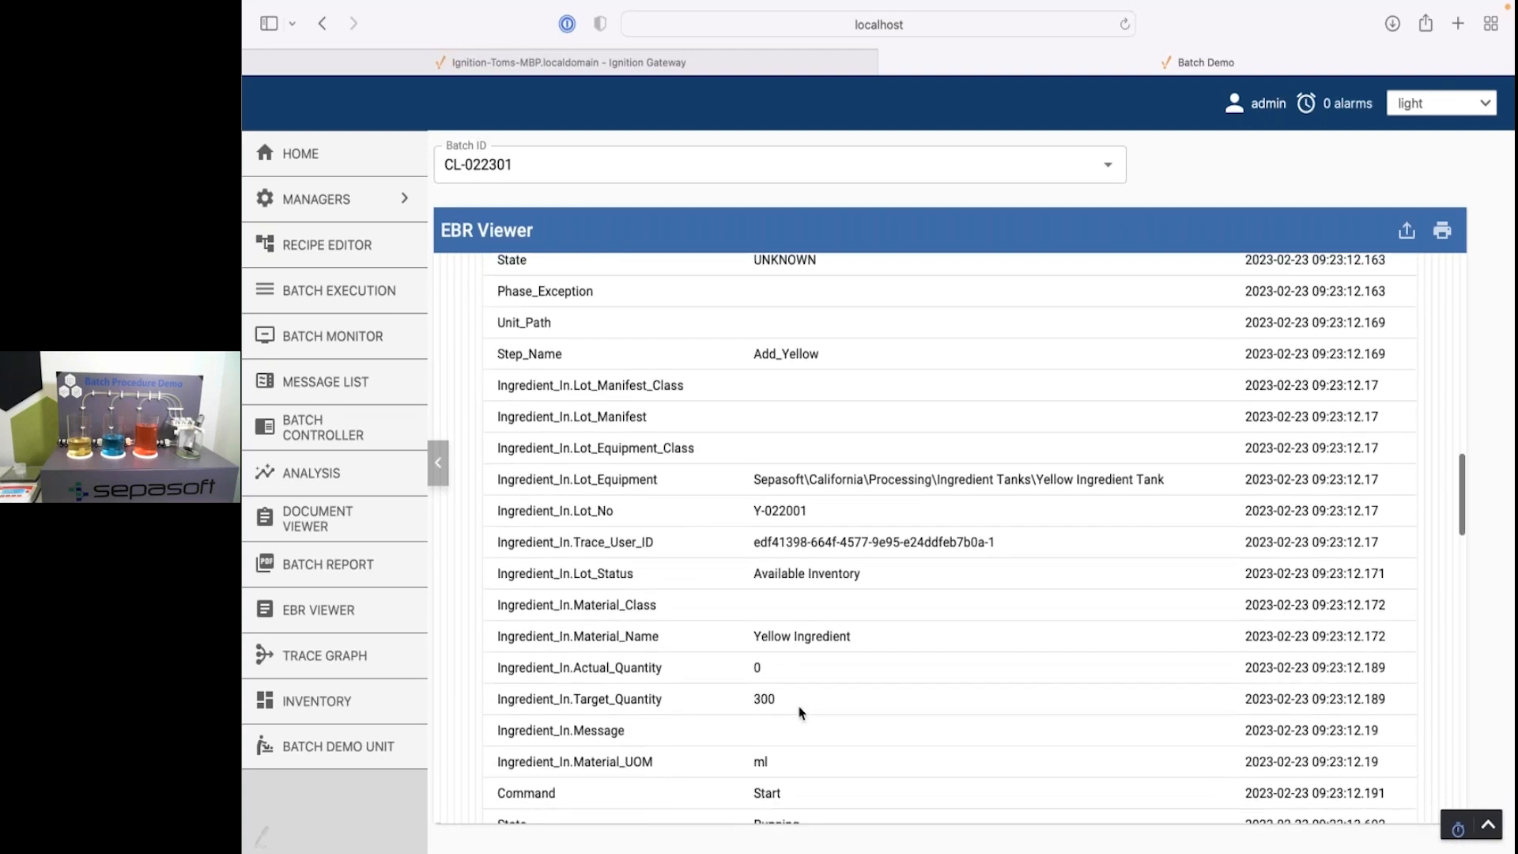
scroll("down", 3)
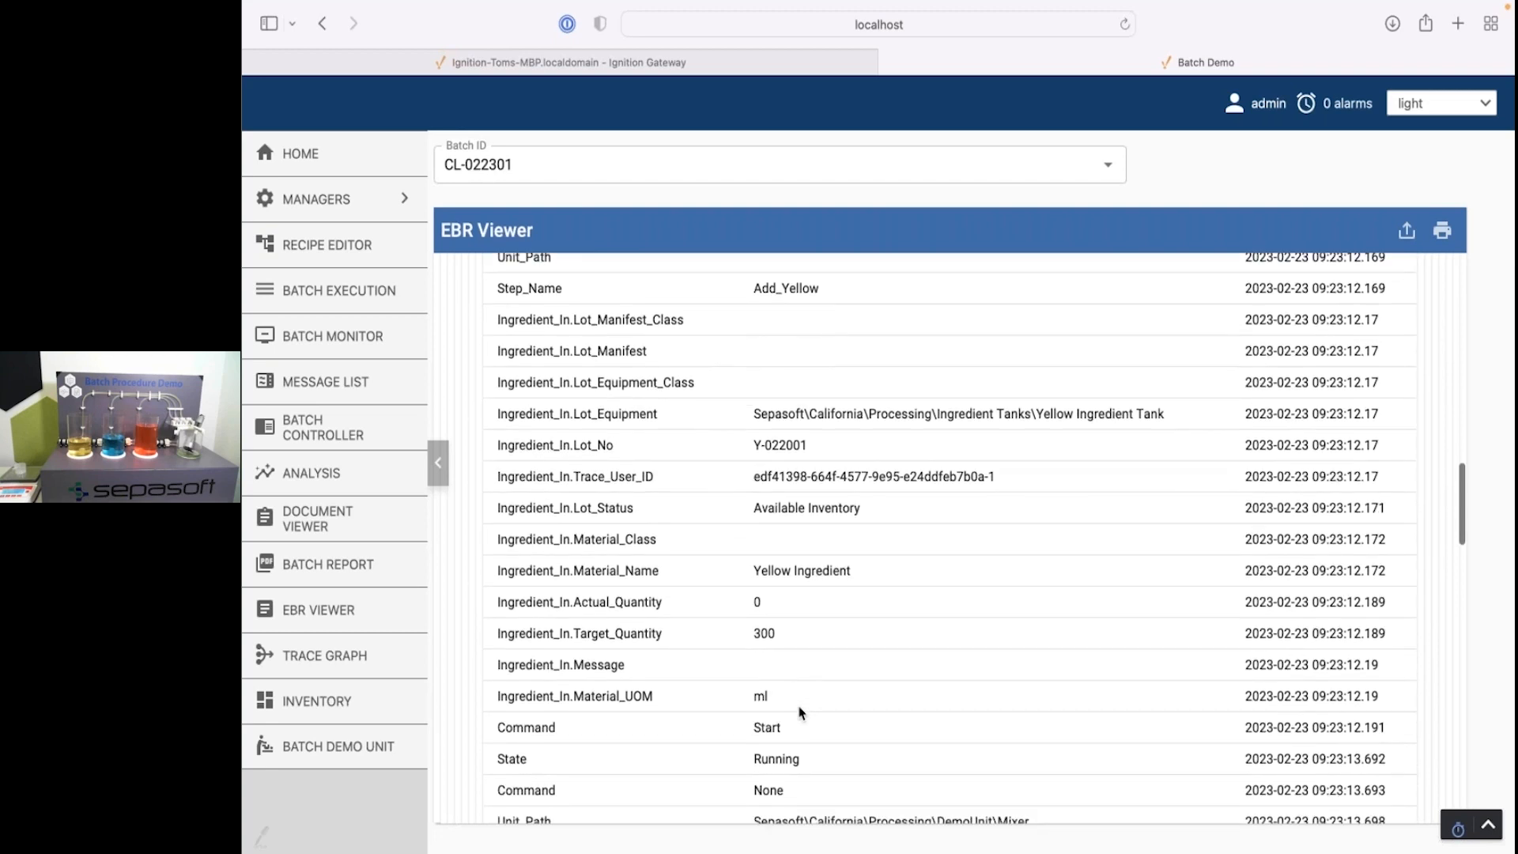
mouse_move(1256, 627)
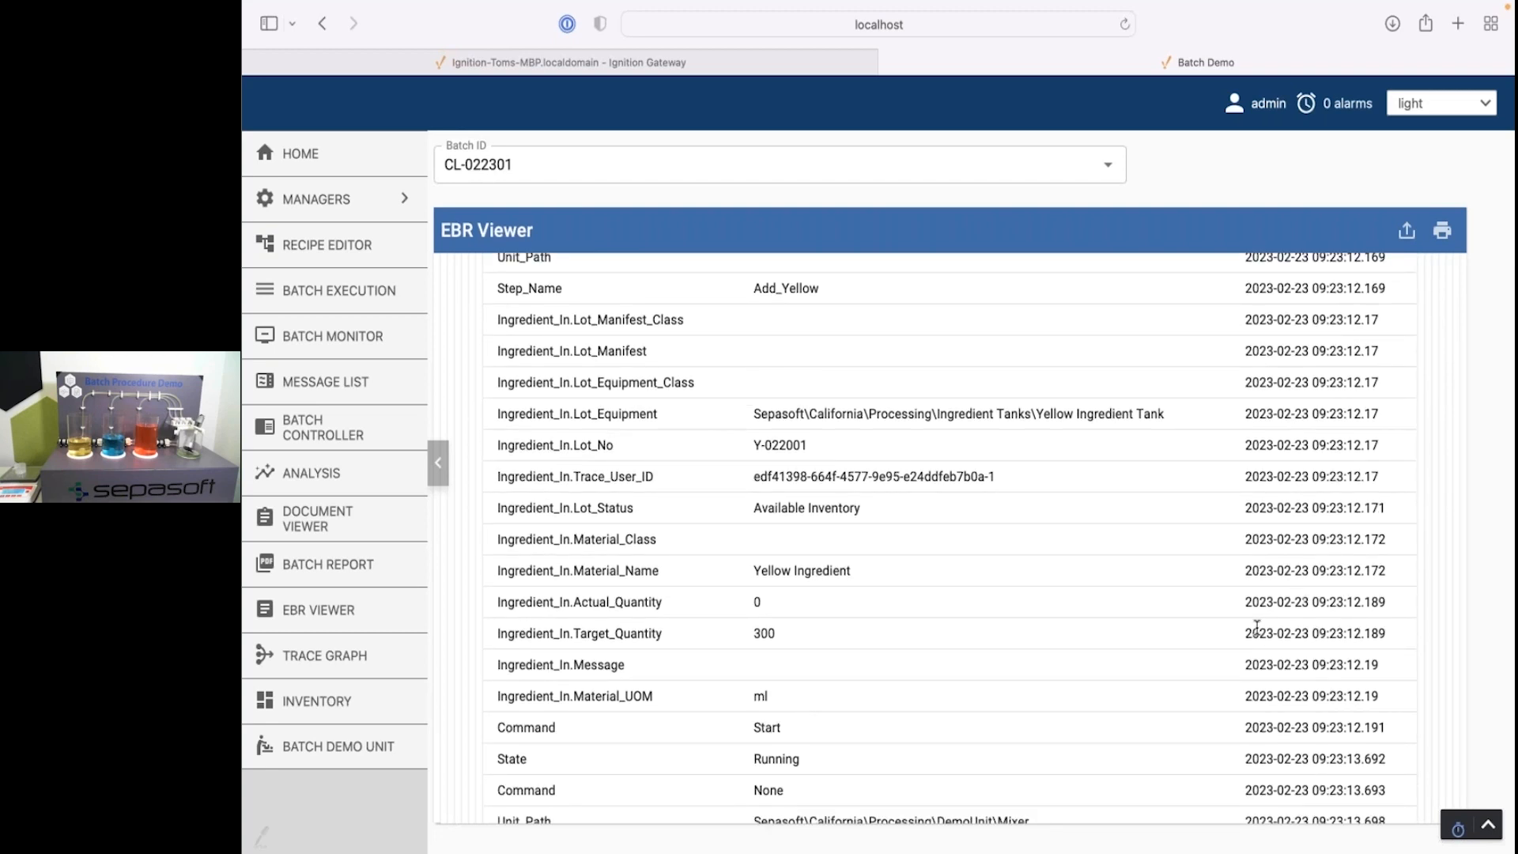
mouse_move(888, 701)
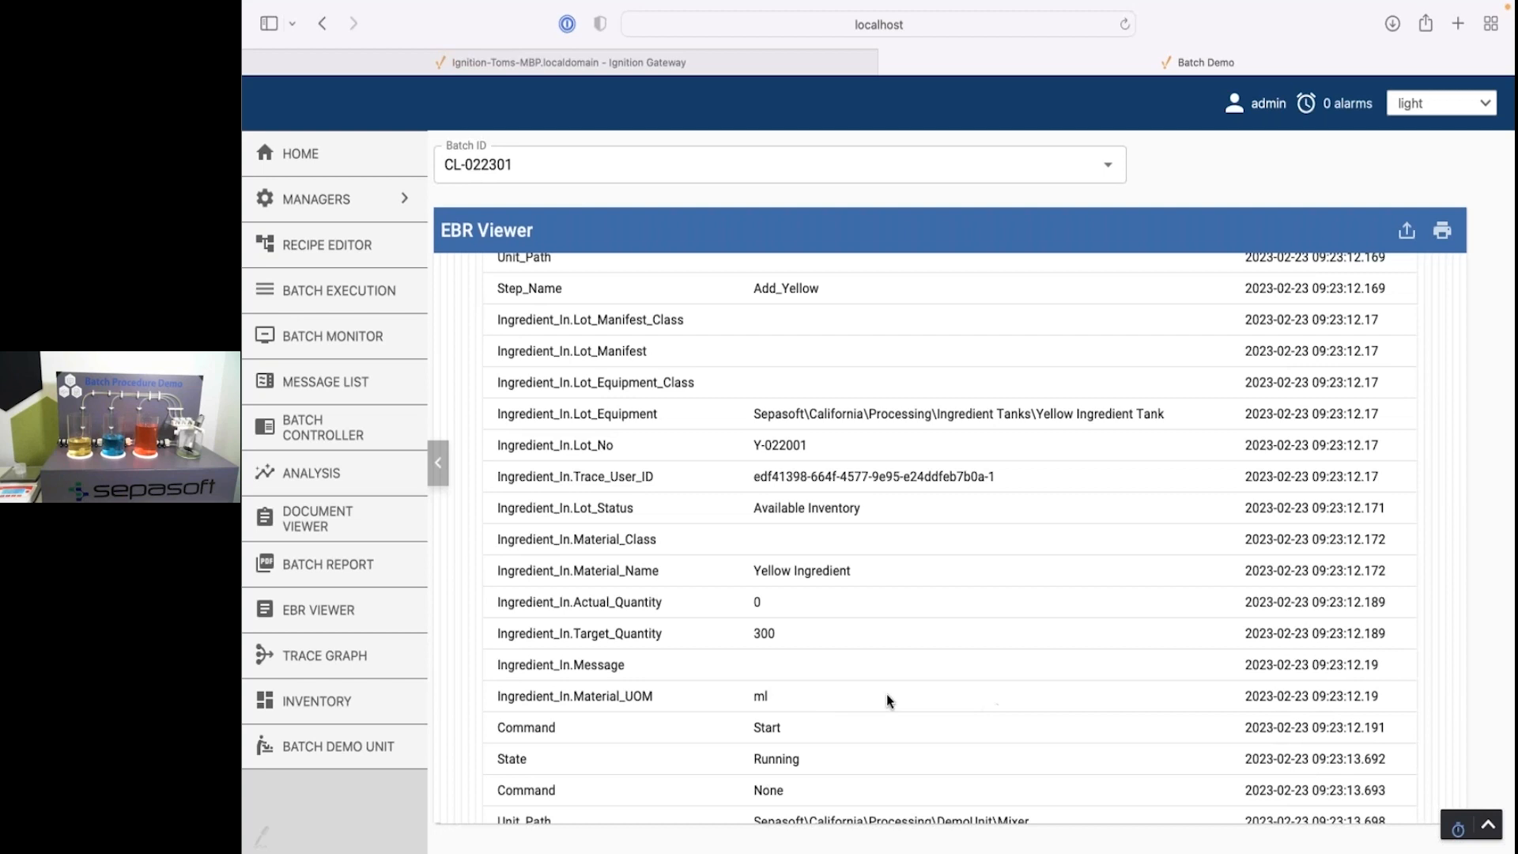
scroll("down", 3)
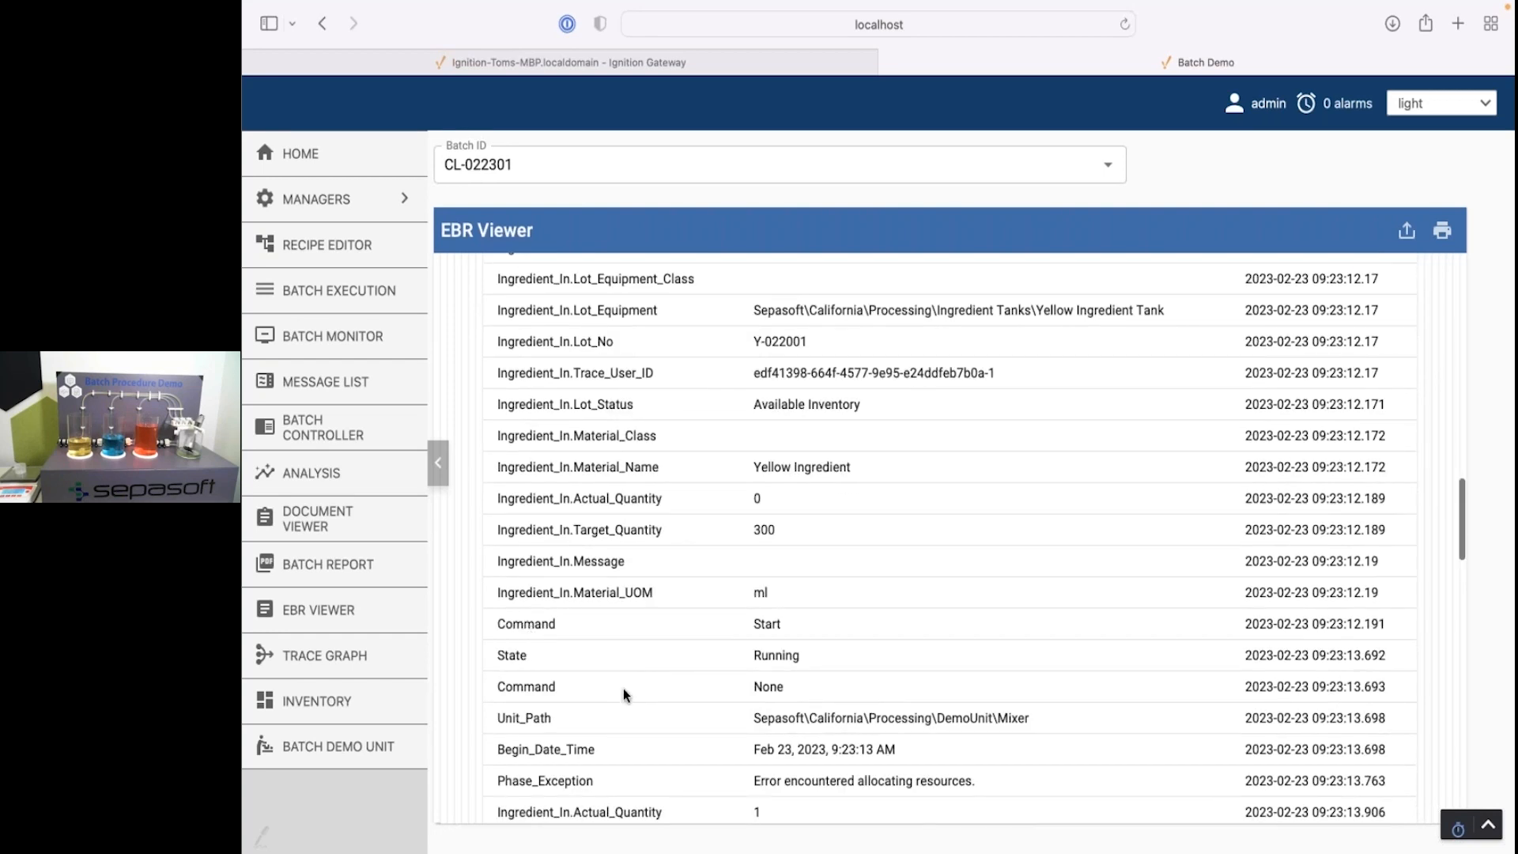
scroll("down", 3)
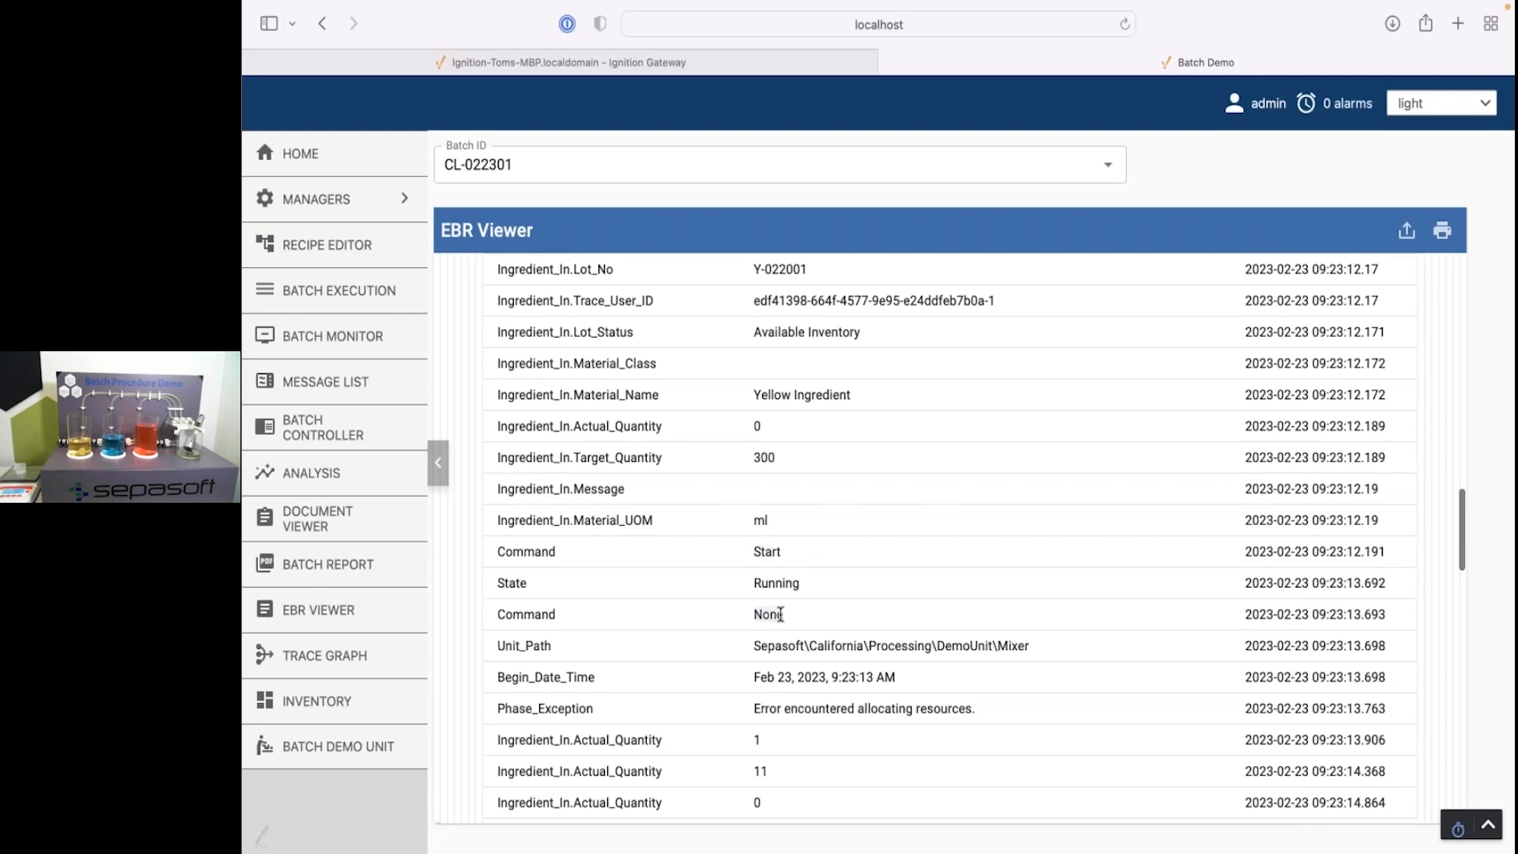
scroll("down", 3)
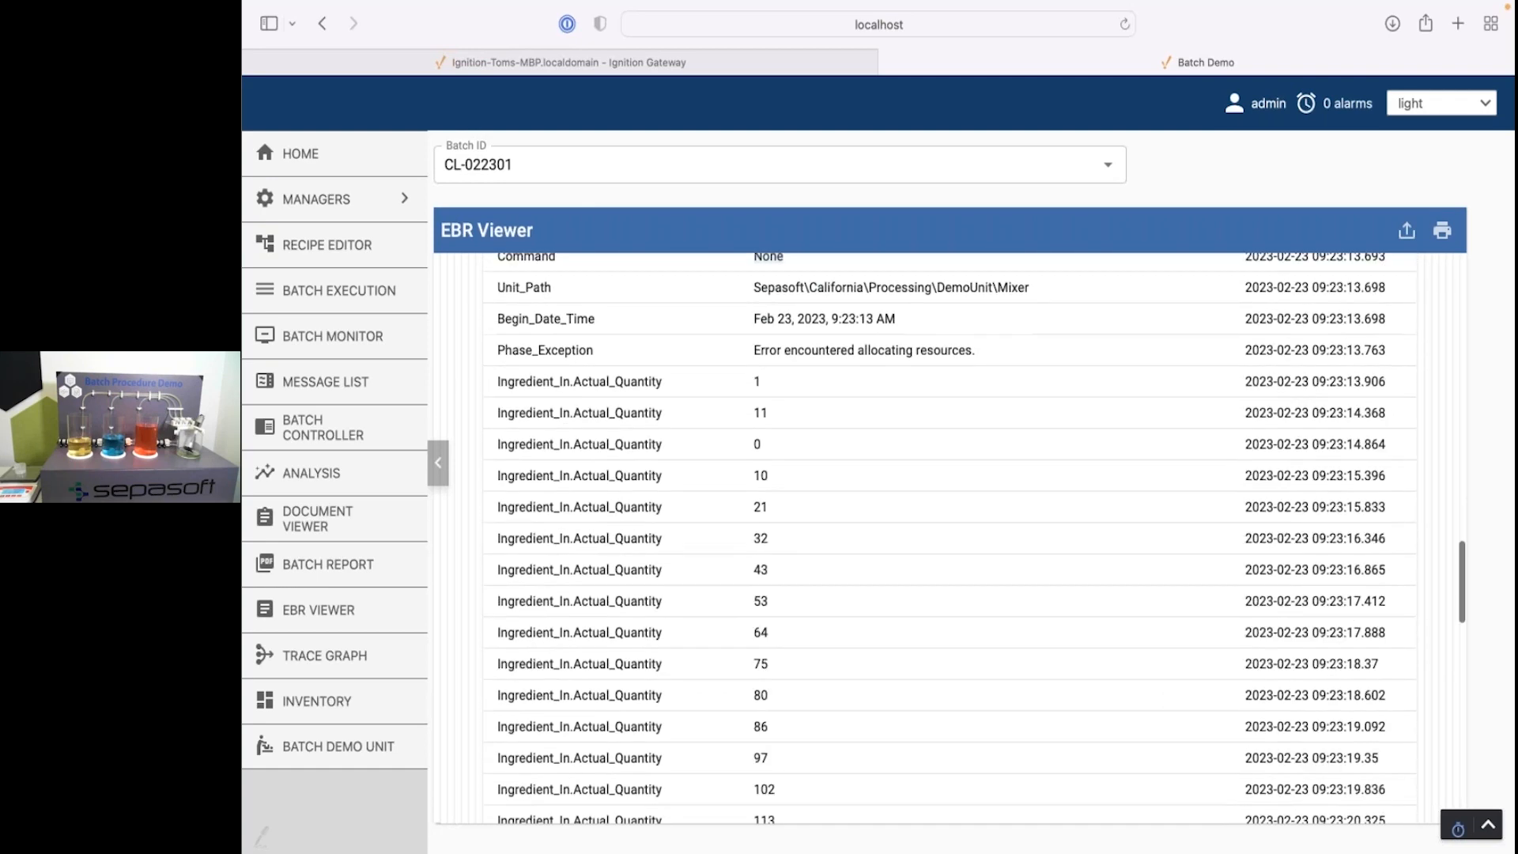
scroll("down", 3)
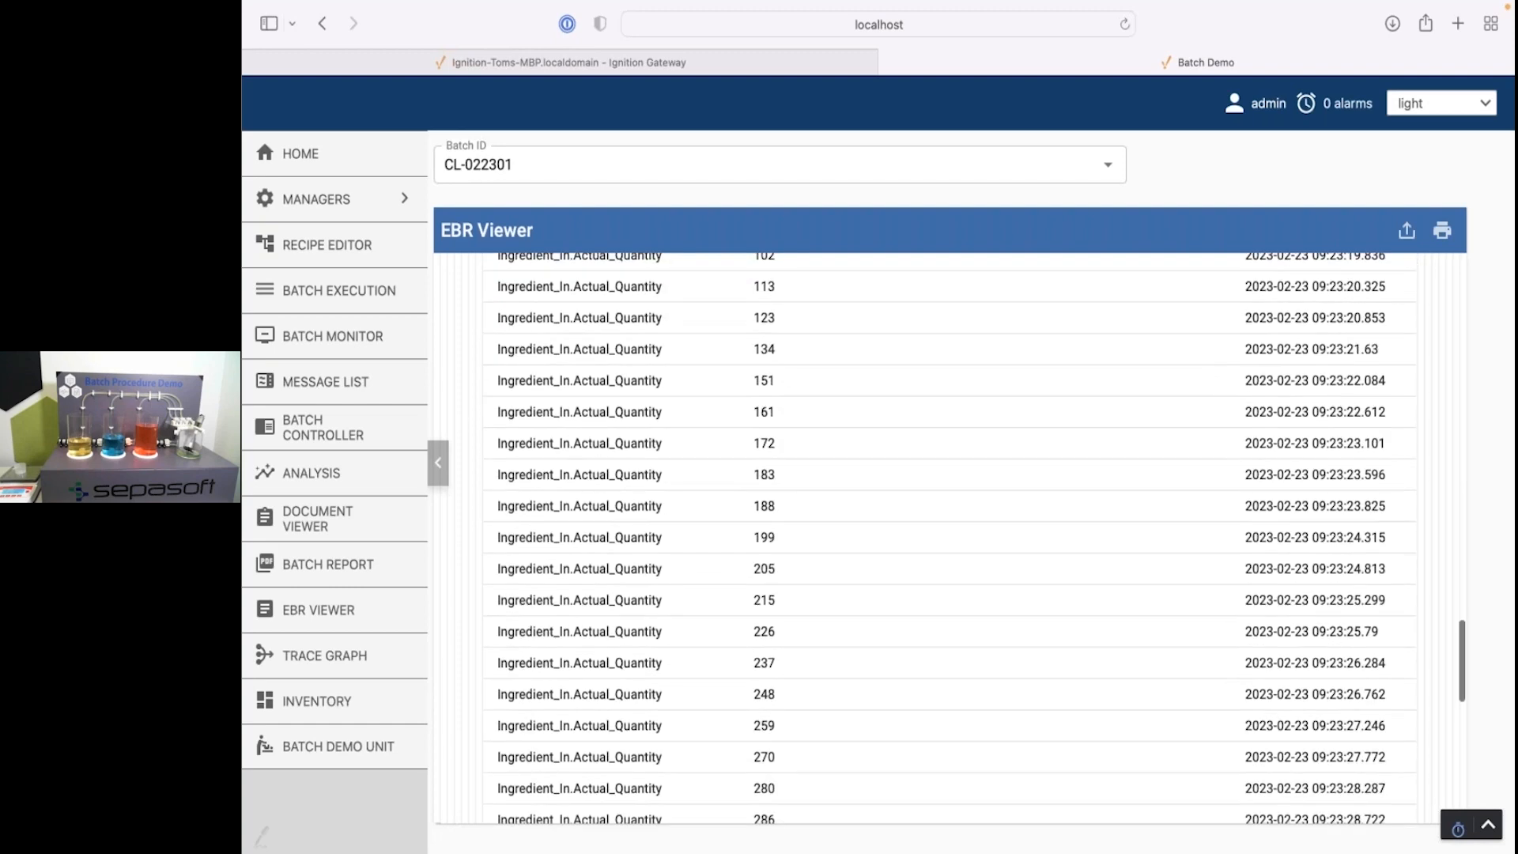